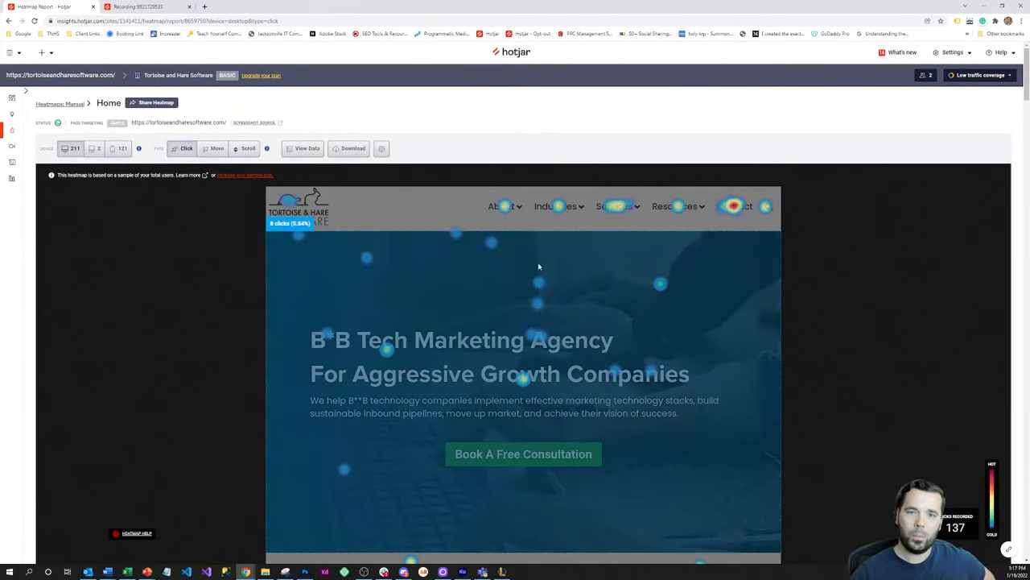
mouse_move(385, 306)
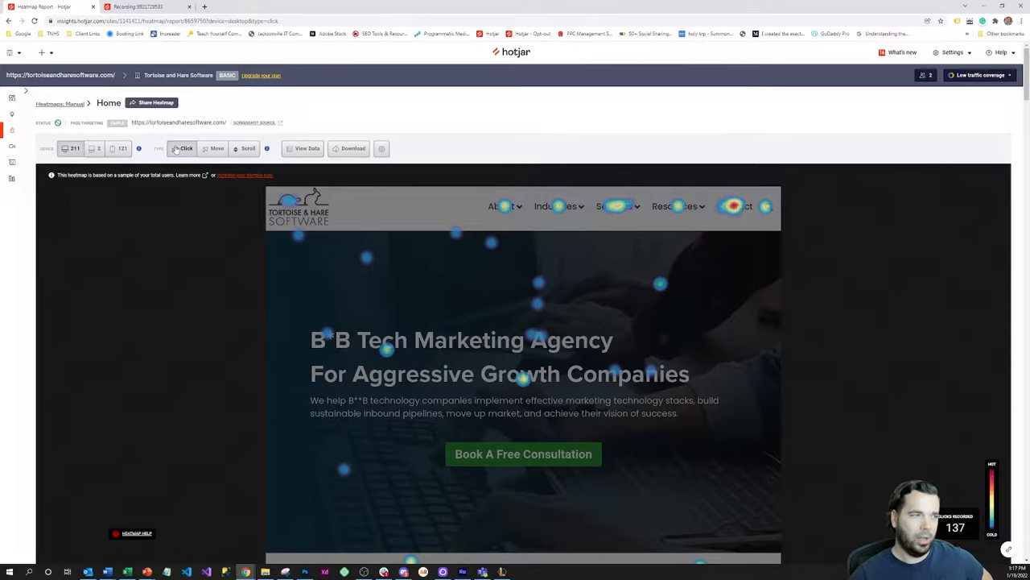
Step: Switch the Home page heatmap to Scroll, showing 99.5% reach at the headline area
left_click(247, 148)
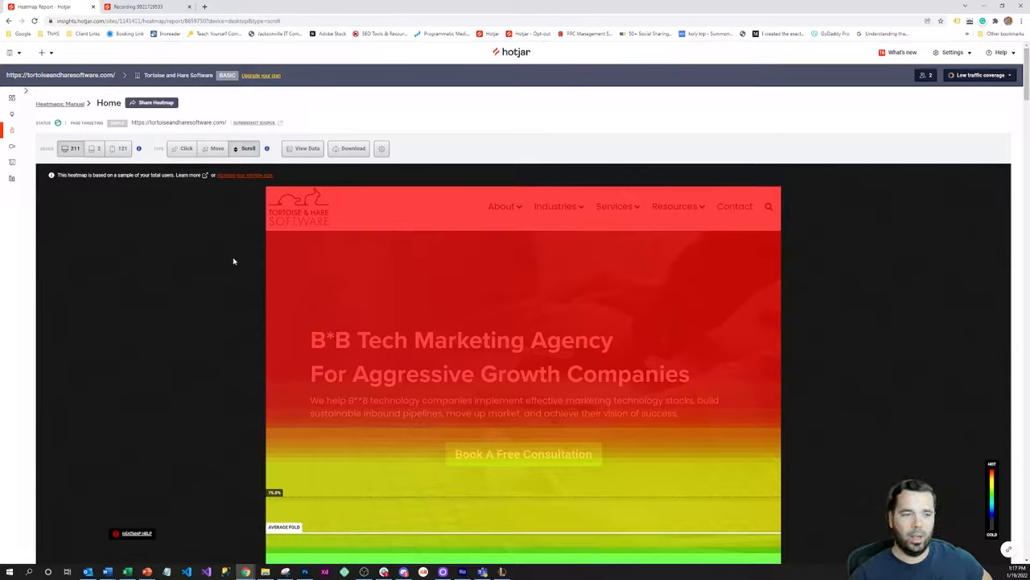
mouse_move(398, 287)
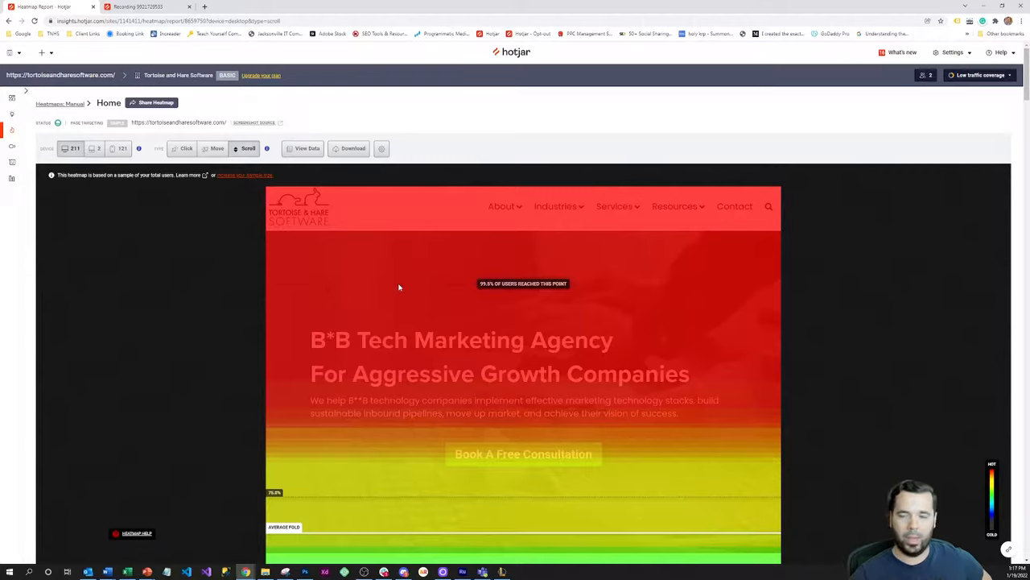
scroll("down", 3)
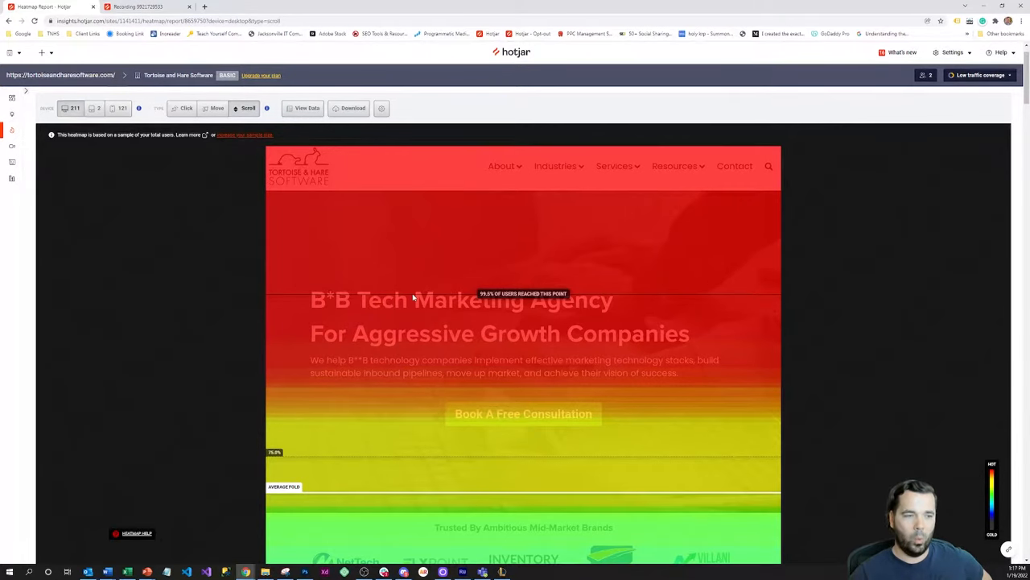
scroll("down", 3)
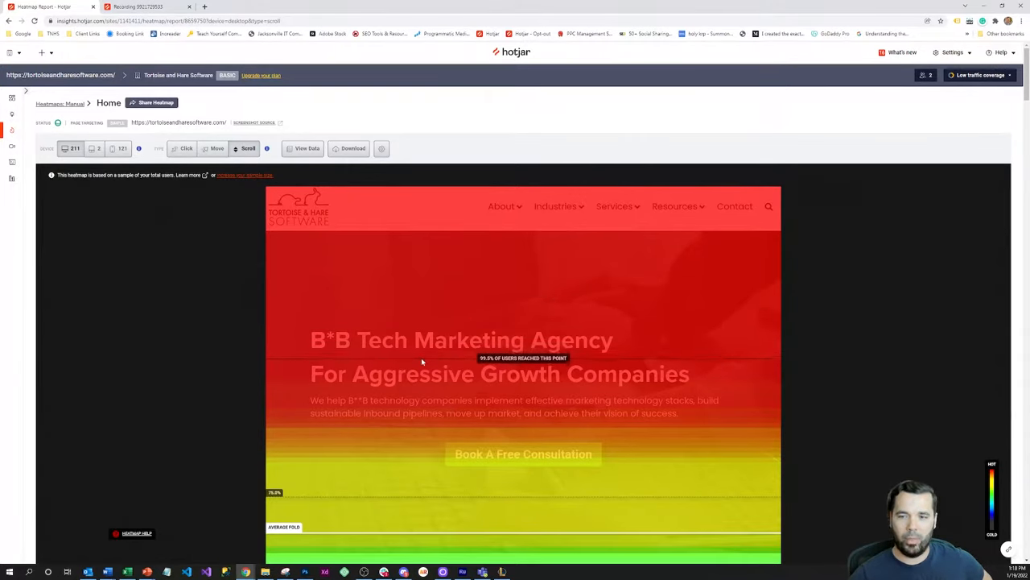
scroll("down", 3)
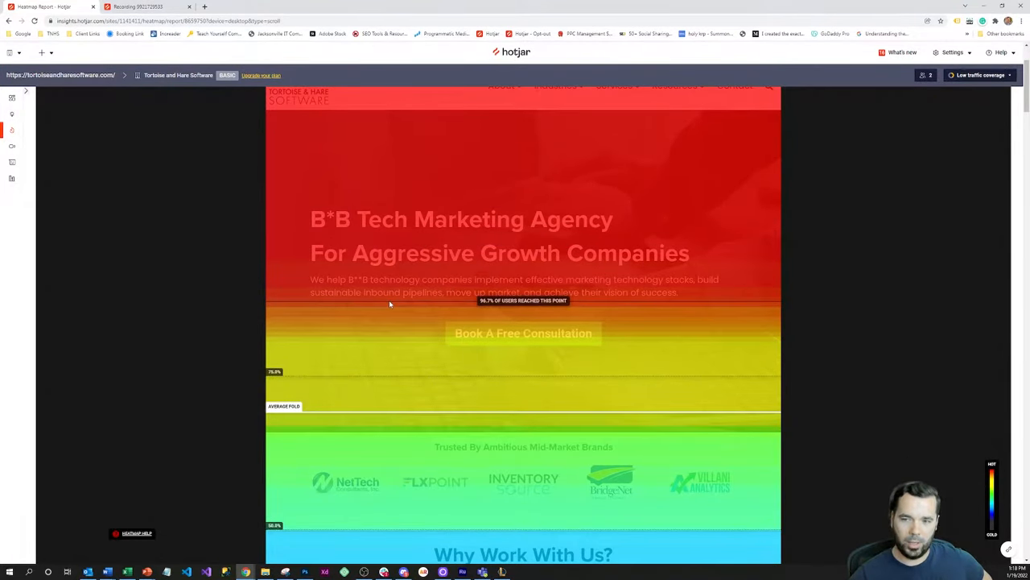
scroll("down", 3)
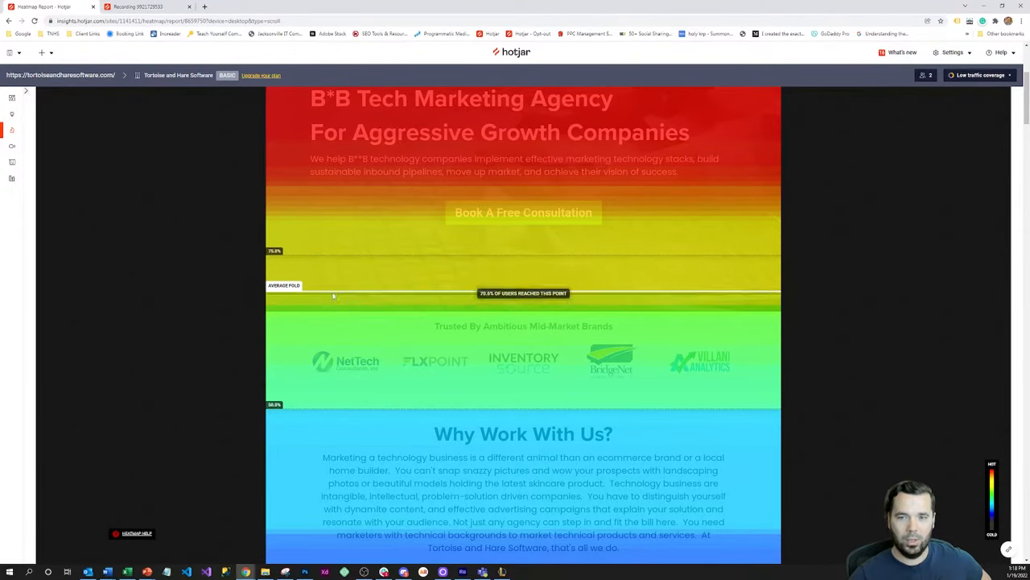
mouse_move(296, 294)
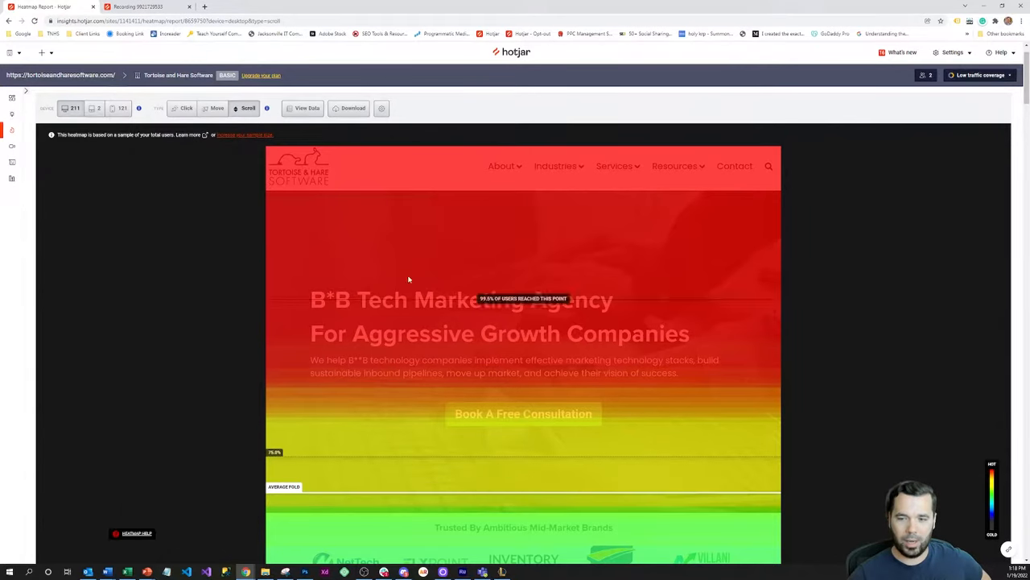
mouse_move(402, 237)
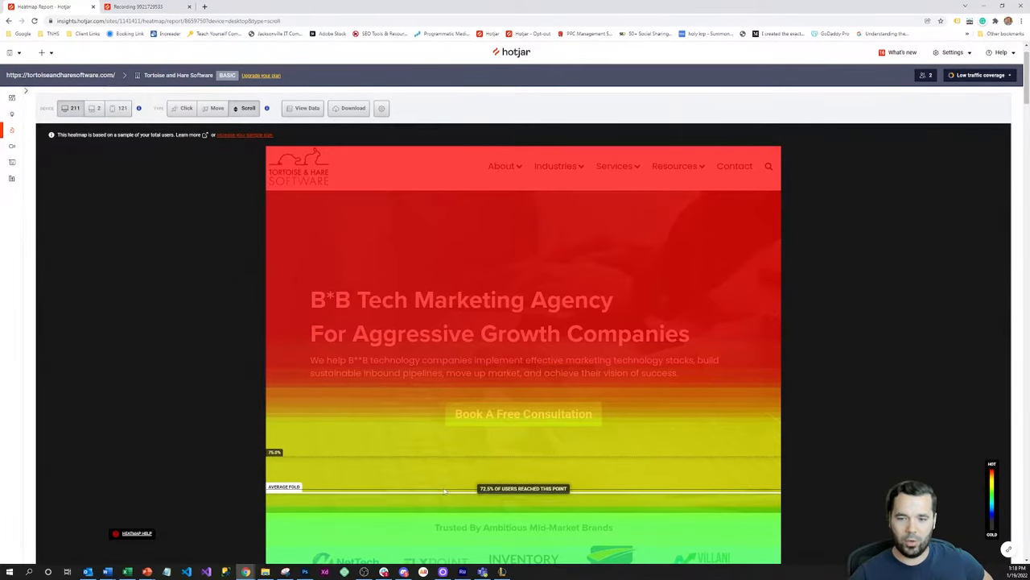
scroll("down", 3)
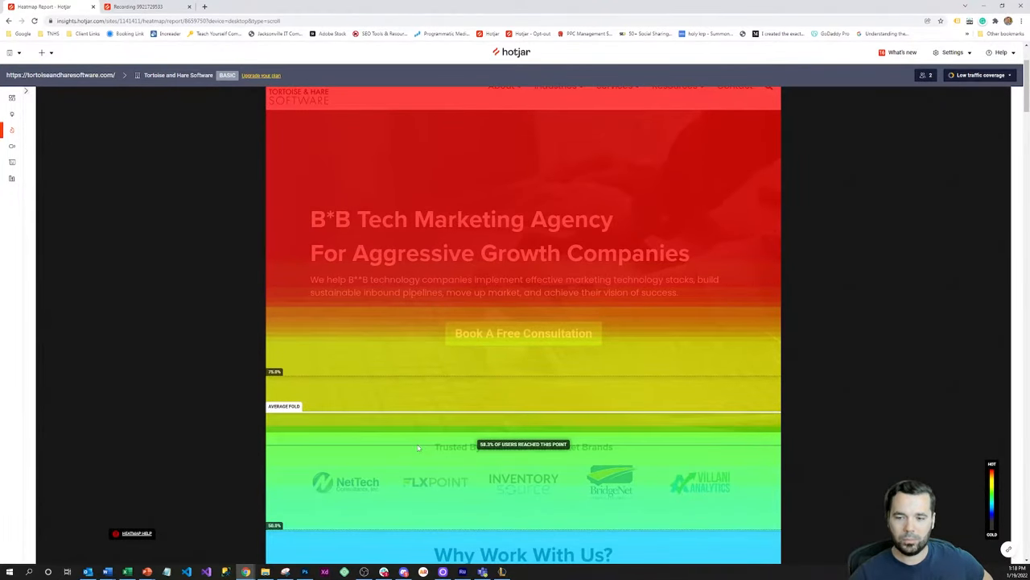
scroll("down", 3)
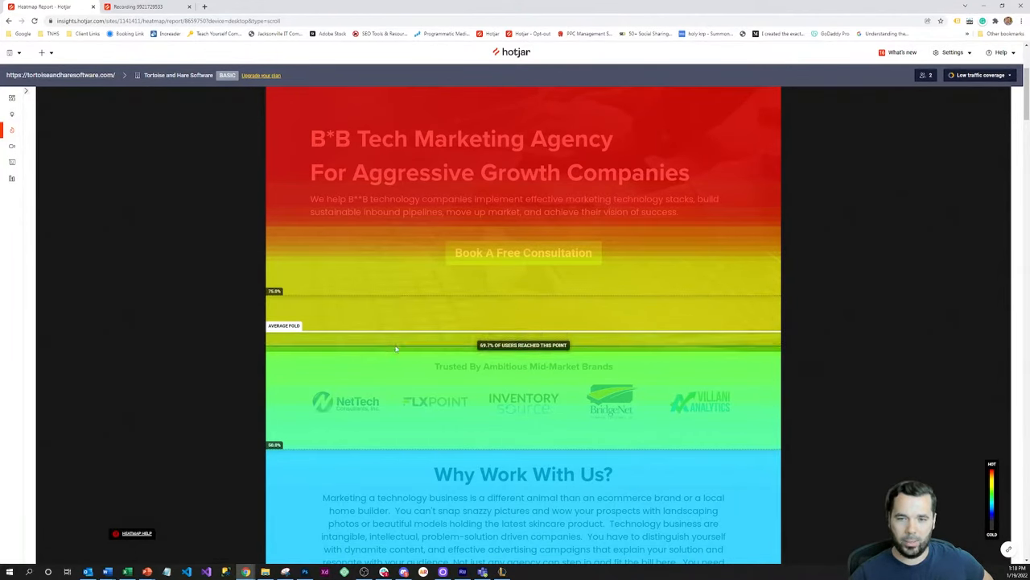
mouse_move(387, 334)
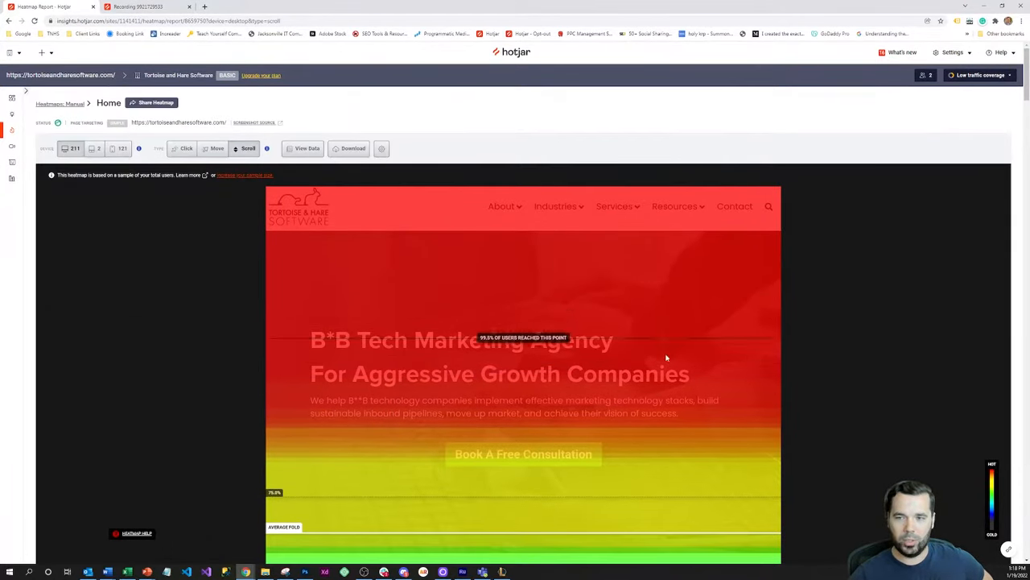
scroll("down", 3)
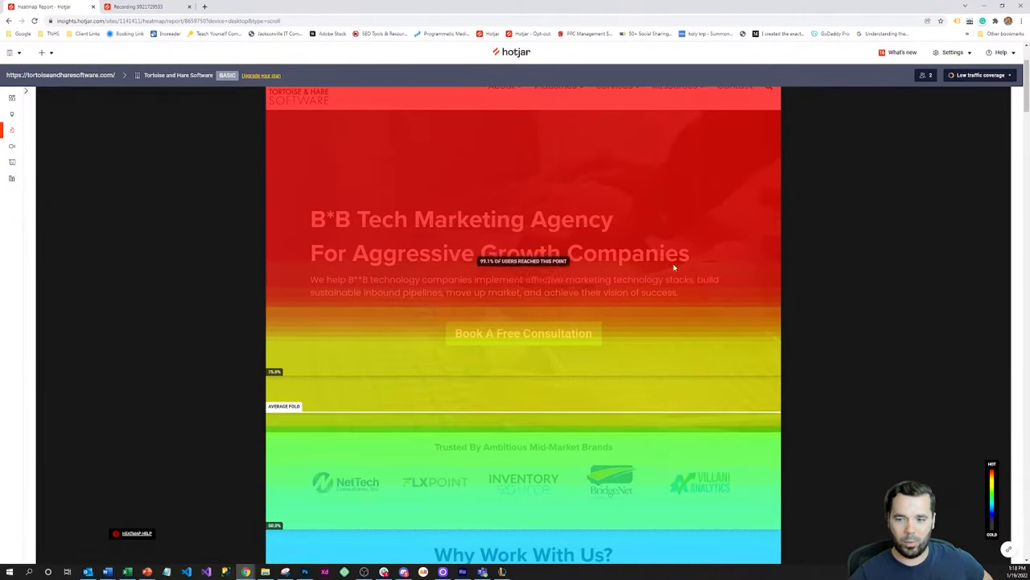
mouse_move(450, 369)
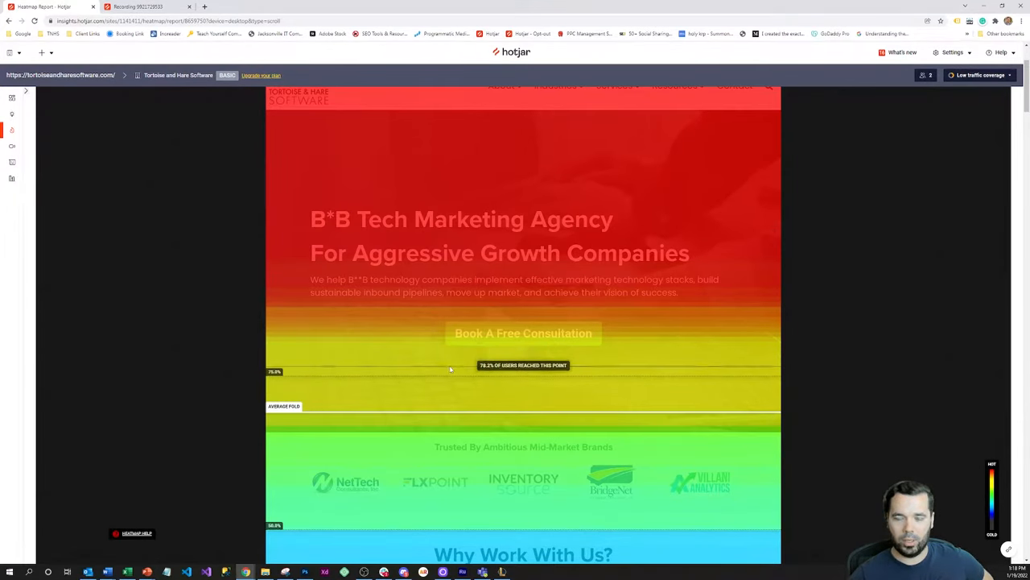
scroll("down", 3)
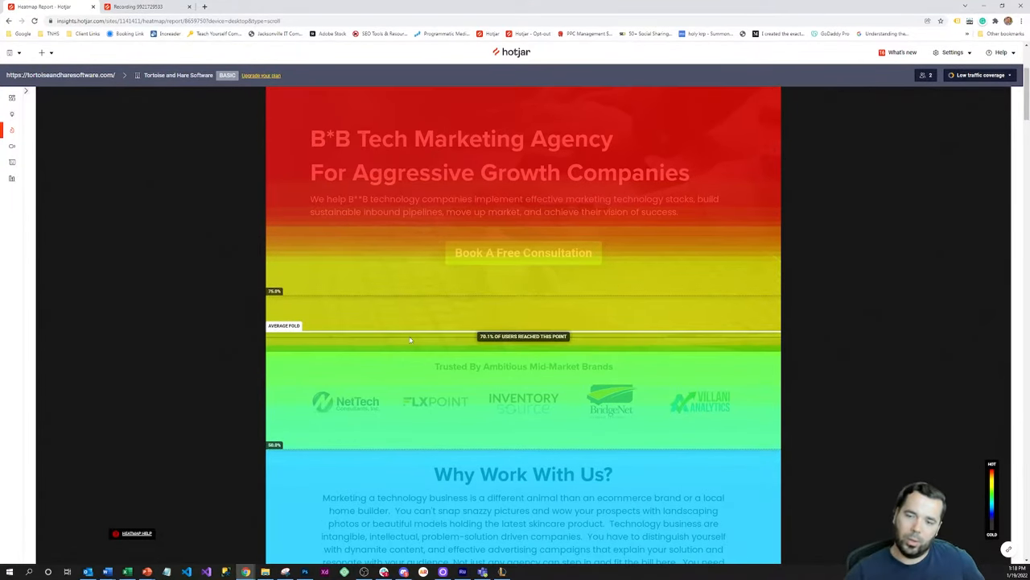
scroll("down", 3)
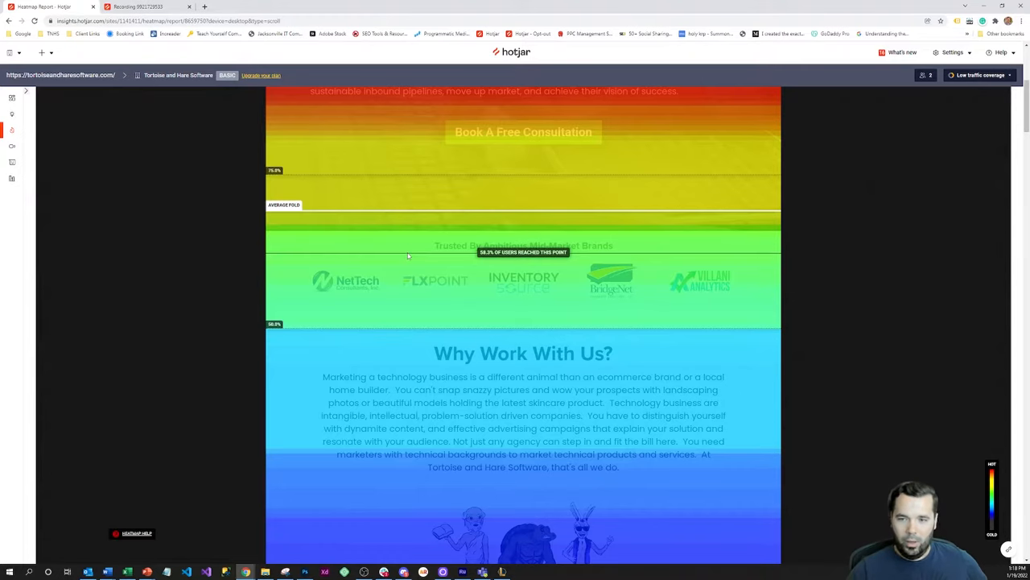
scroll("down", 3)
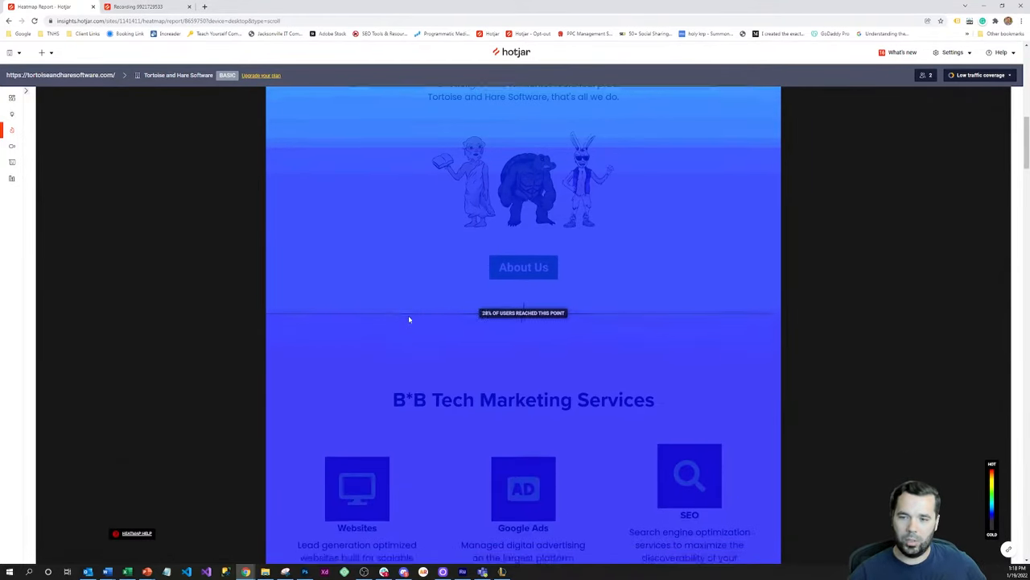
scroll("down", 3)
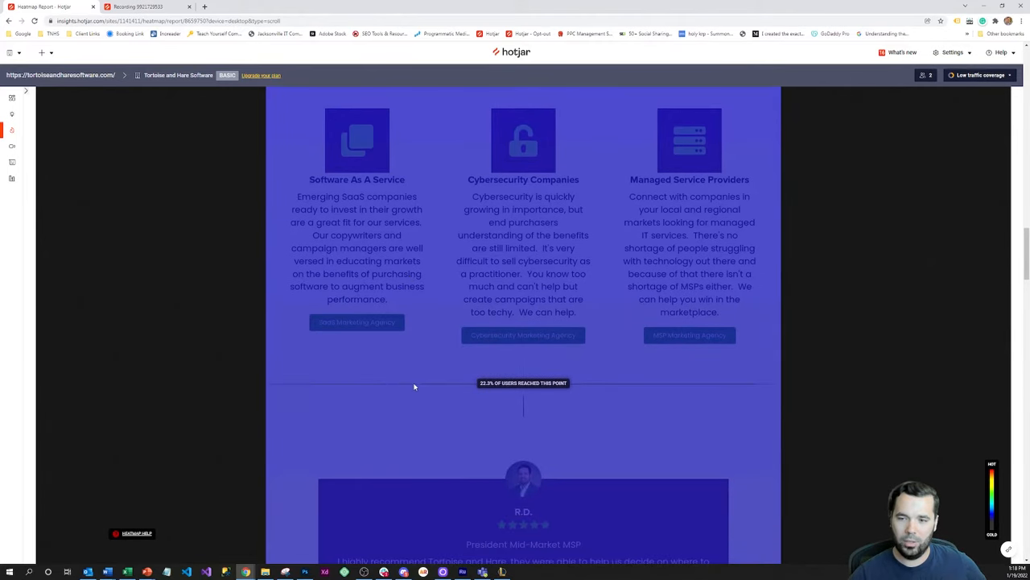
scroll("up", 3)
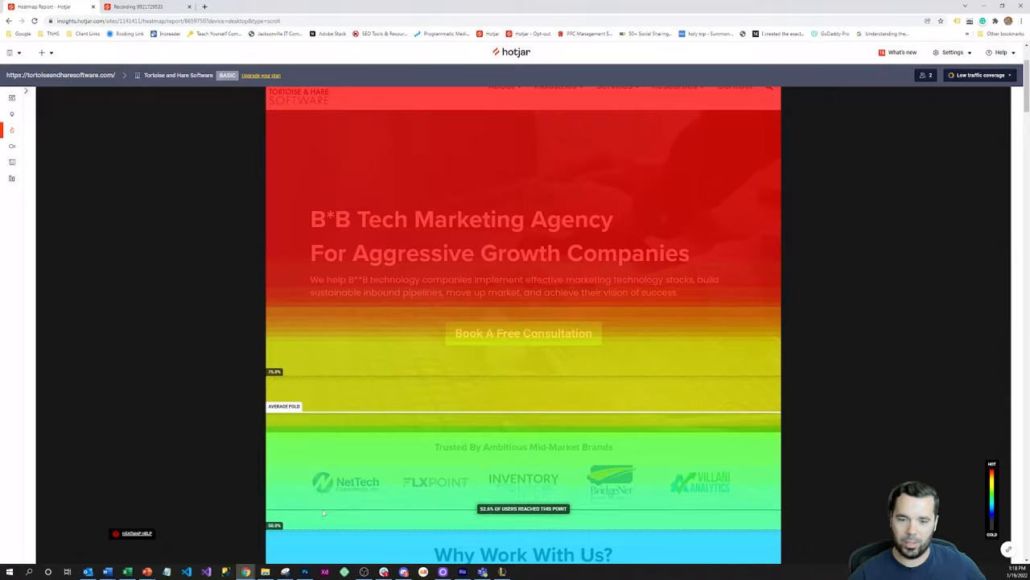
mouse_move(357, 372)
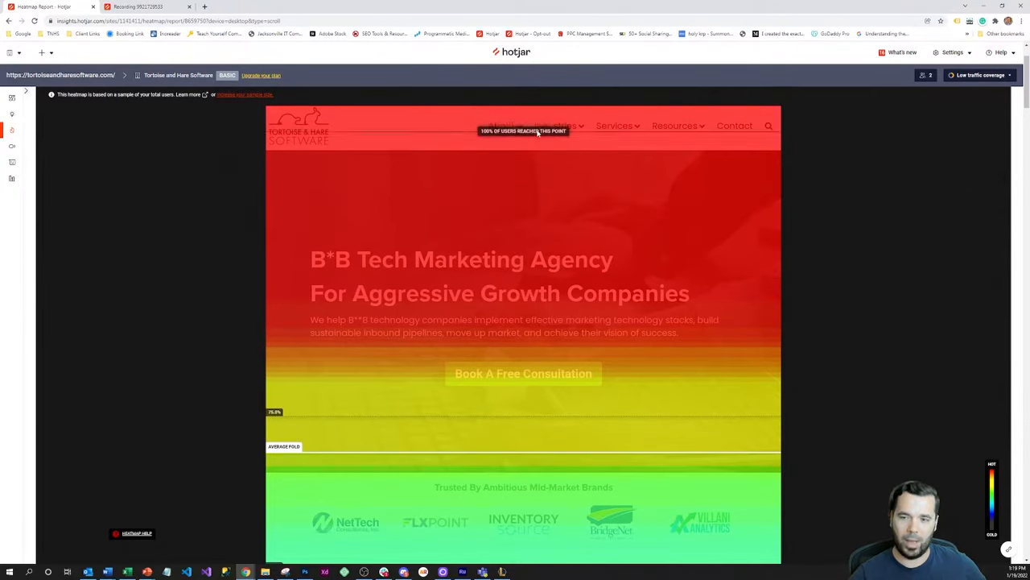
Step: Follow the scroll heatmap past case studies and contact form to the footer's 15.6% reach
scroll("down", 3)
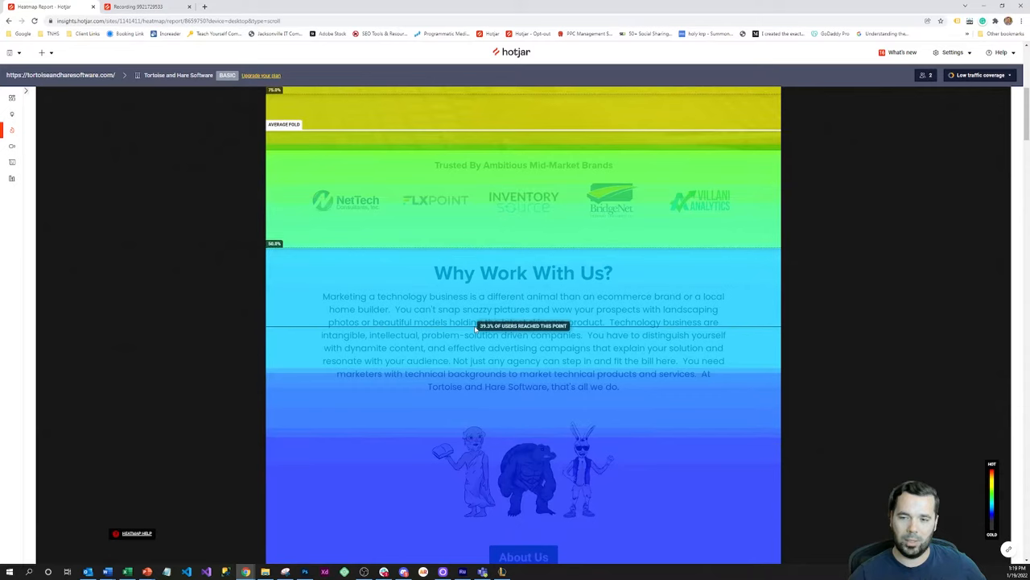
scroll("up", 3)
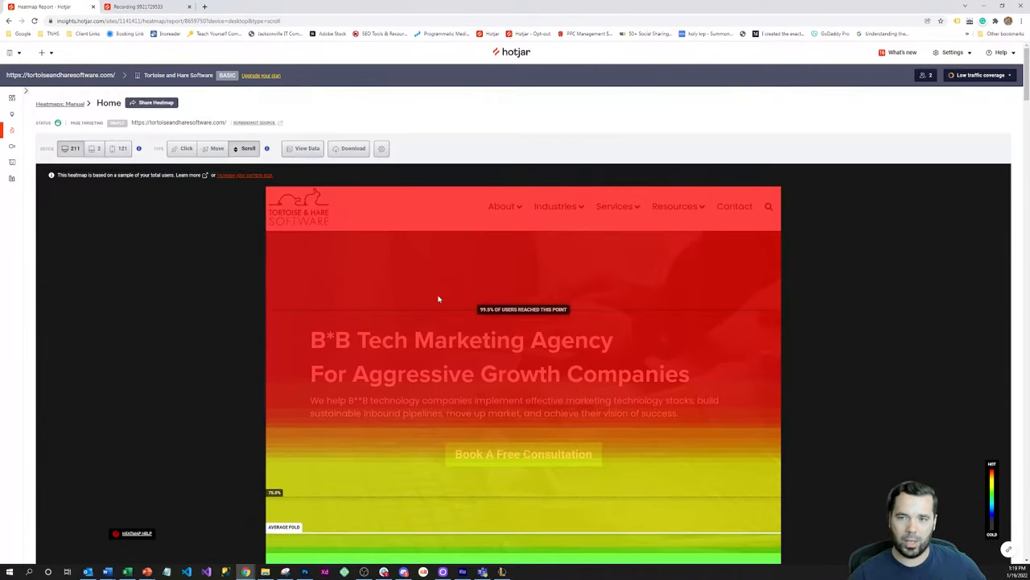
scroll("down", 3)
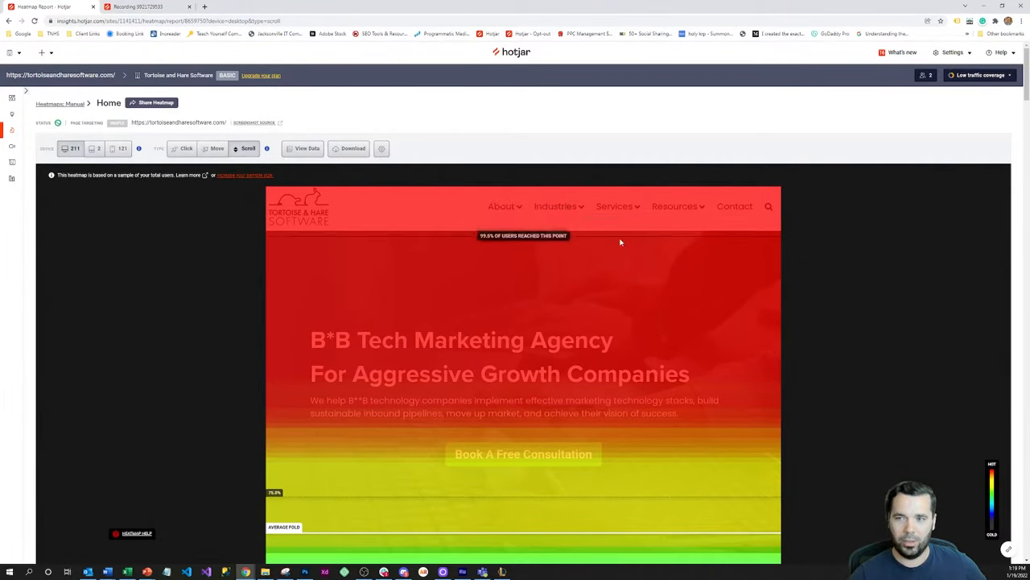
scroll("down", 3)
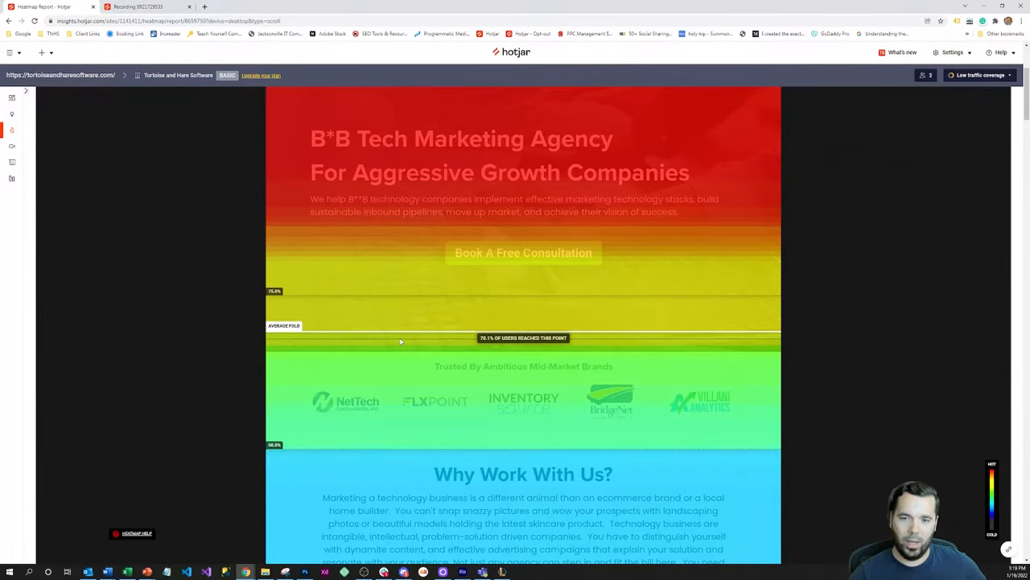
scroll("down", 3)
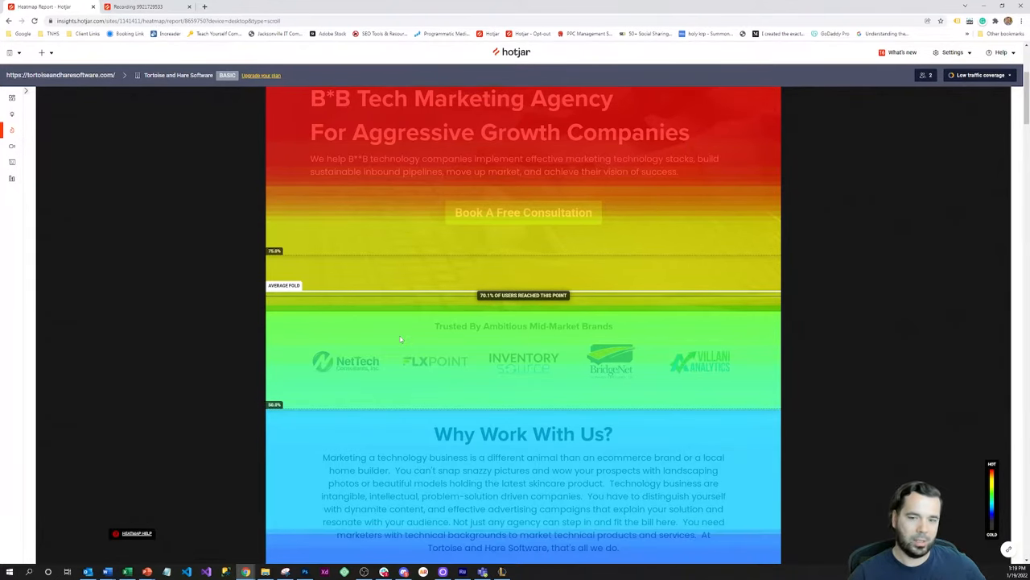
scroll("down", 3)
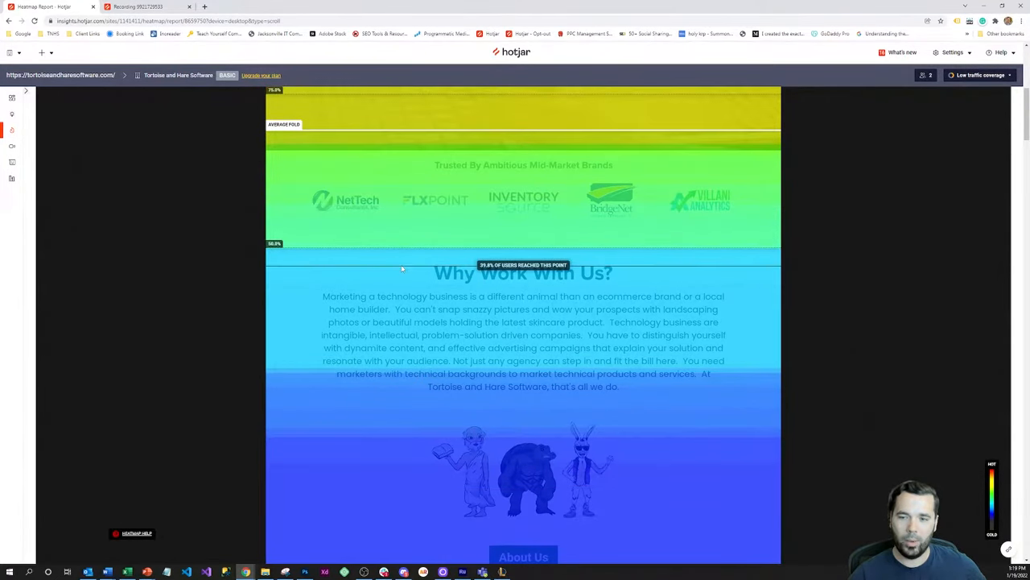
scroll("down", 3)
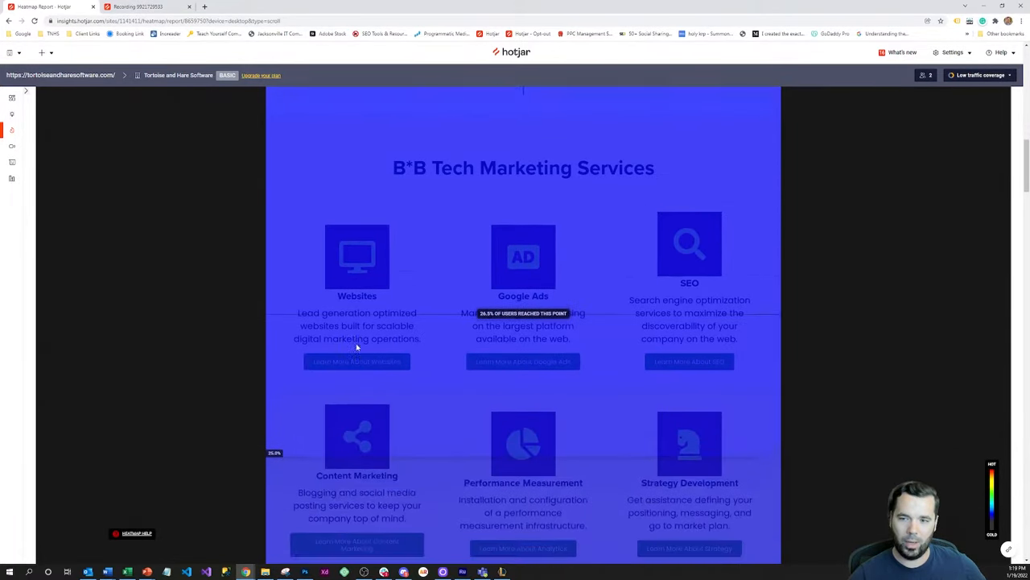
scroll("down", 3)
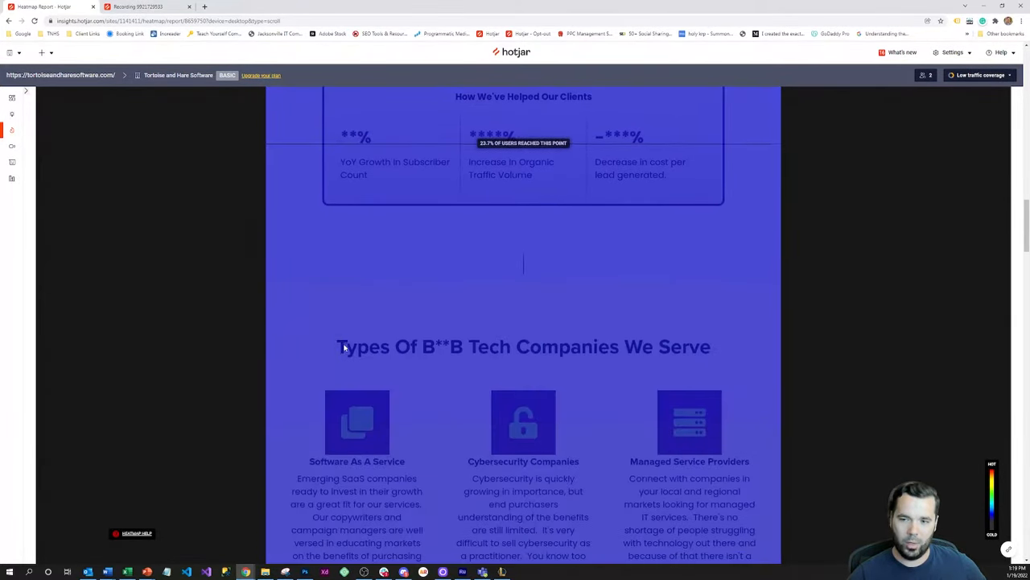
scroll("down", 3)
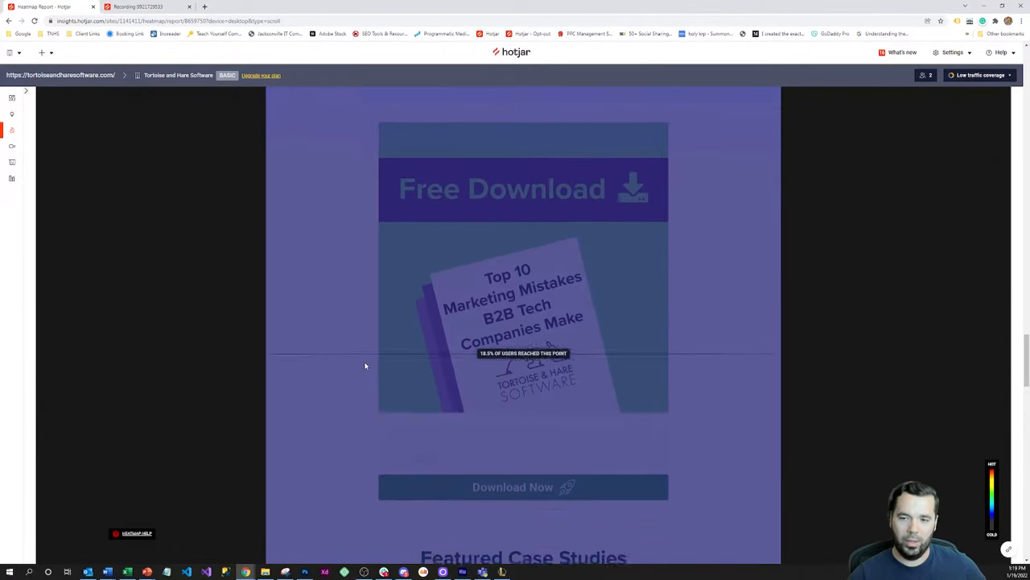
scroll("down", 3)
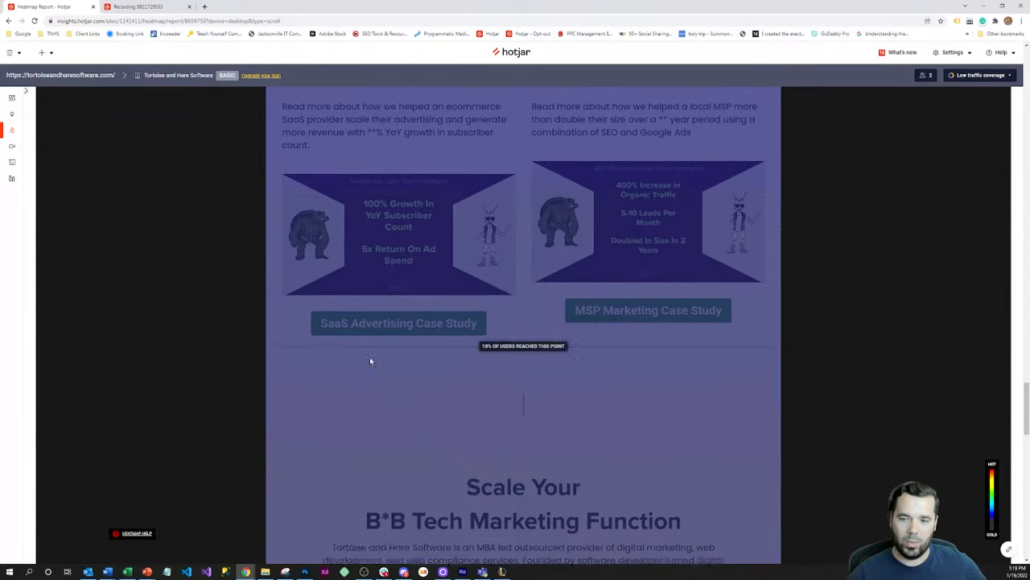
scroll("down", 3)
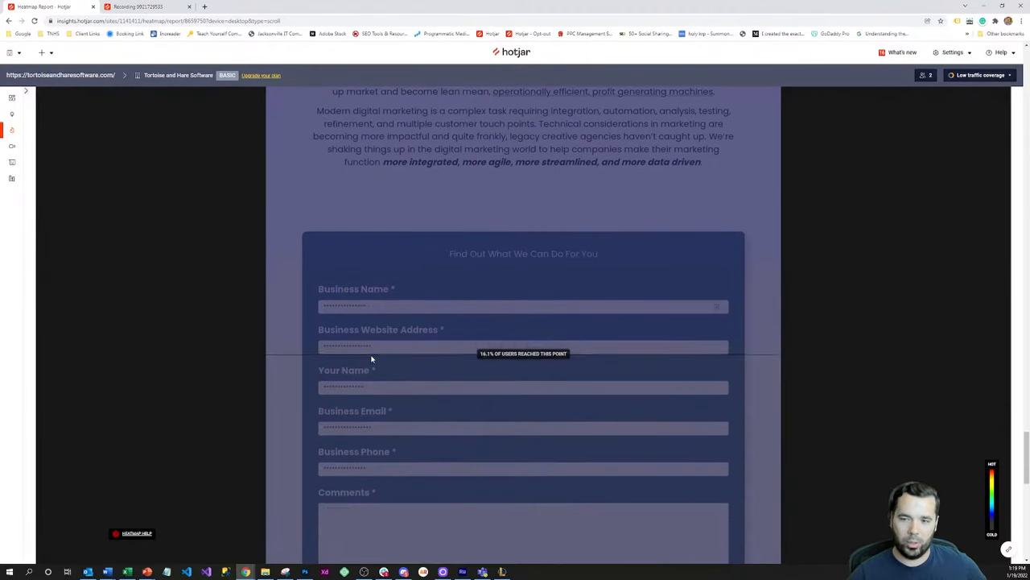
scroll("down", 3)
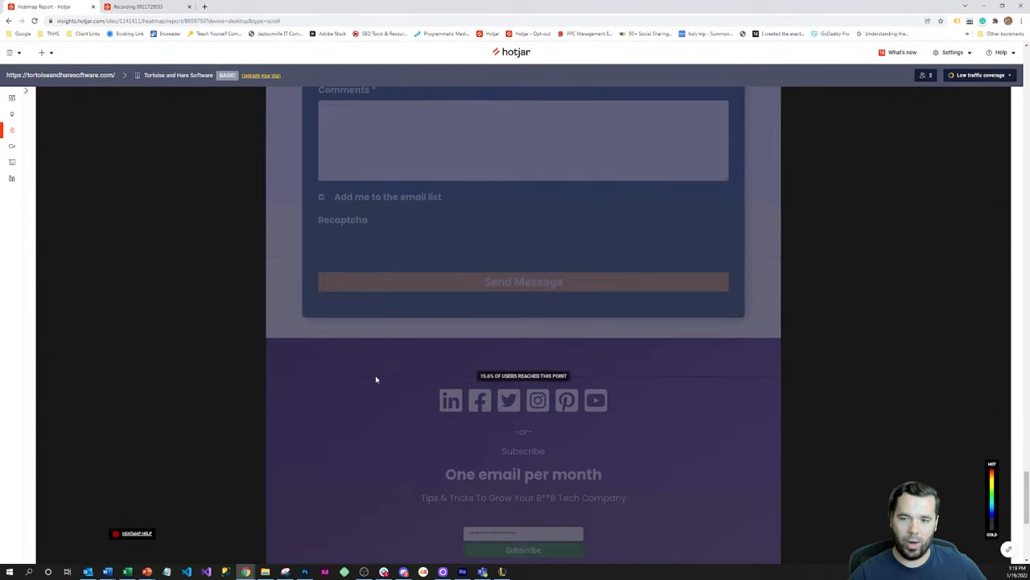
scroll("down", 3)
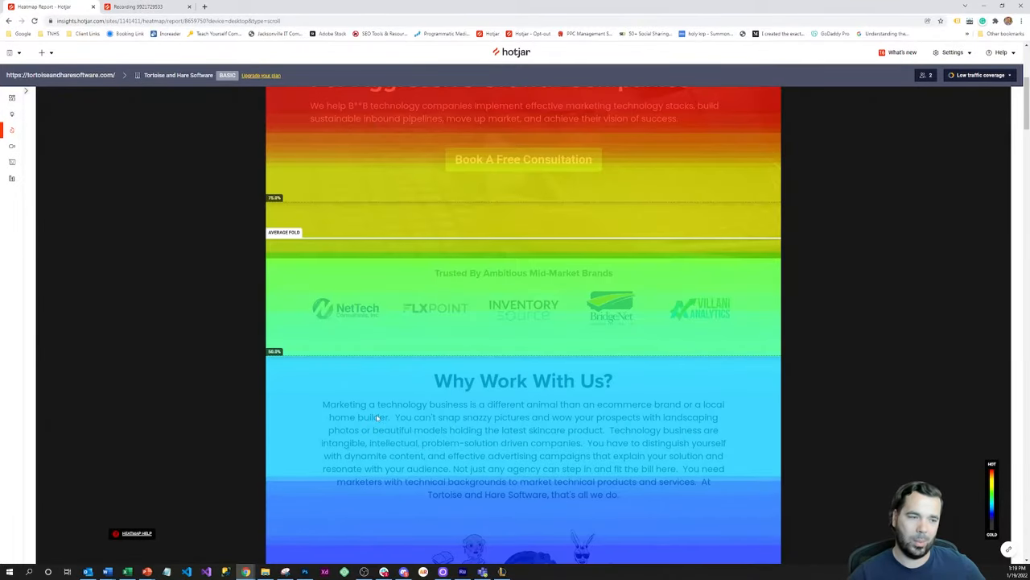
Step: Trace scroll depth past services, client results and testimonials (about 21.8% reach)
scroll("down", 3)
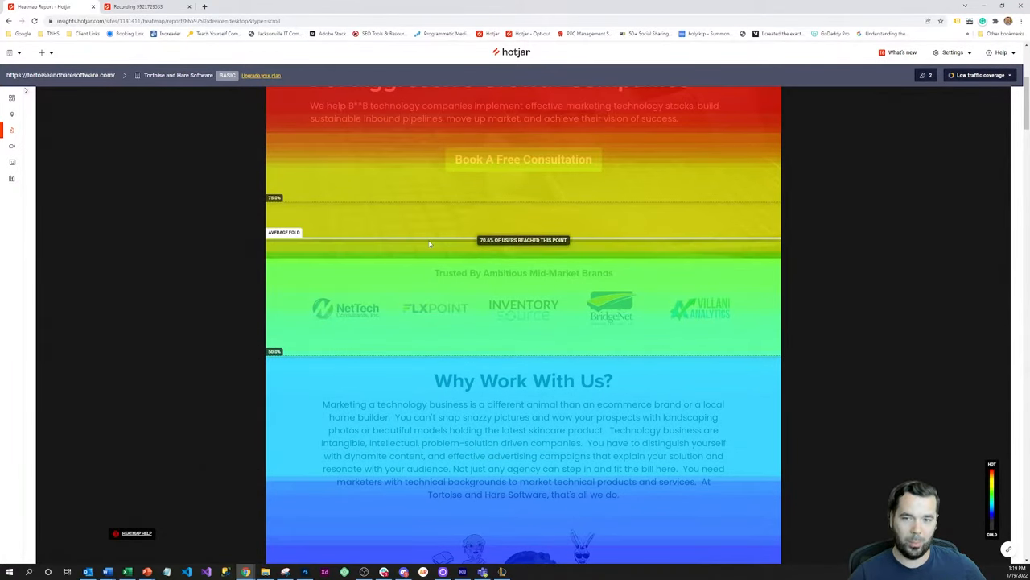
mouse_move(463, 299)
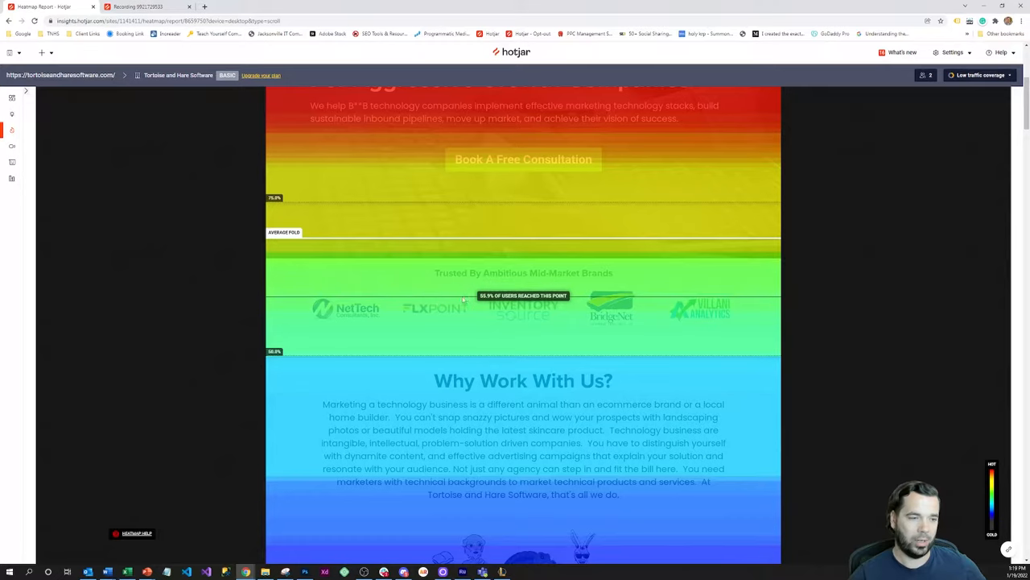
scroll("down", 3)
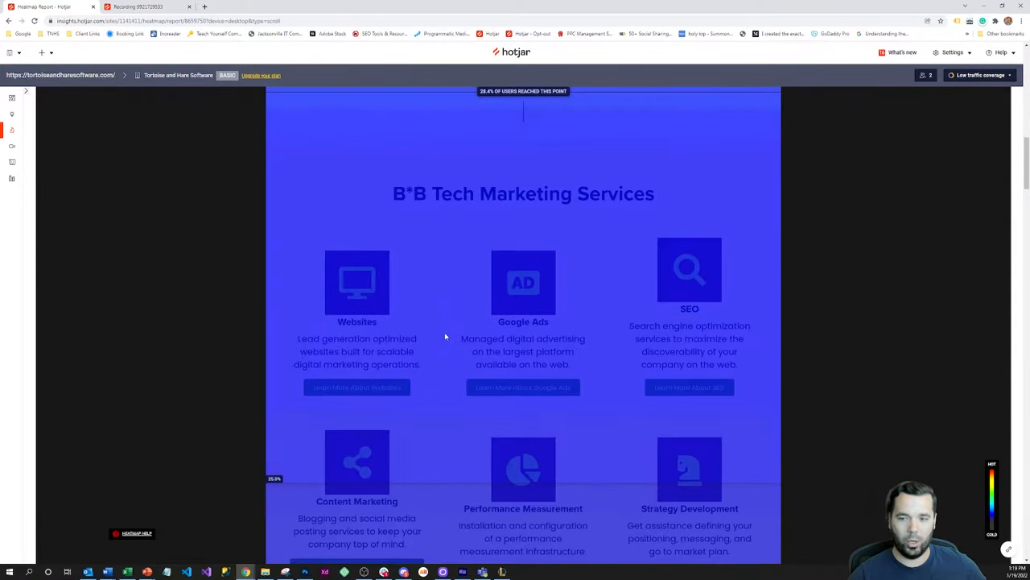
scroll("down", 3)
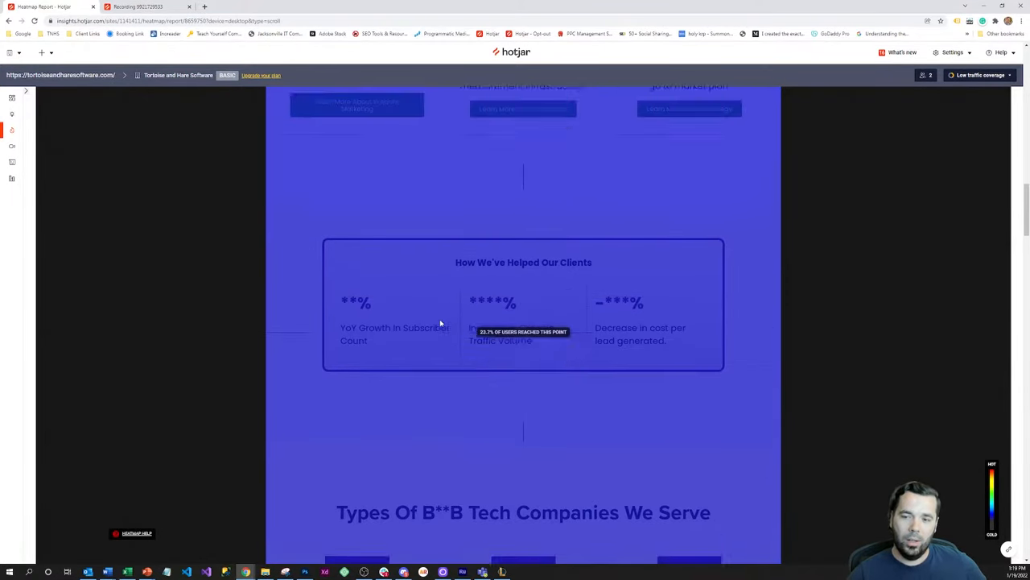
scroll("down", 3)
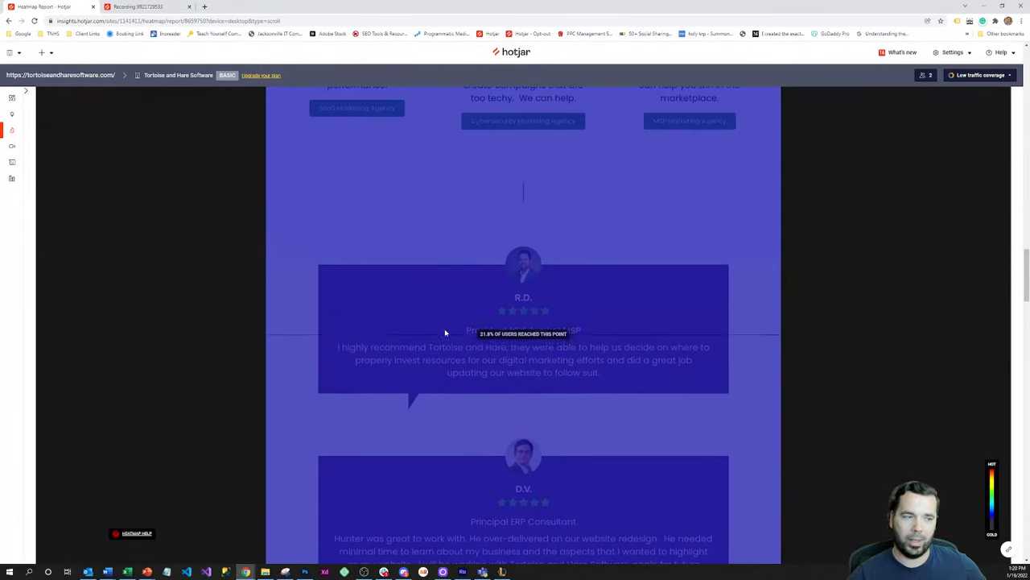
scroll("down", 3)
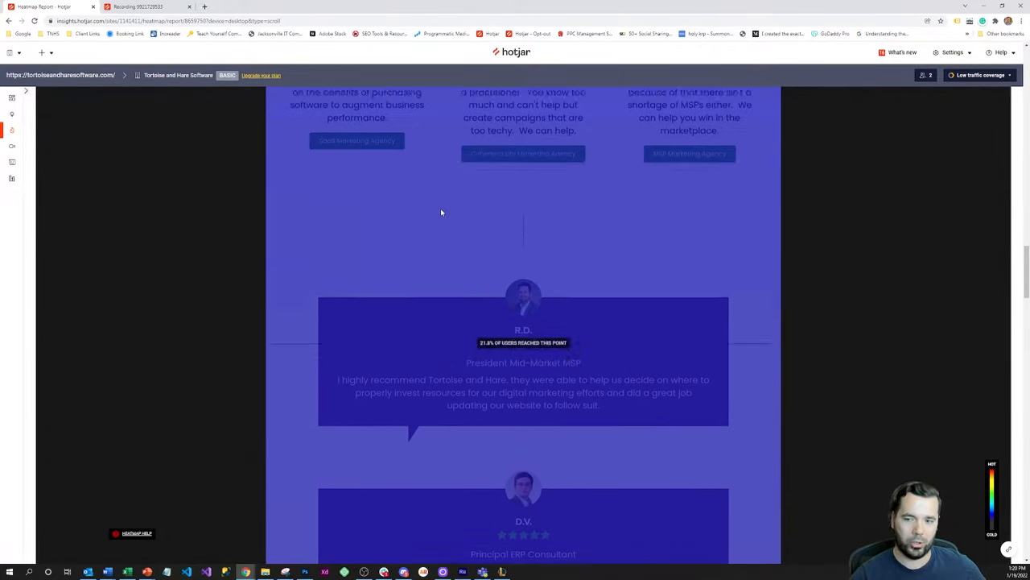
scroll("down", 3)
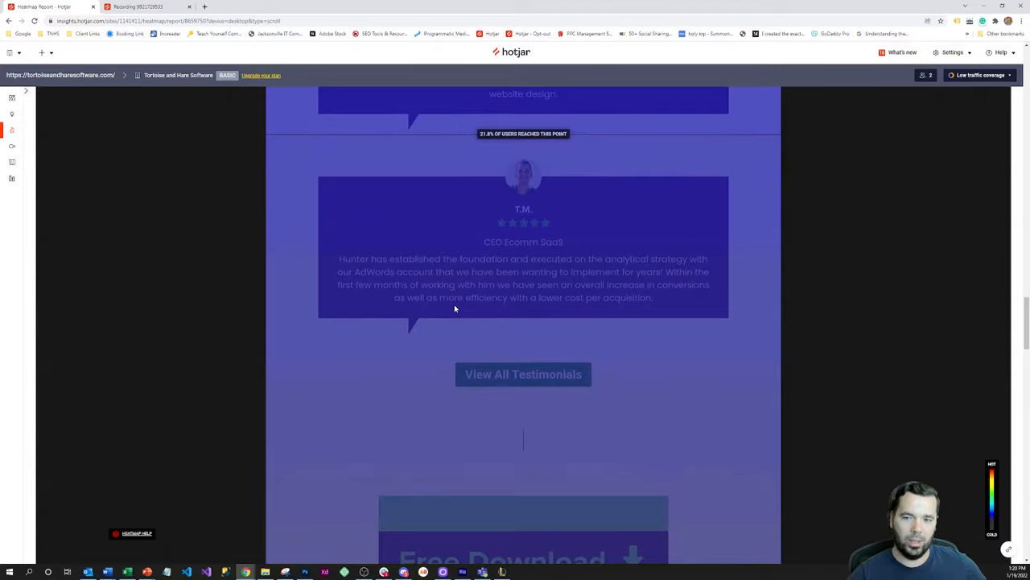
scroll("down", 3)
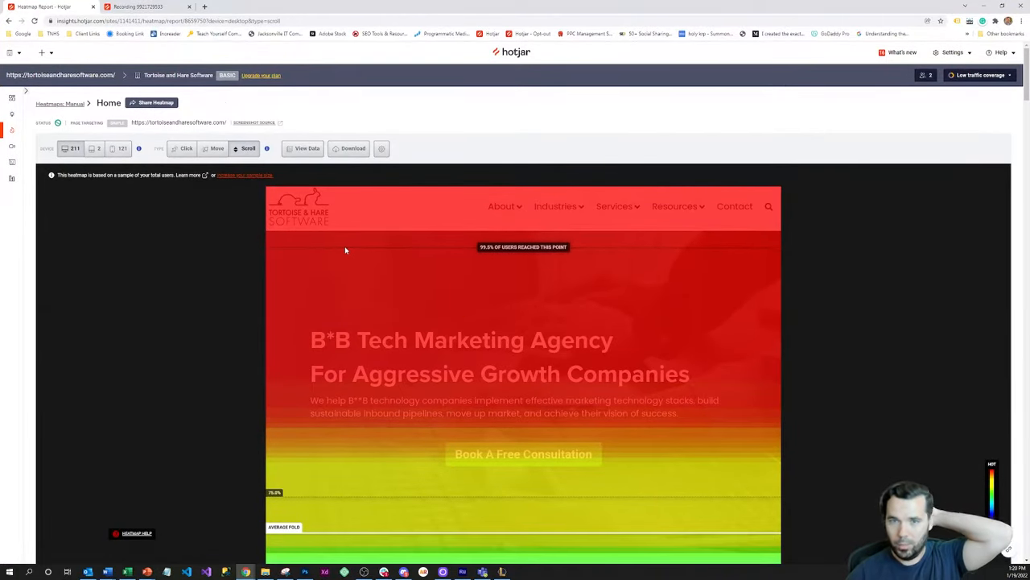
Step: Switch the heatmap type to Move to see mouse activity on the menu and hero text
left_click(215, 148)
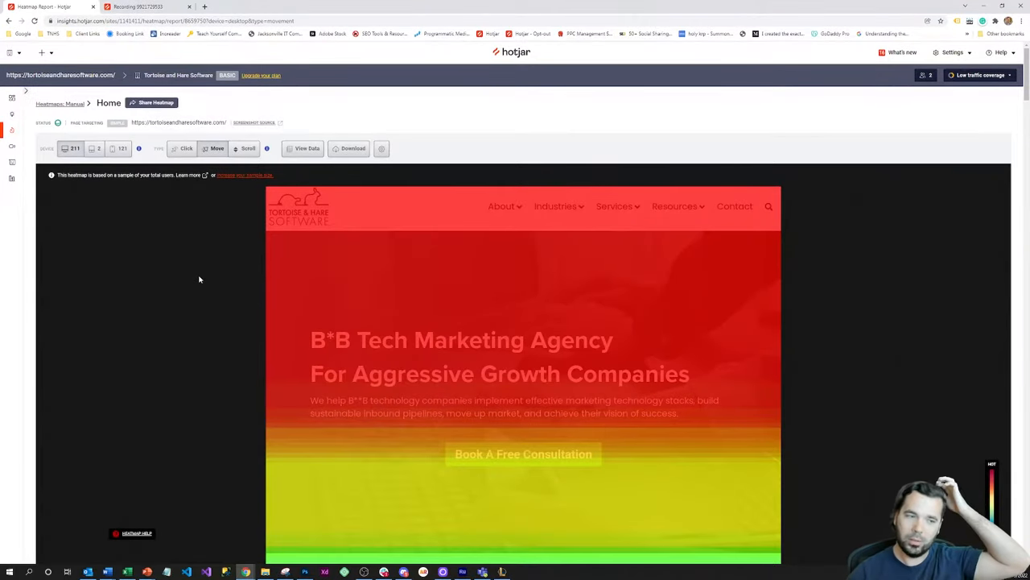
left_click(214, 149)
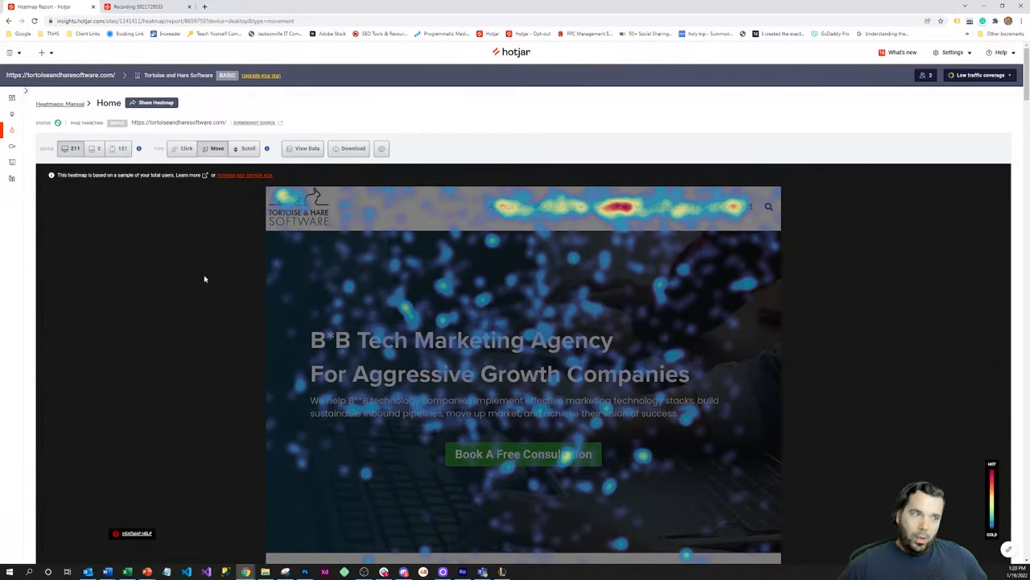
mouse_move(571, 462)
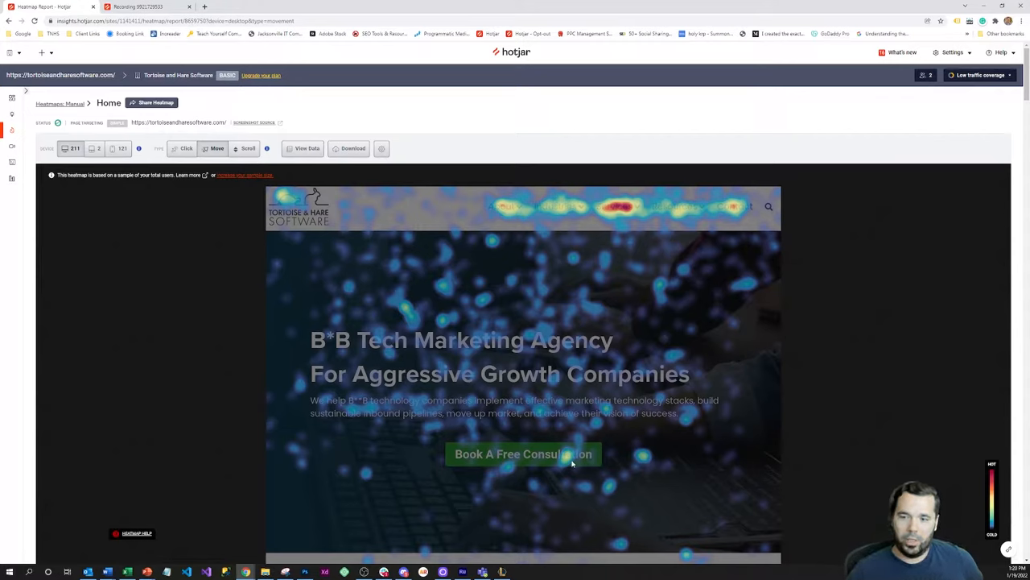
mouse_move(447, 322)
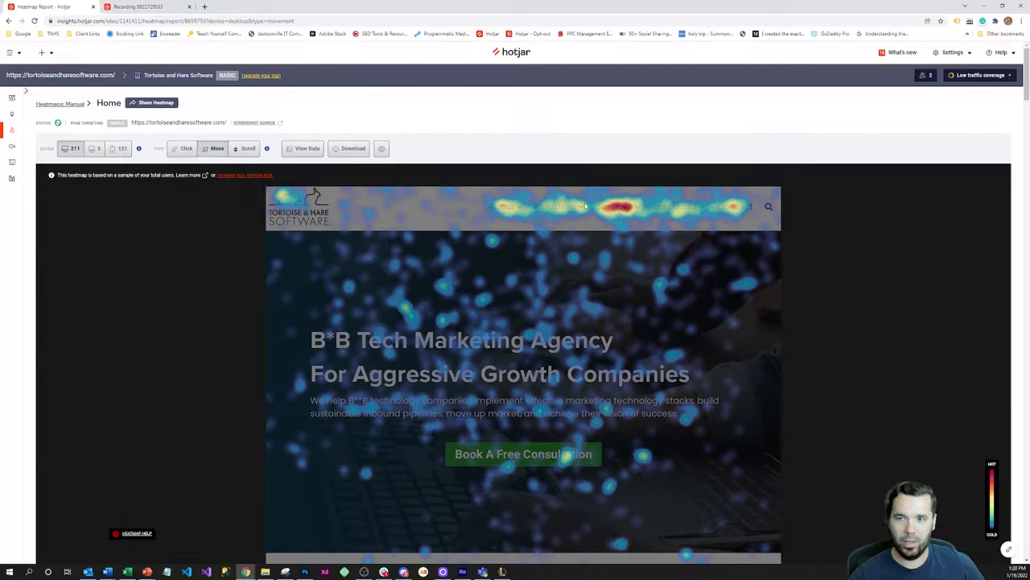
mouse_move(656, 212)
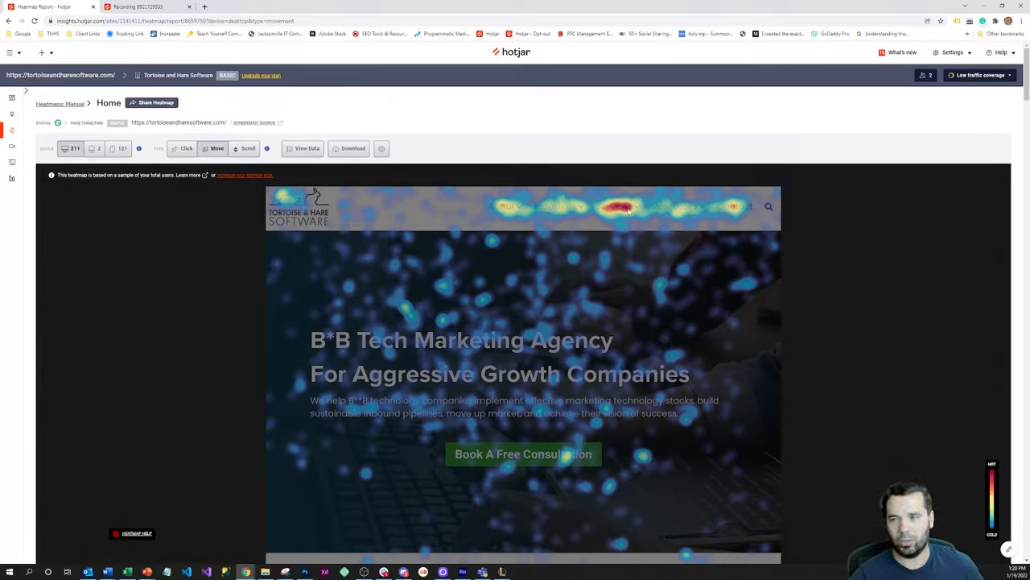
scroll("down", 3)
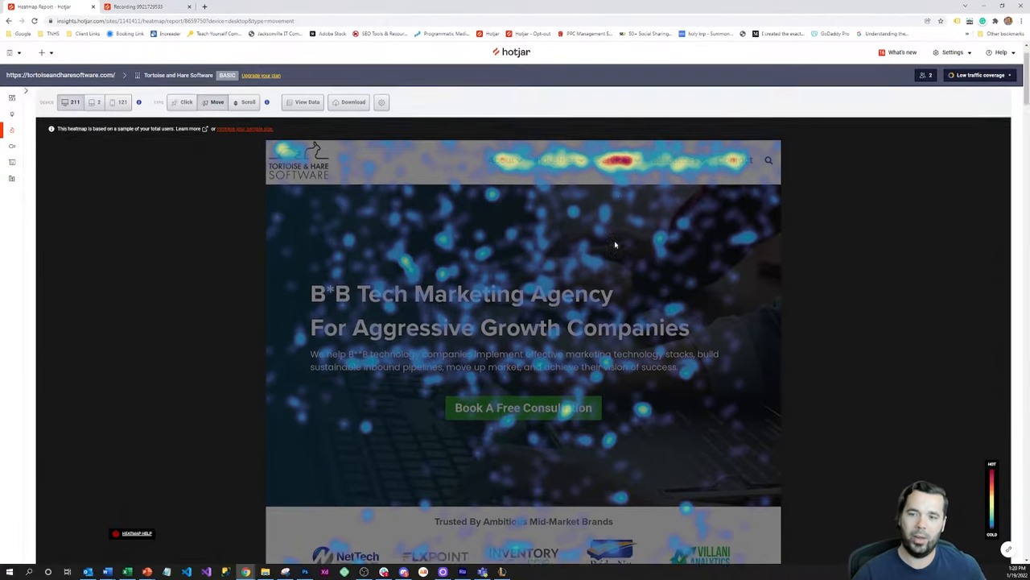
scroll("down", 3)
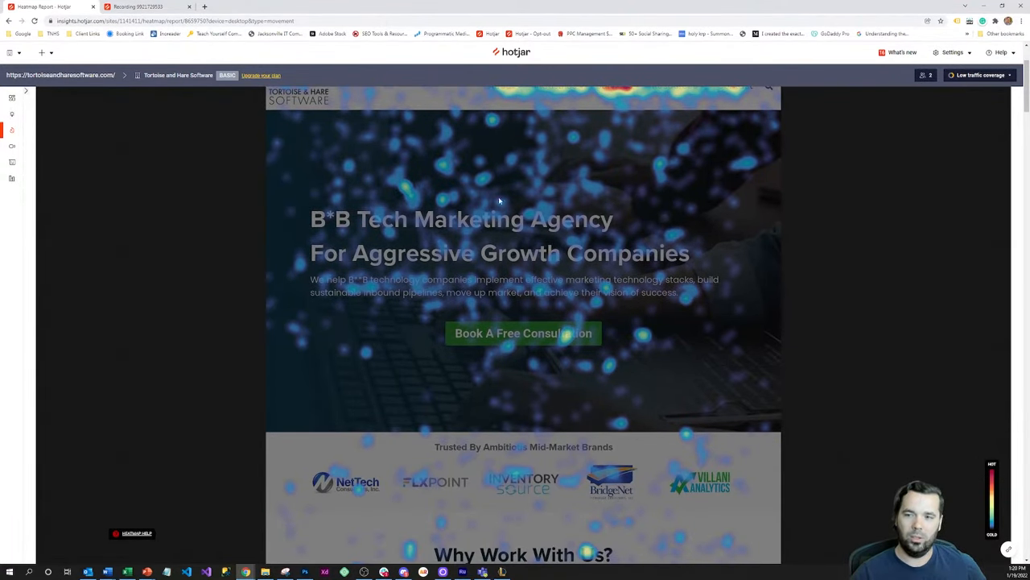
scroll("down", 3)
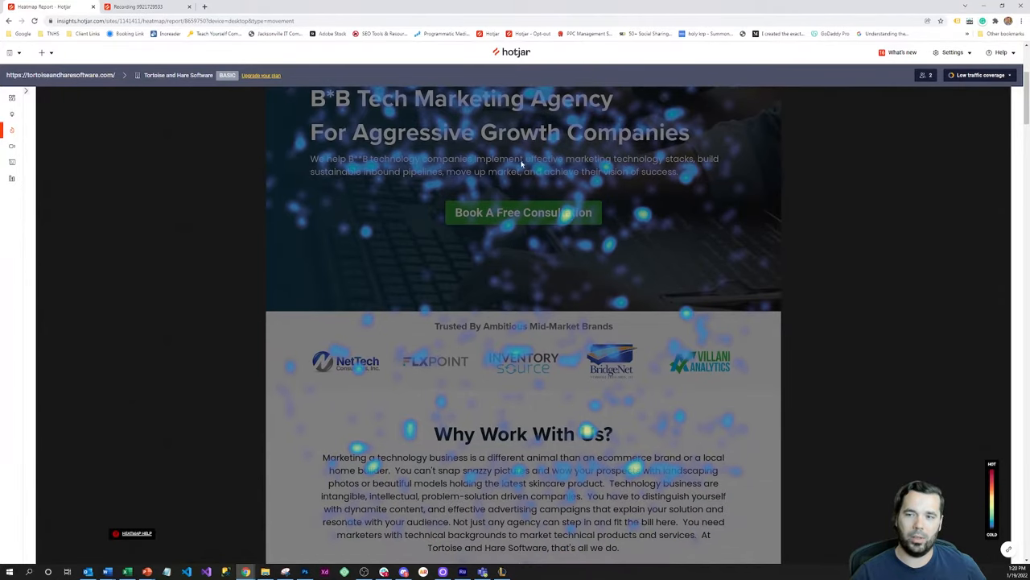
mouse_move(507, 168)
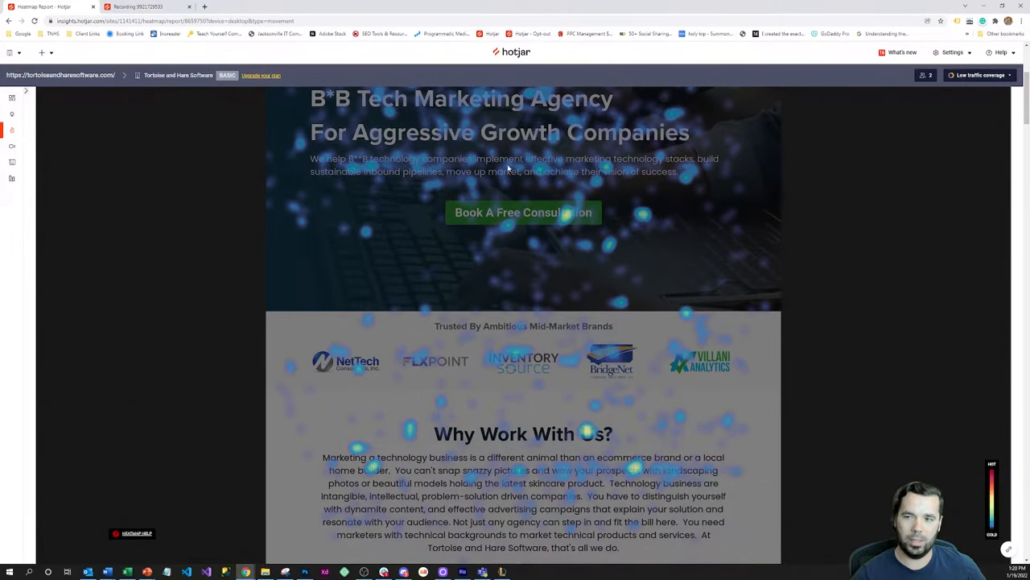
scroll("down", 3)
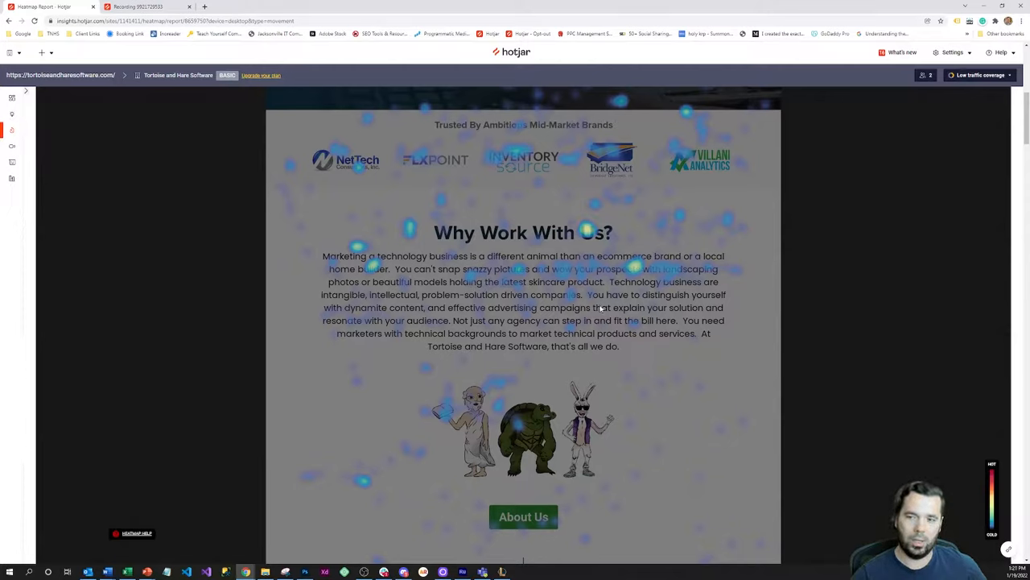
mouse_move(582, 284)
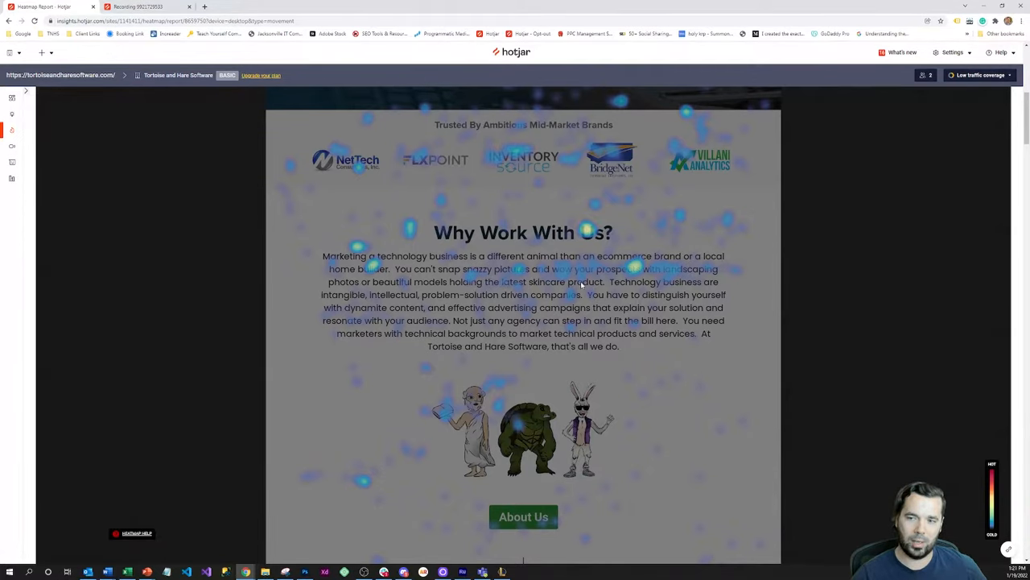
mouse_move(579, 287)
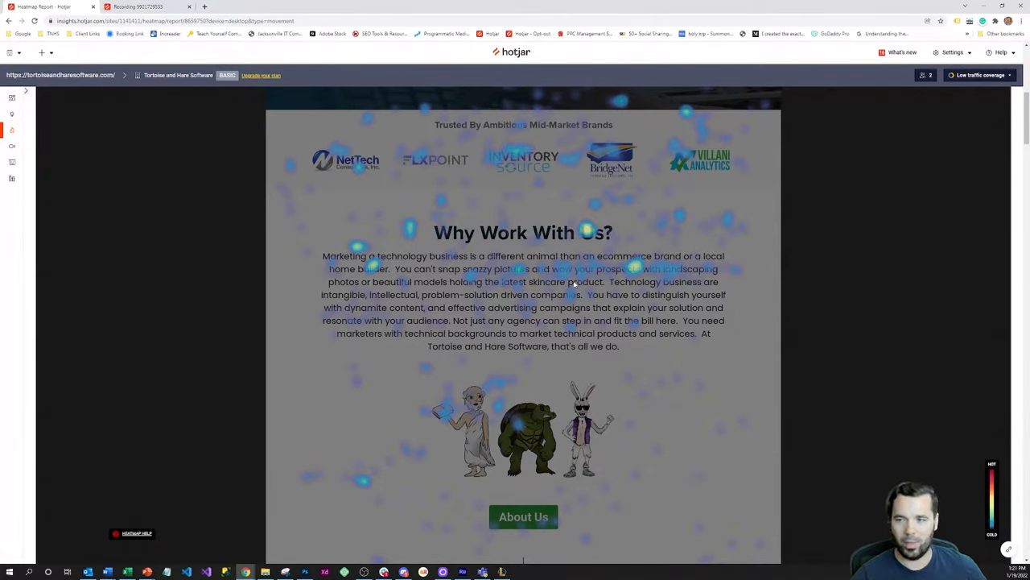
scroll("down", 3)
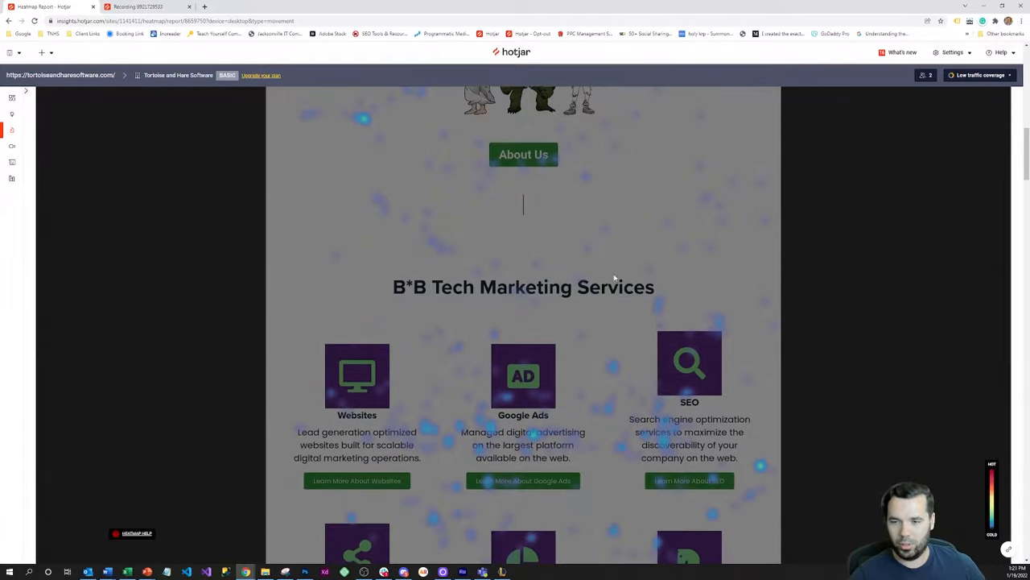
scroll("down", 3)
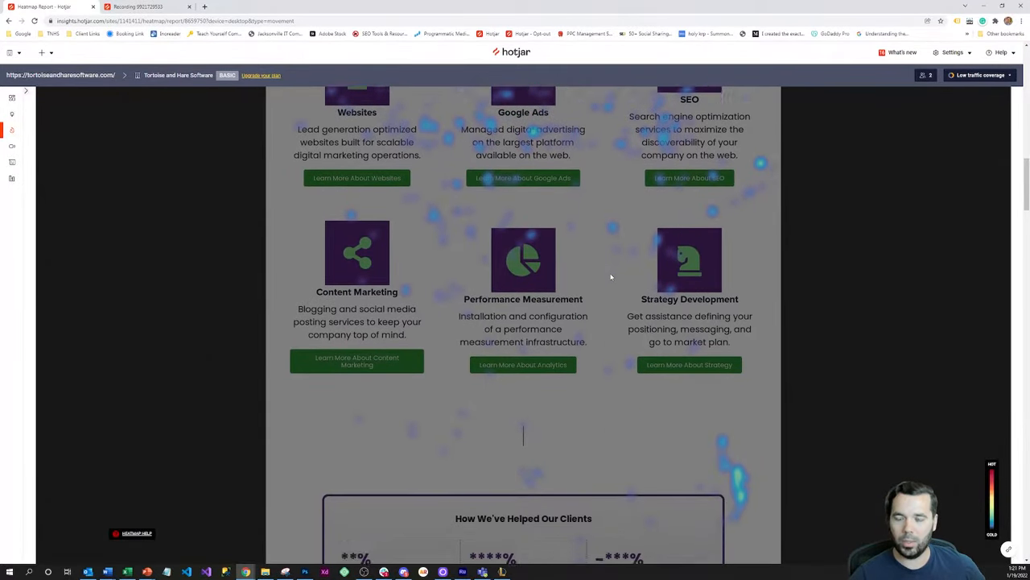
scroll("down", 3)
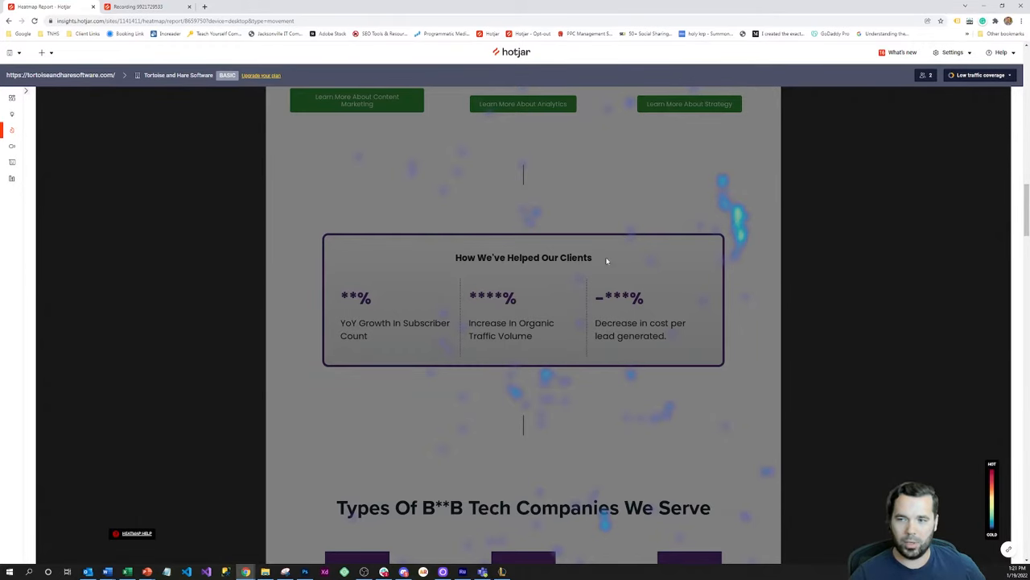
scroll("down", 3)
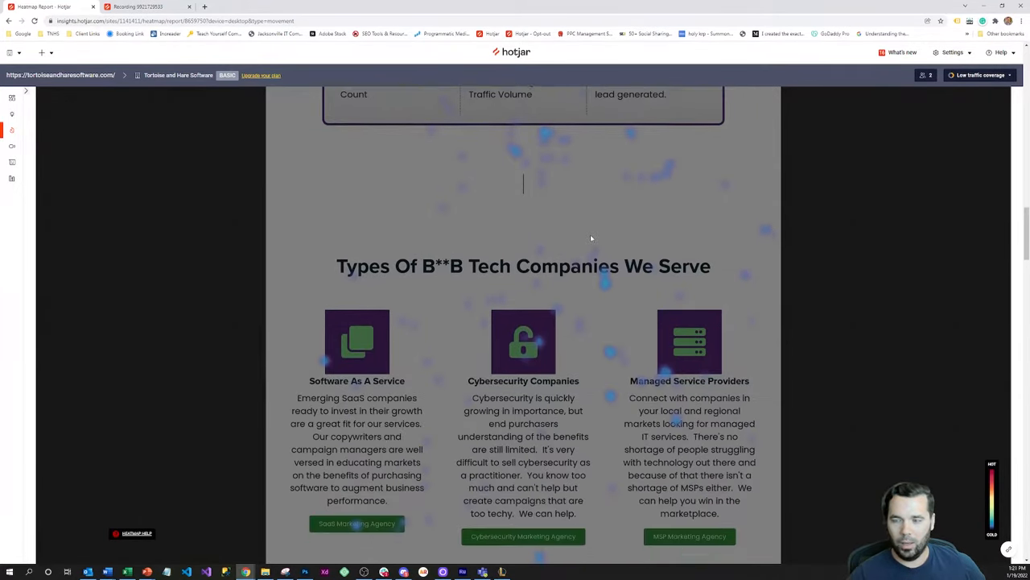
scroll("down", 3)
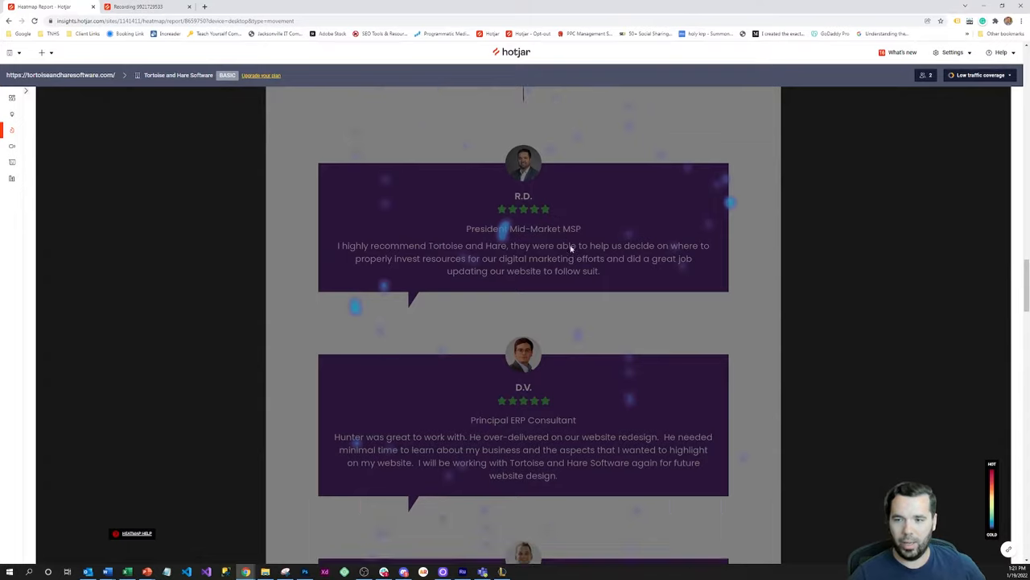
scroll("down", 3)
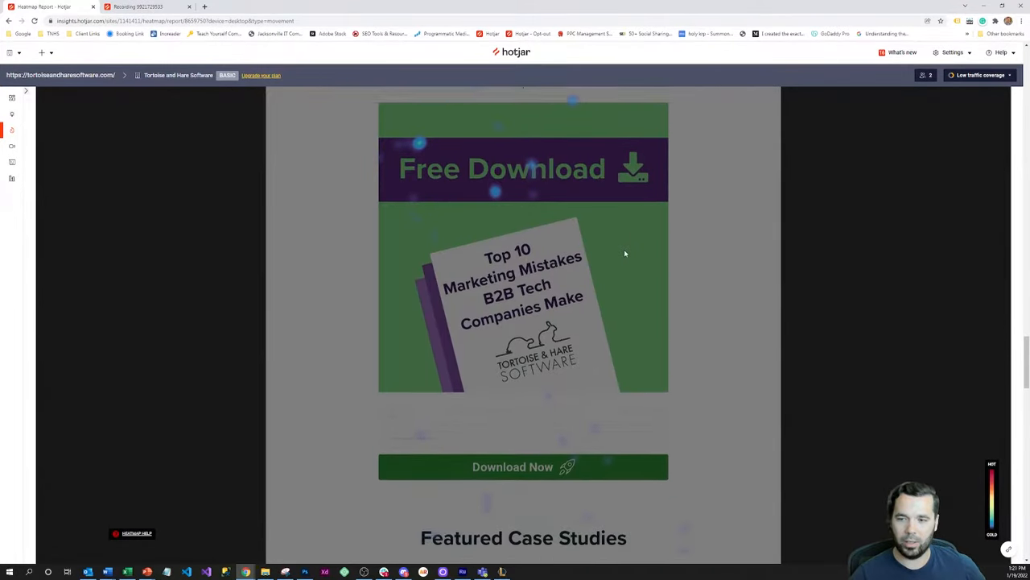
scroll("down", 3)
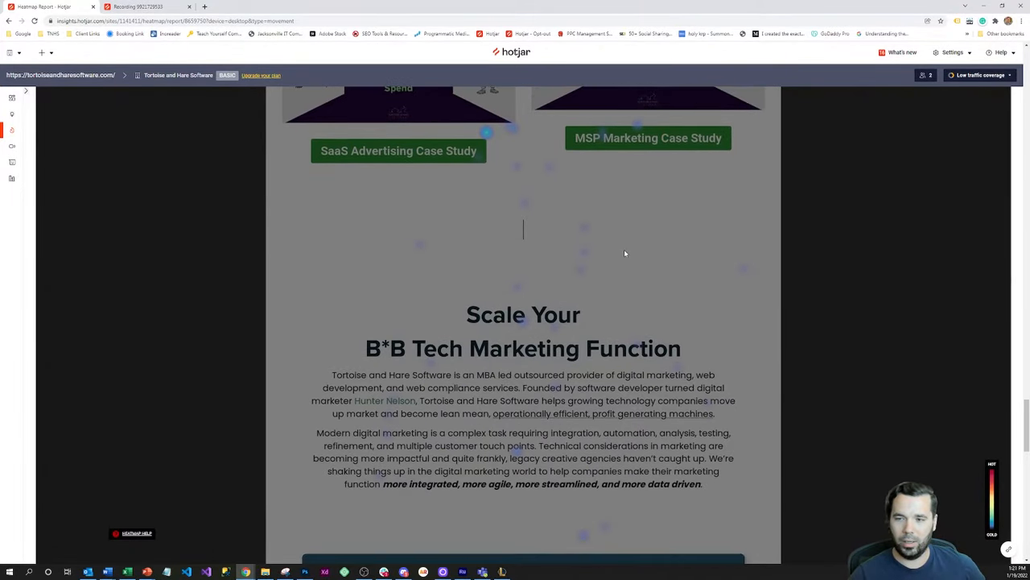
scroll("down", 3)
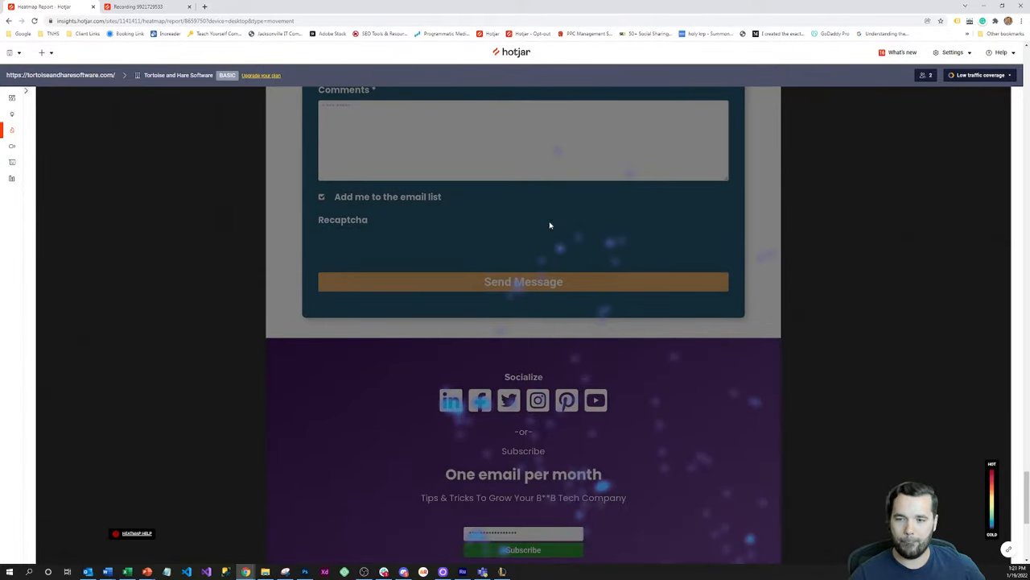
scroll("down", 3)
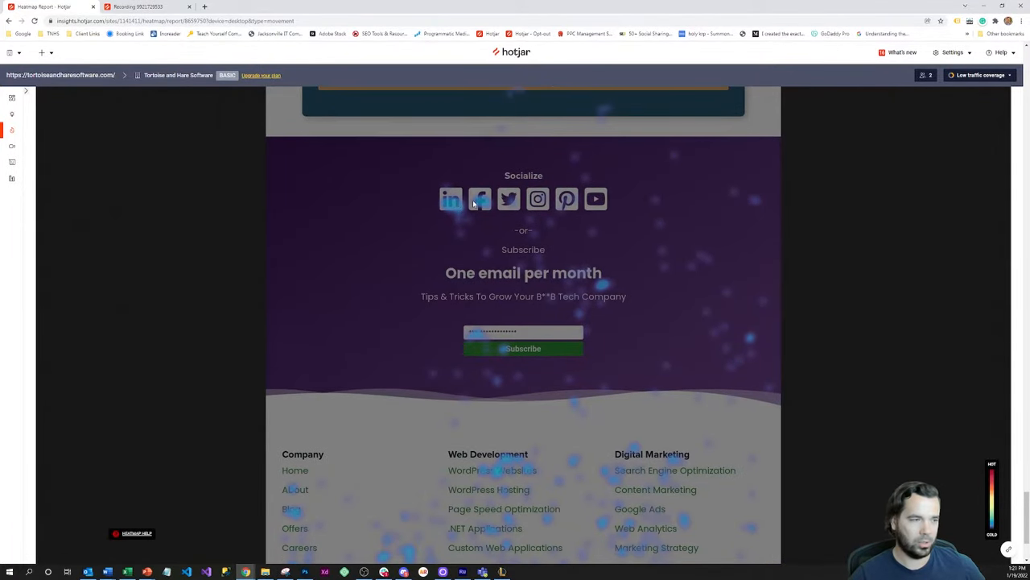
mouse_move(503, 207)
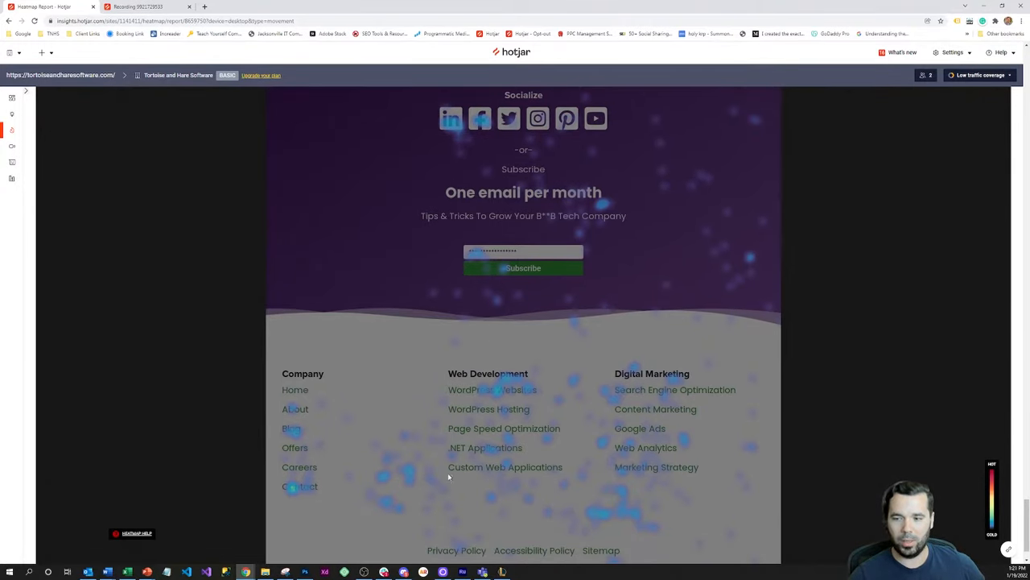
scroll("up", 3)
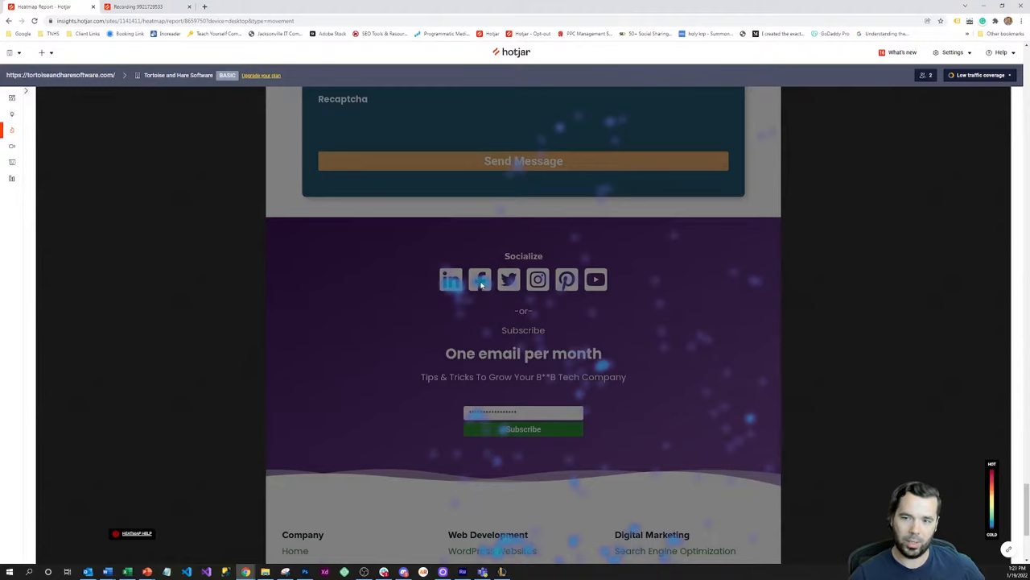
mouse_move(480, 286)
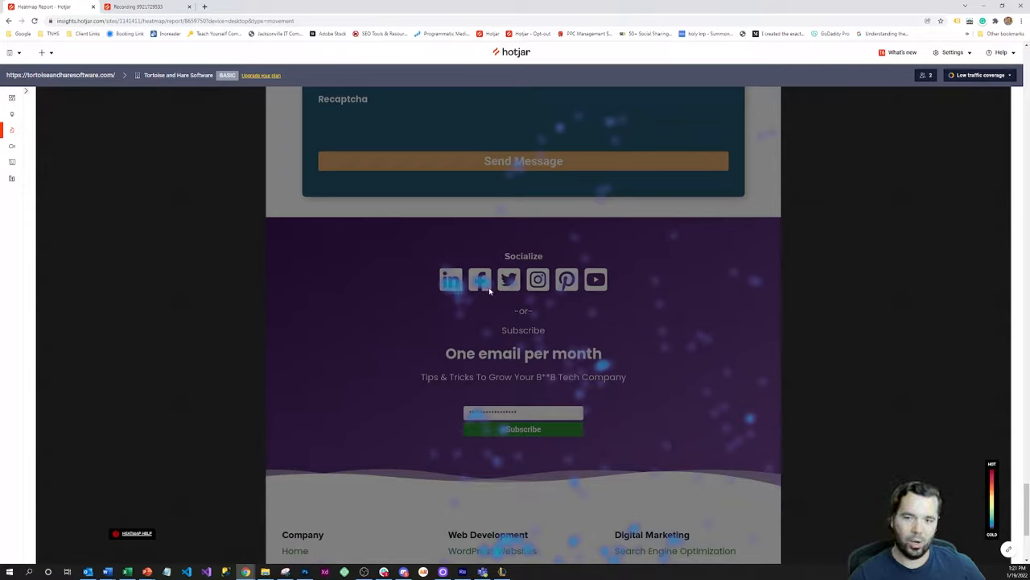
mouse_move(486, 288)
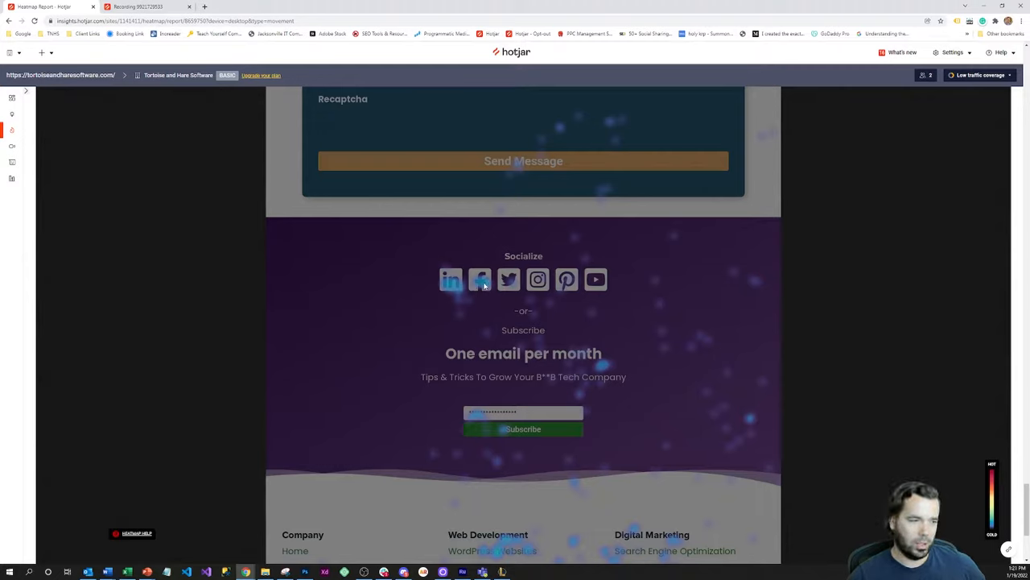
mouse_move(595, 280)
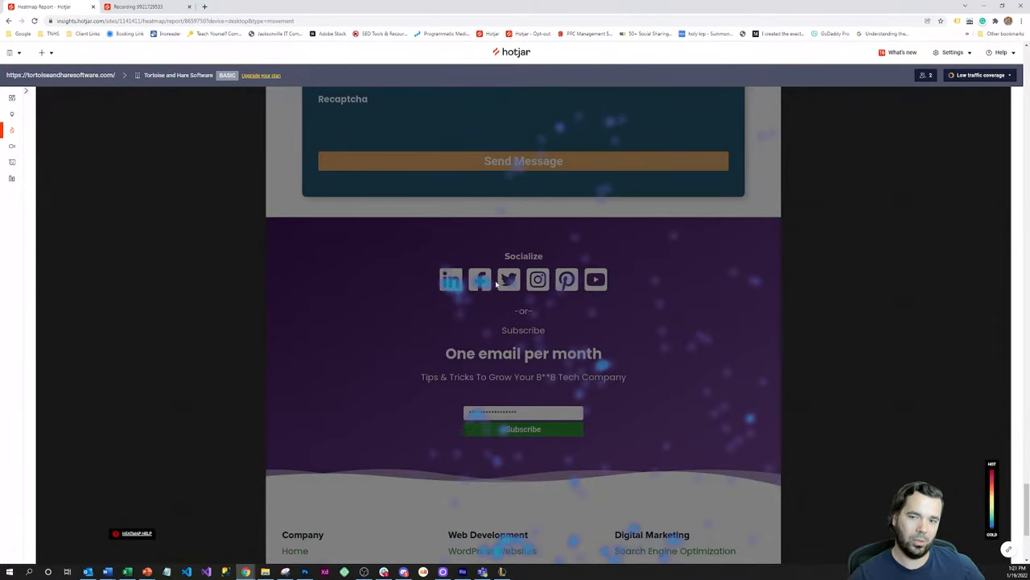
scroll("up", 3)
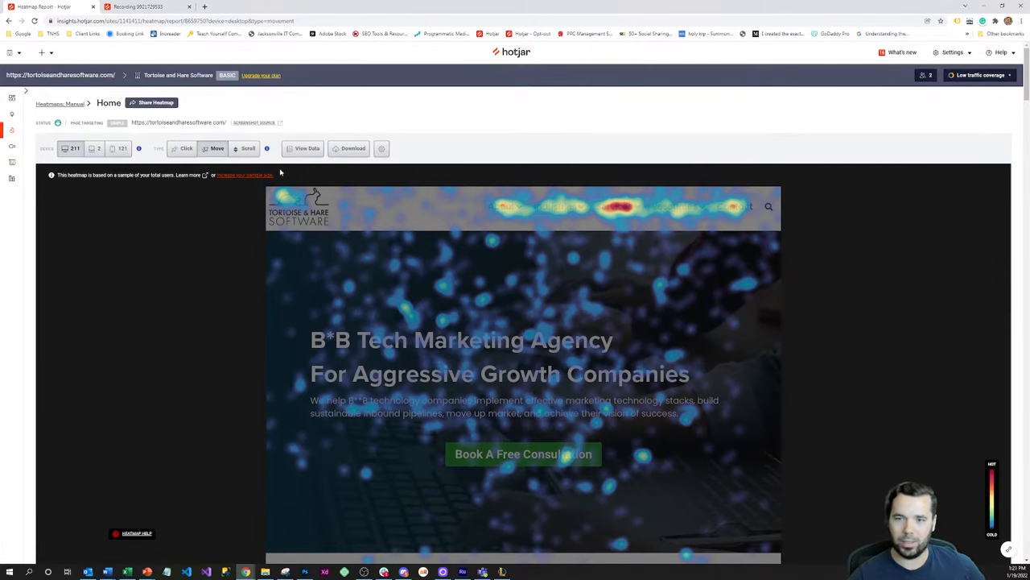
Step: Switch the home-page heatmap type back to Click, showing 137 clicks
left_click(184, 149)
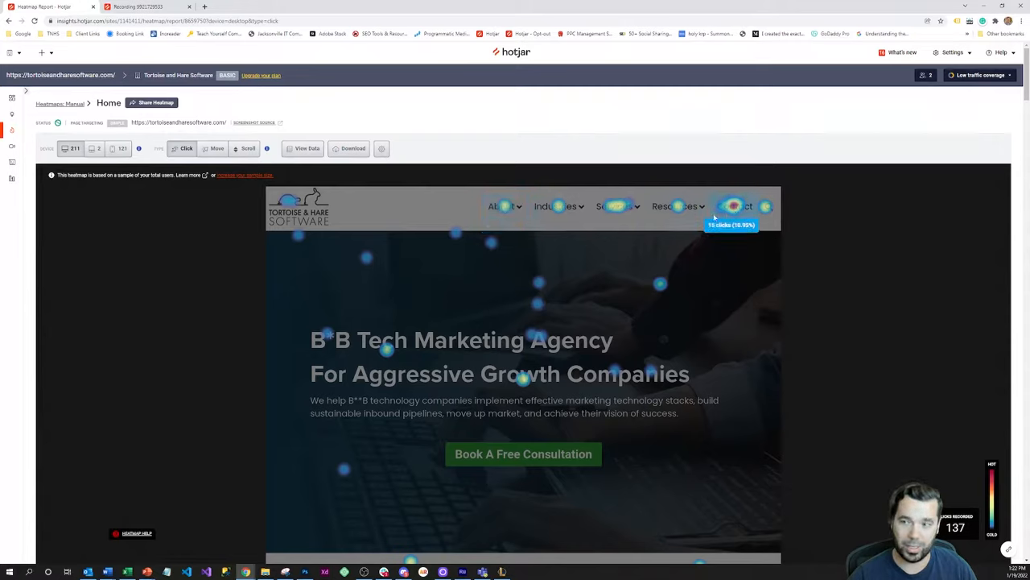
mouse_move(616, 207)
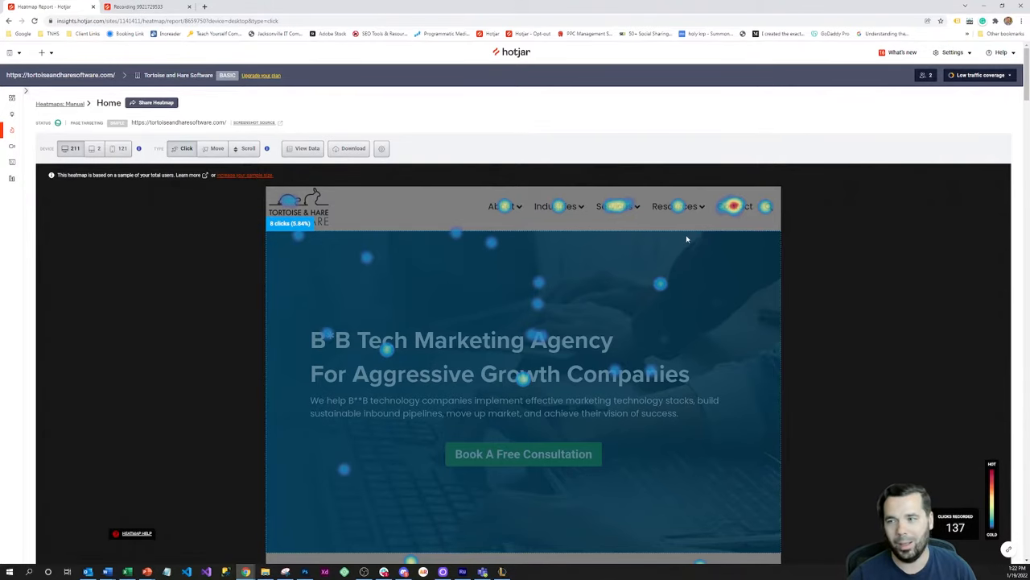
scroll("down", 3)
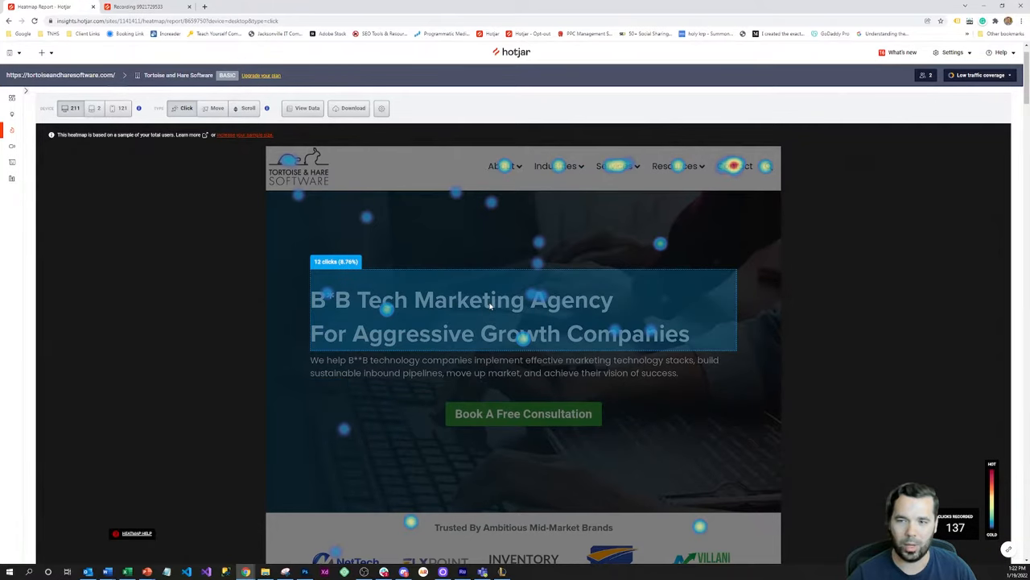
scroll("down", 3)
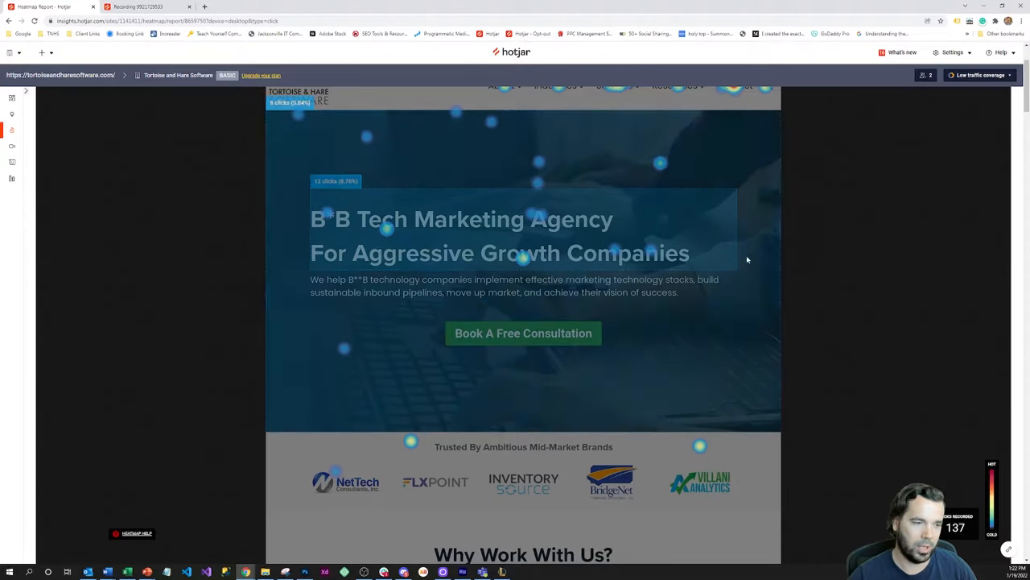
scroll("down", 3)
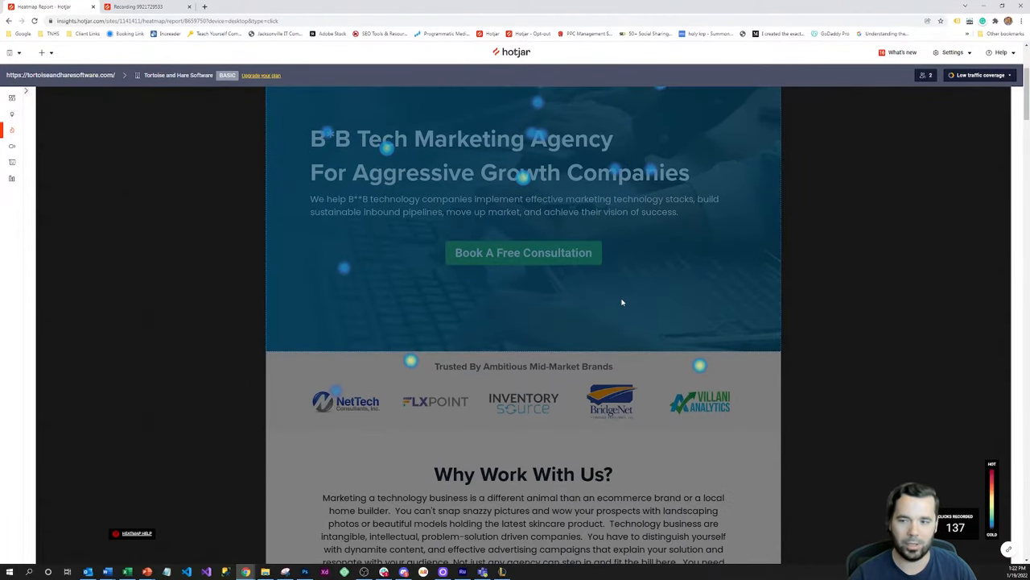
scroll("down", 3)
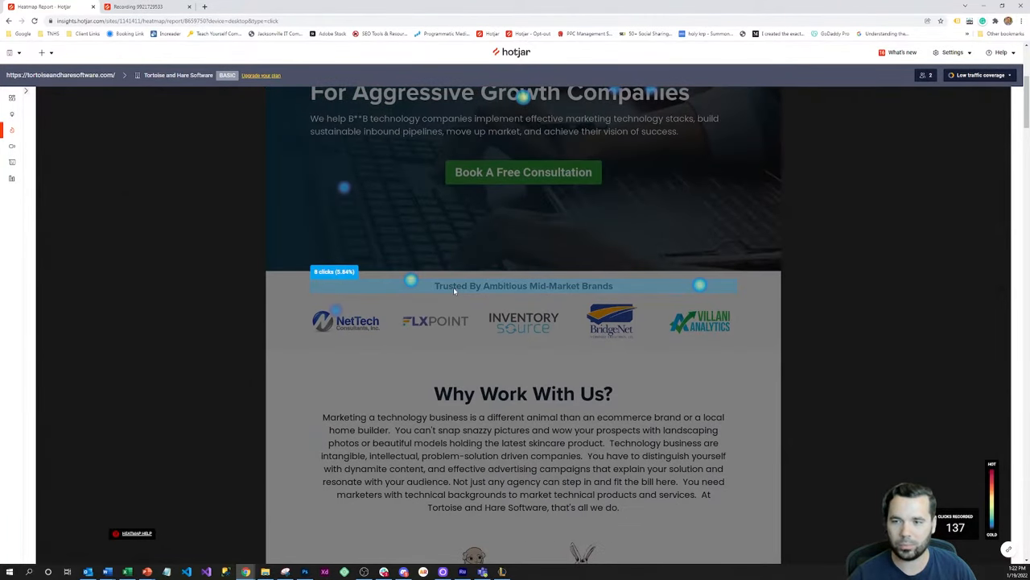
scroll("down", 3)
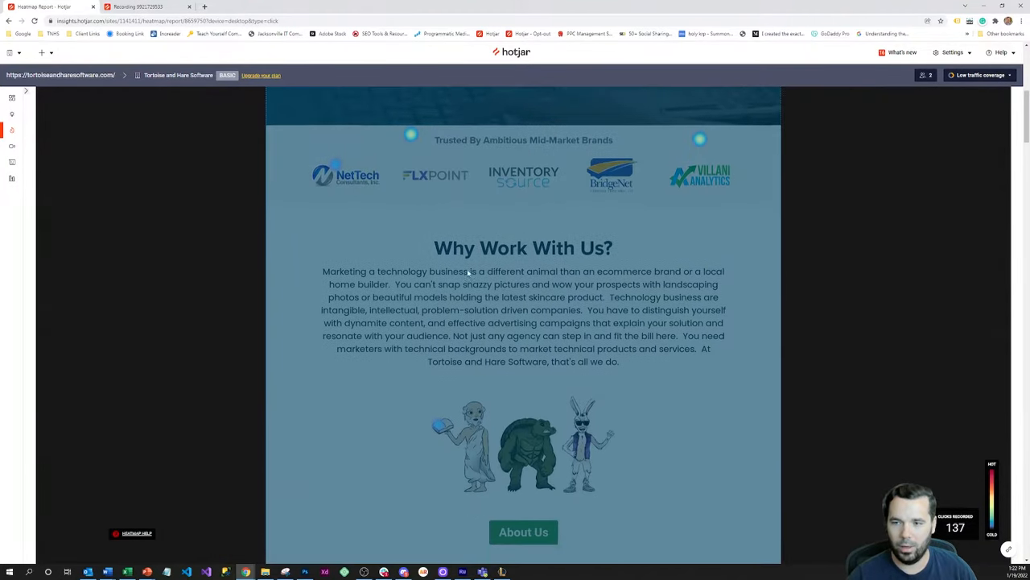
scroll("down", 3)
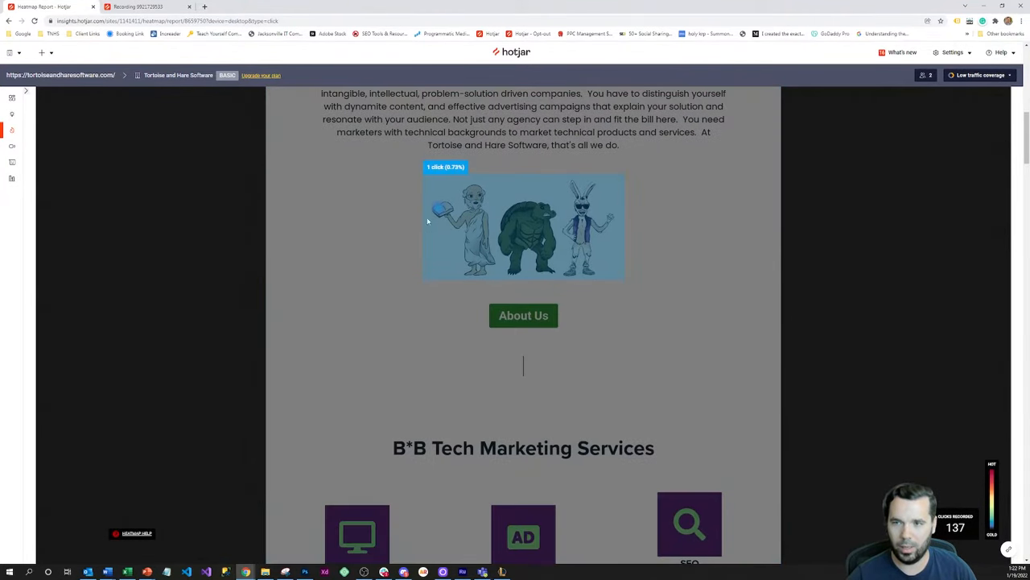
scroll("down", 3)
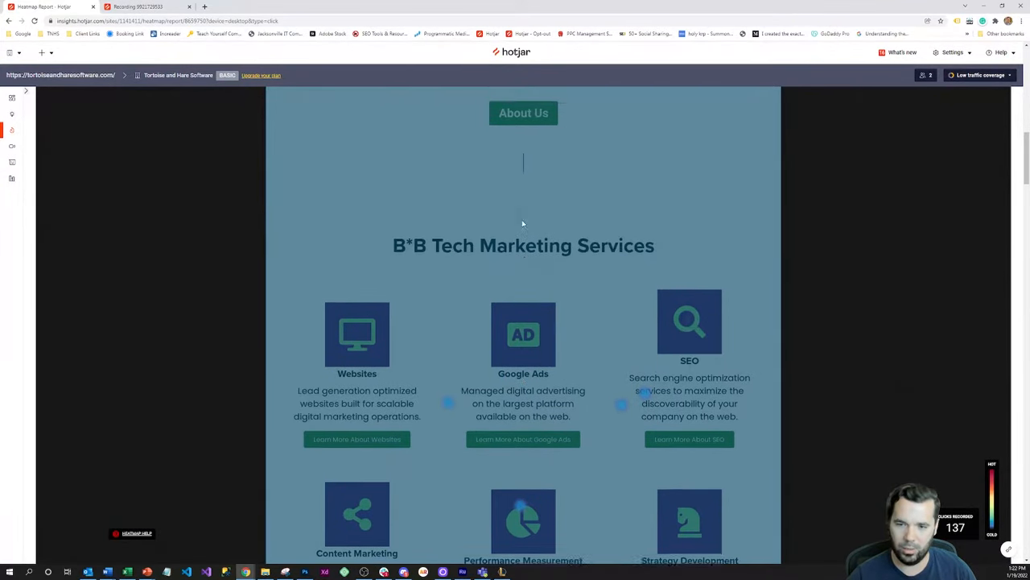
scroll("down", 3)
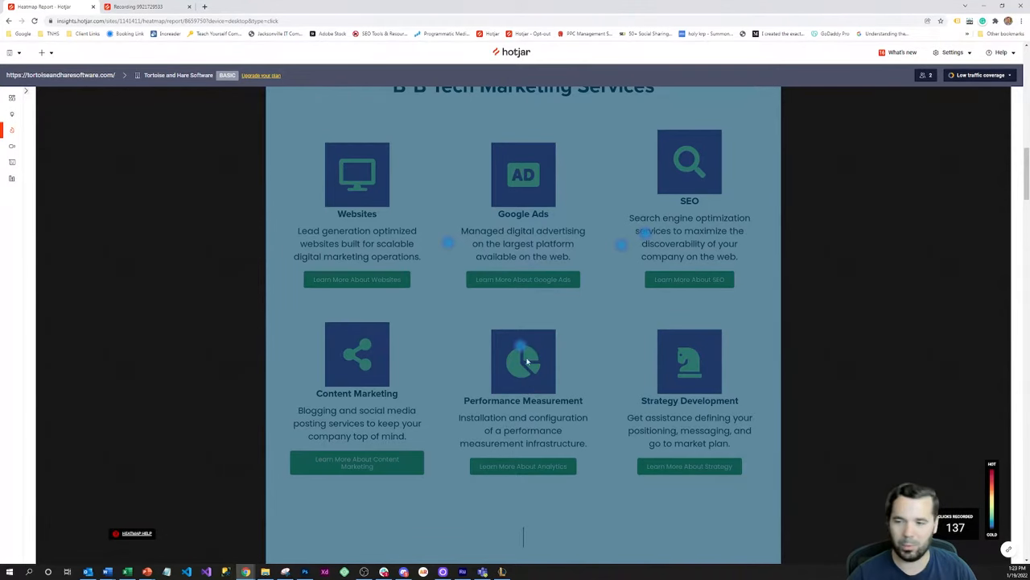
scroll("down", 3)
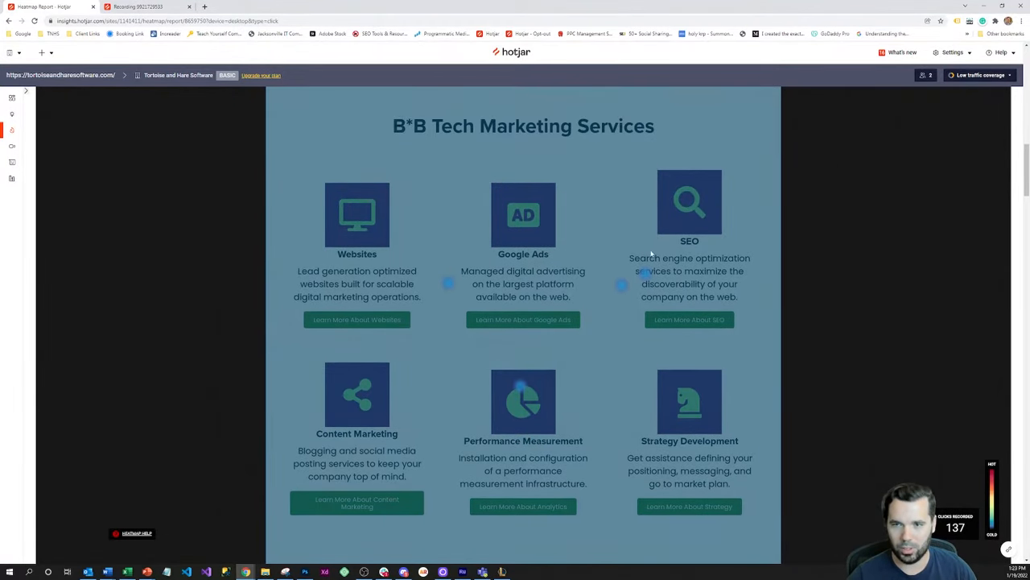
scroll("down", 3)
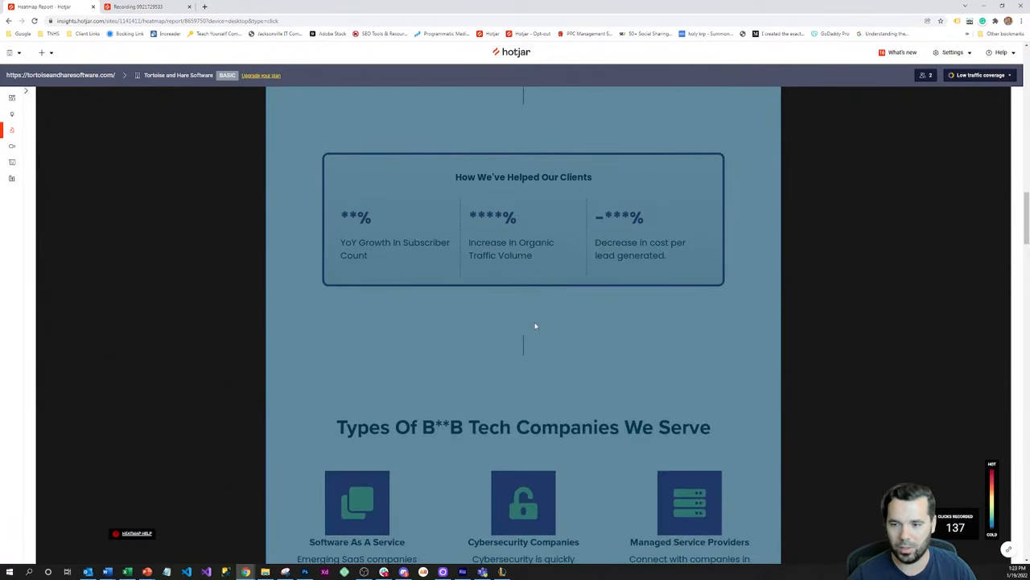
scroll("down", 3)
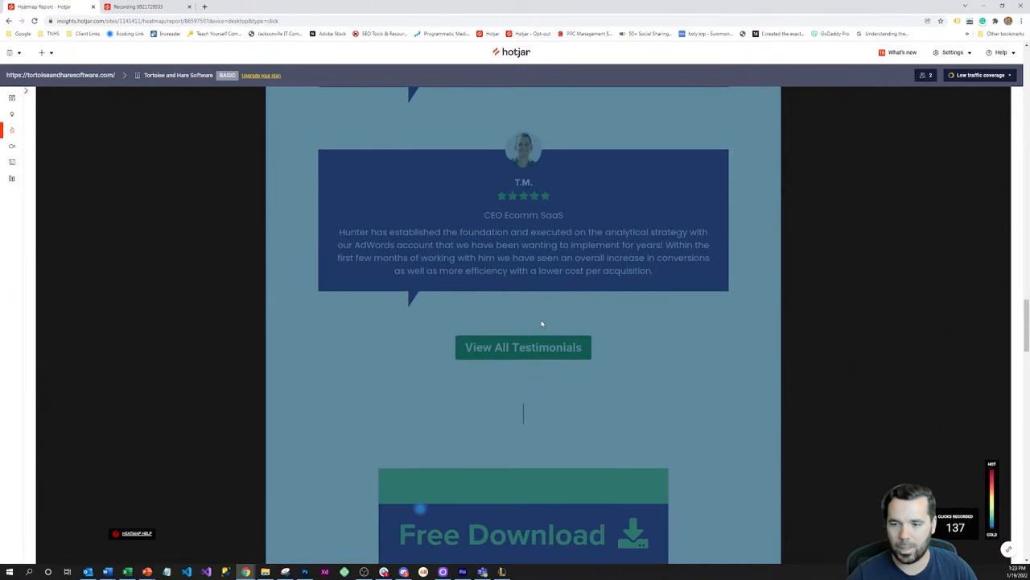
scroll("down", 3)
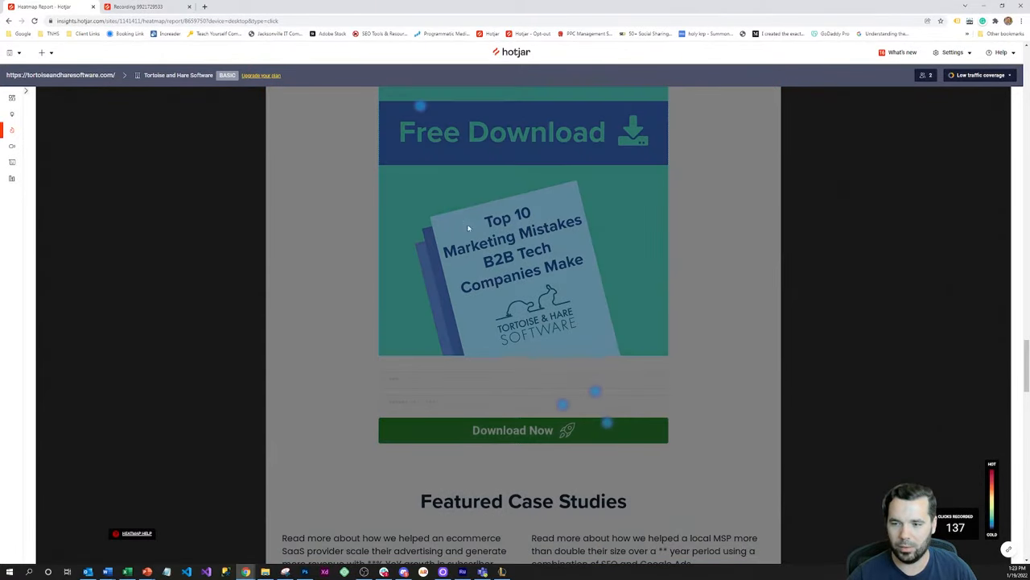
scroll("down", 3)
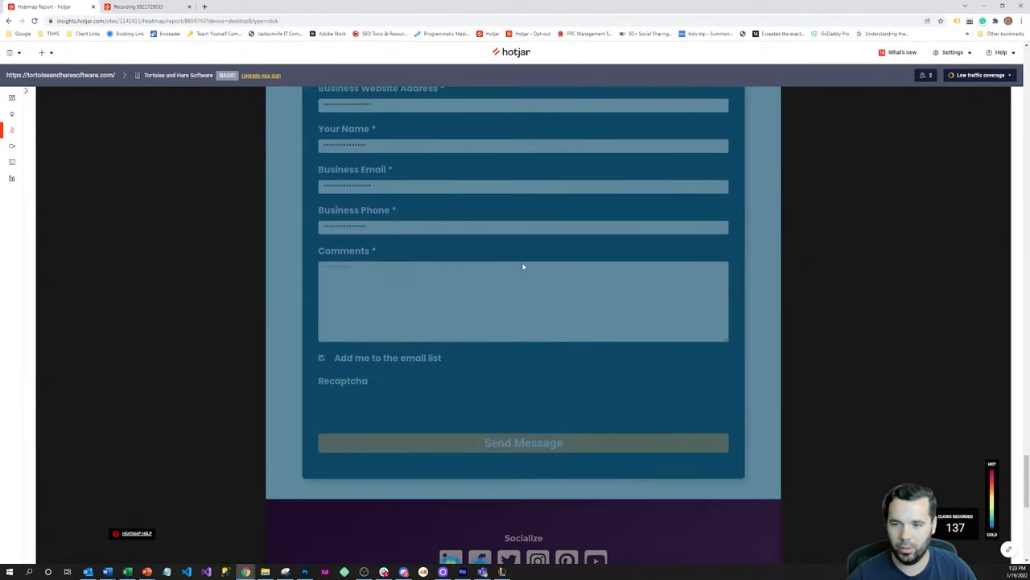
scroll("down", 3)
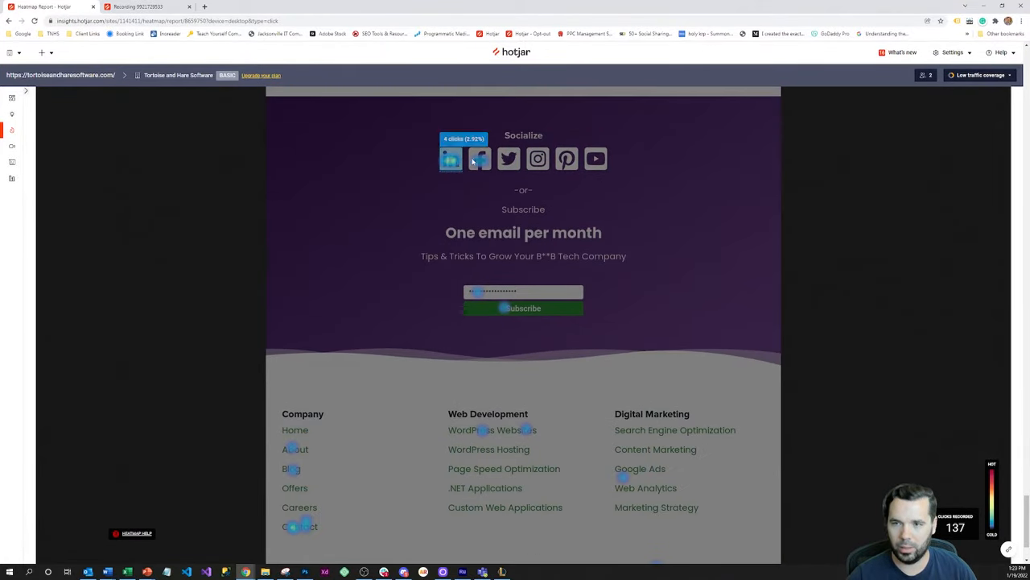
scroll("down", 3)
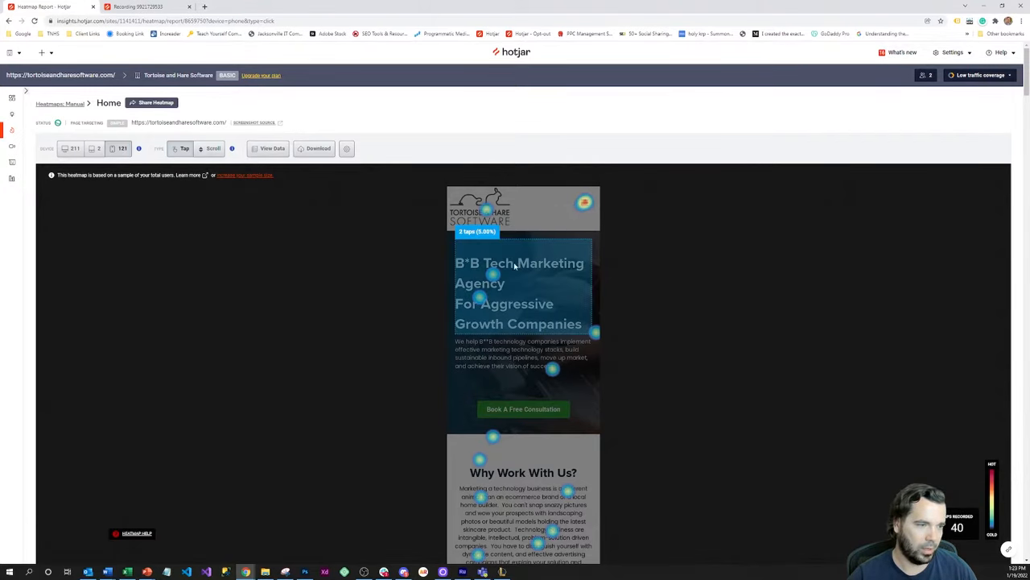
Step: Scroll the phone tap heatmap through the services cards to Content Marketing's 4 taps (10.00%)
scroll("down", 3)
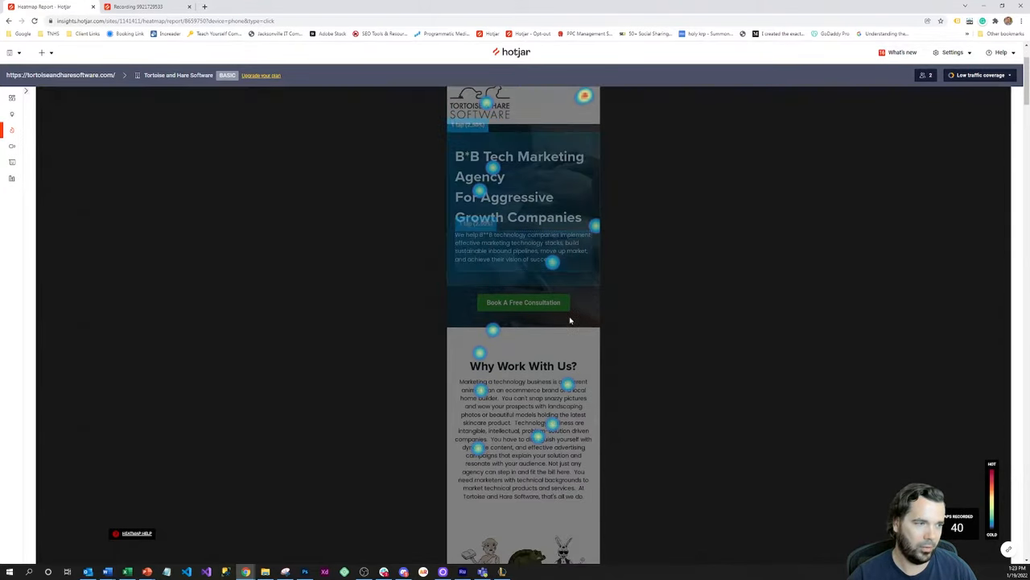
scroll("down", 3)
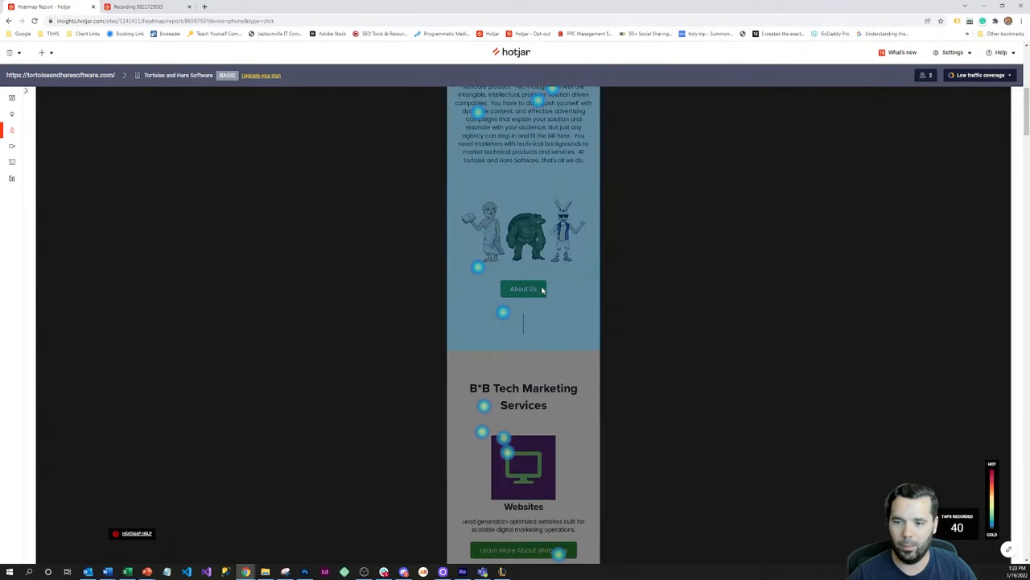
scroll("down", 3)
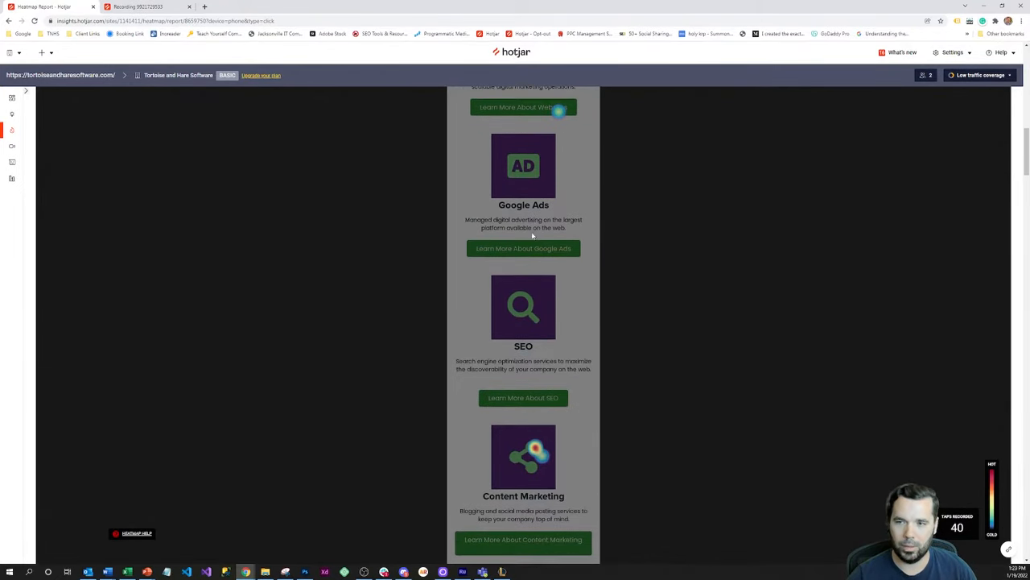
scroll("down", 3)
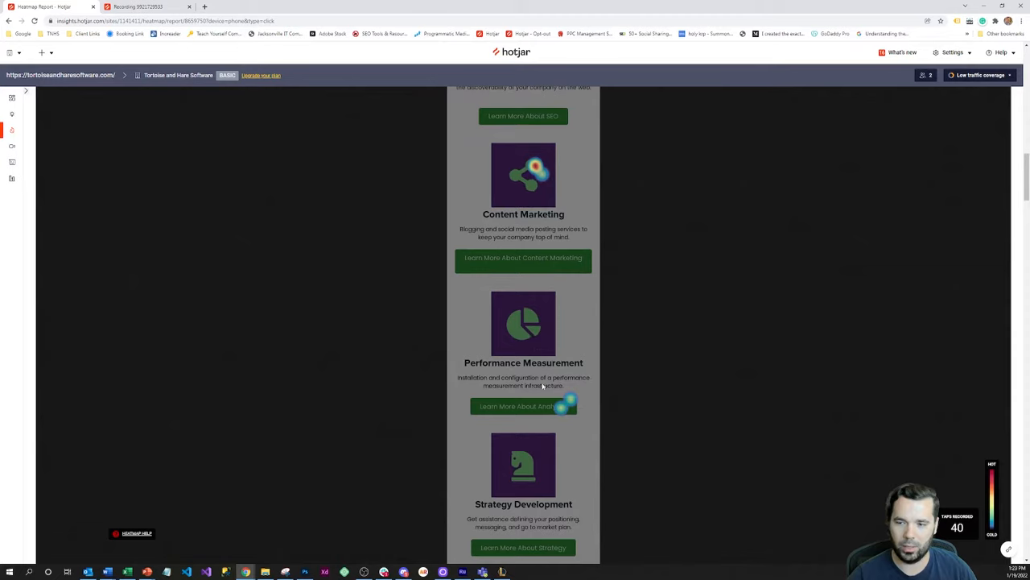
scroll("down", 3)
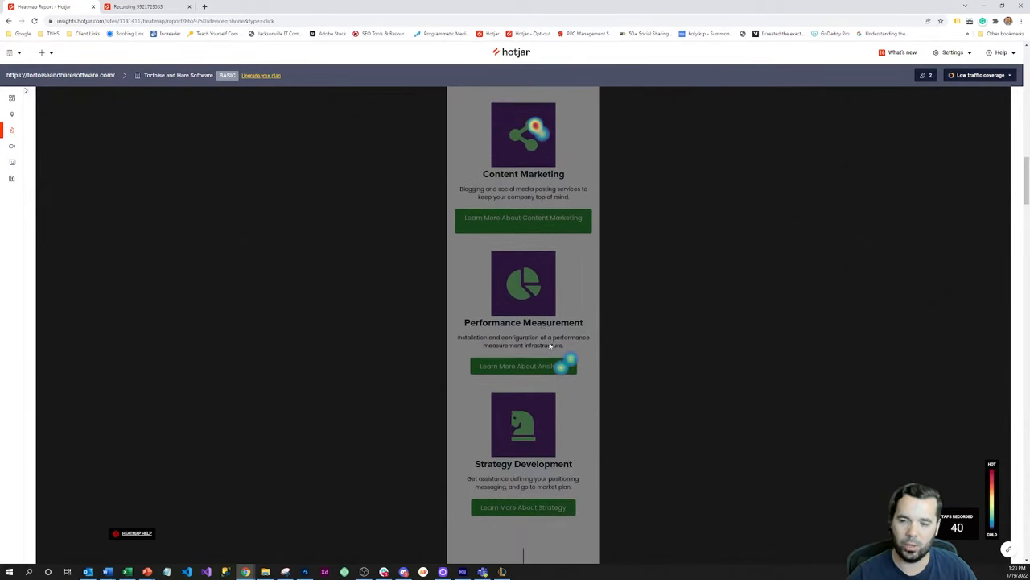
scroll("up", 3)
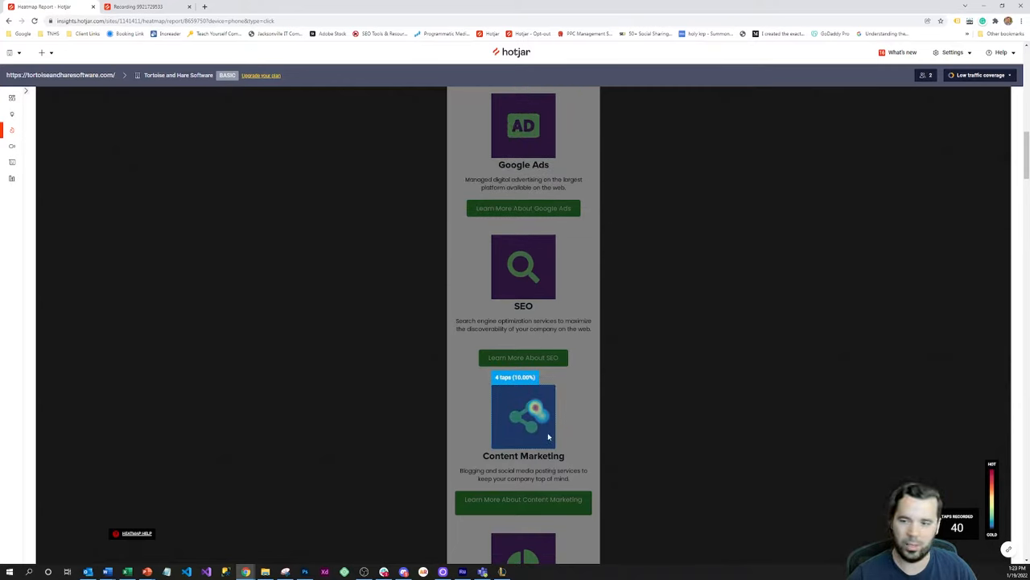
scroll("down", 3)
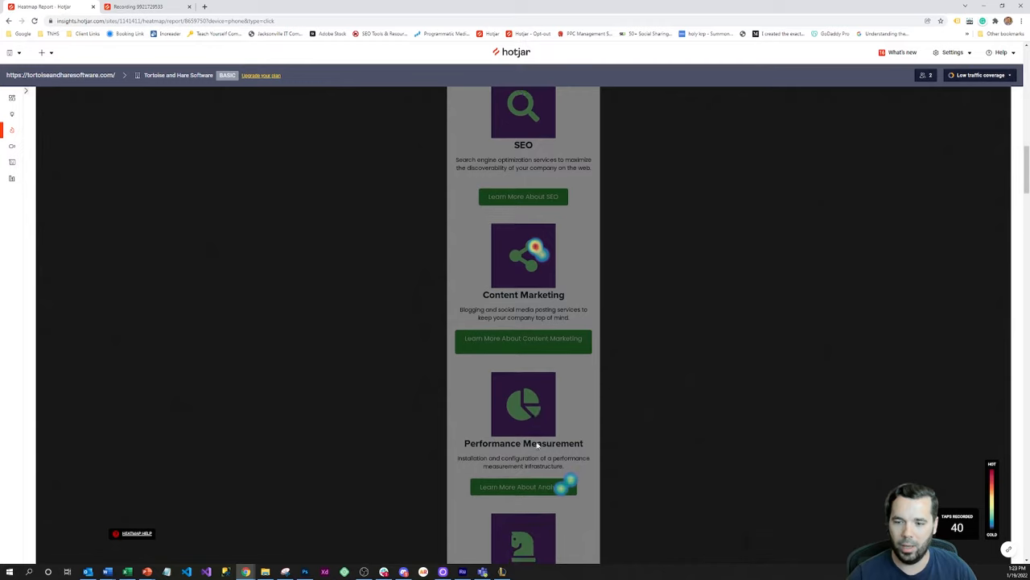
scroll("up", 3)
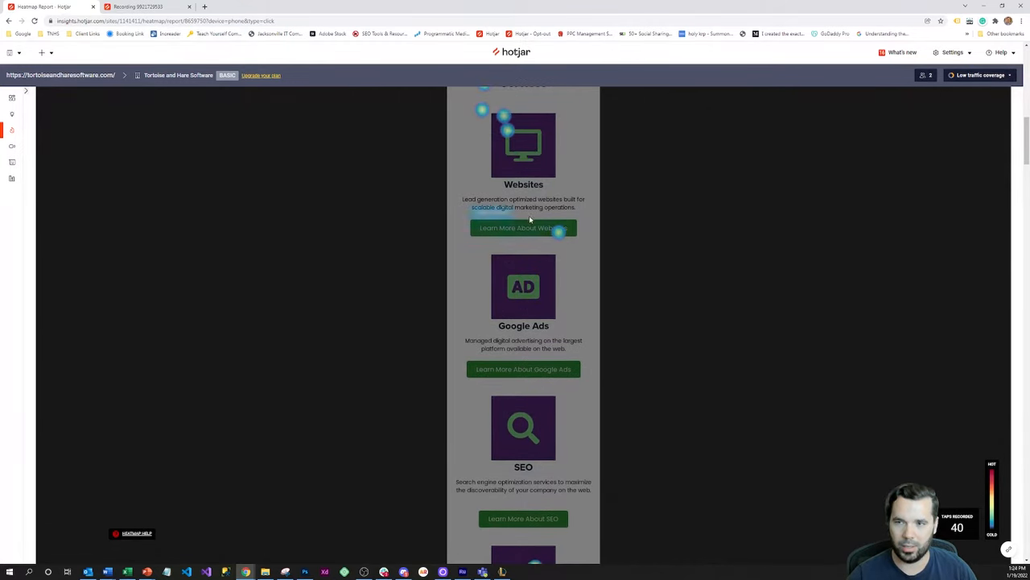
scroll("down", 3)
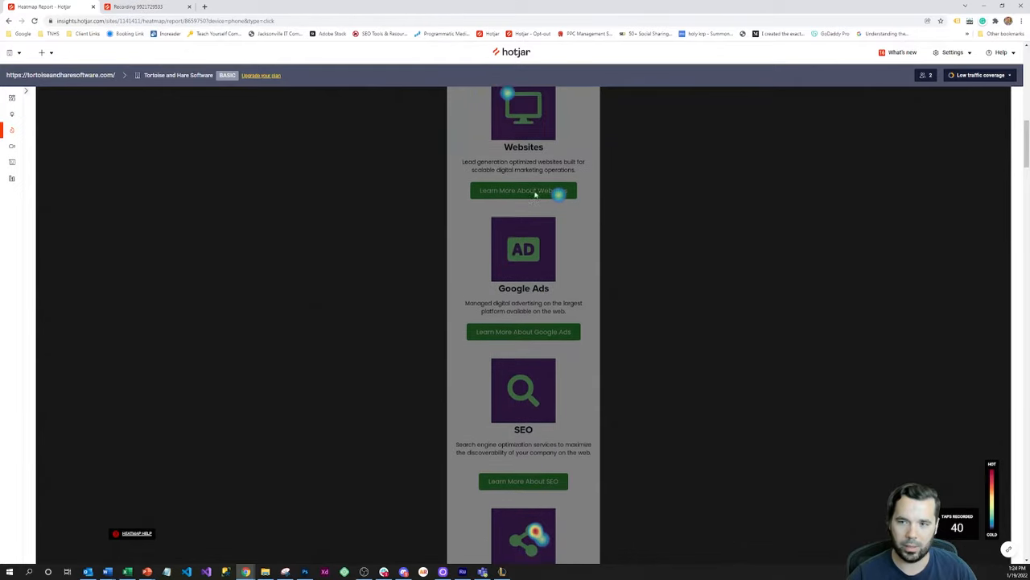
scroll("down", 3)
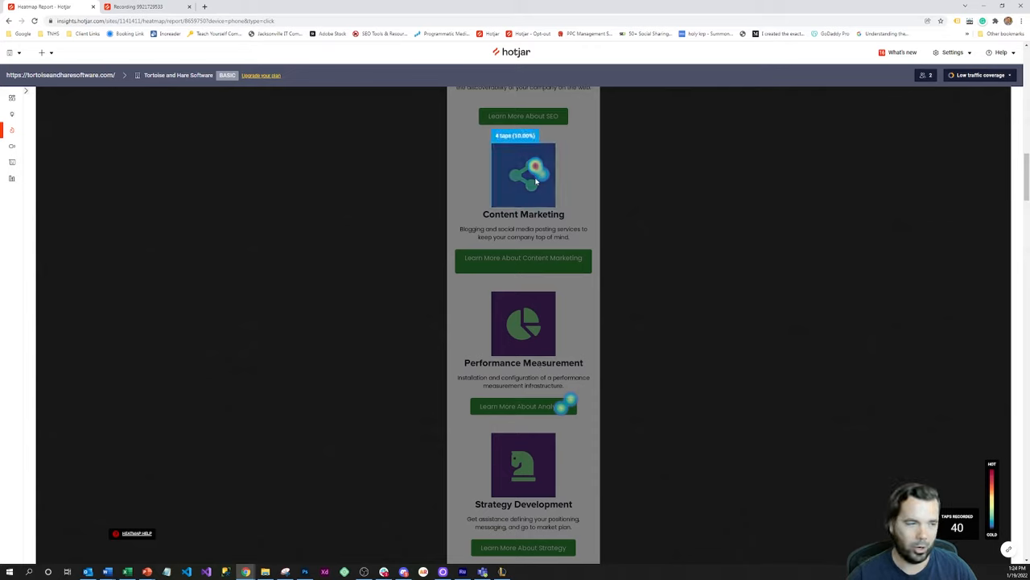
Step: Scroll the phone tap heatmap past testimonials and case studies to the footer links
scroll("down", 3)
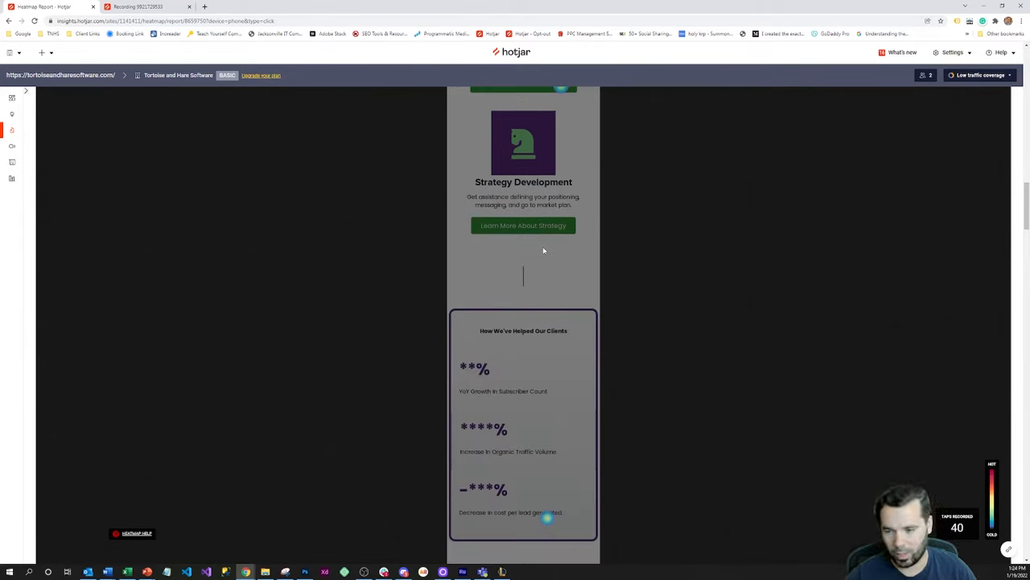
scroll("down", 3)
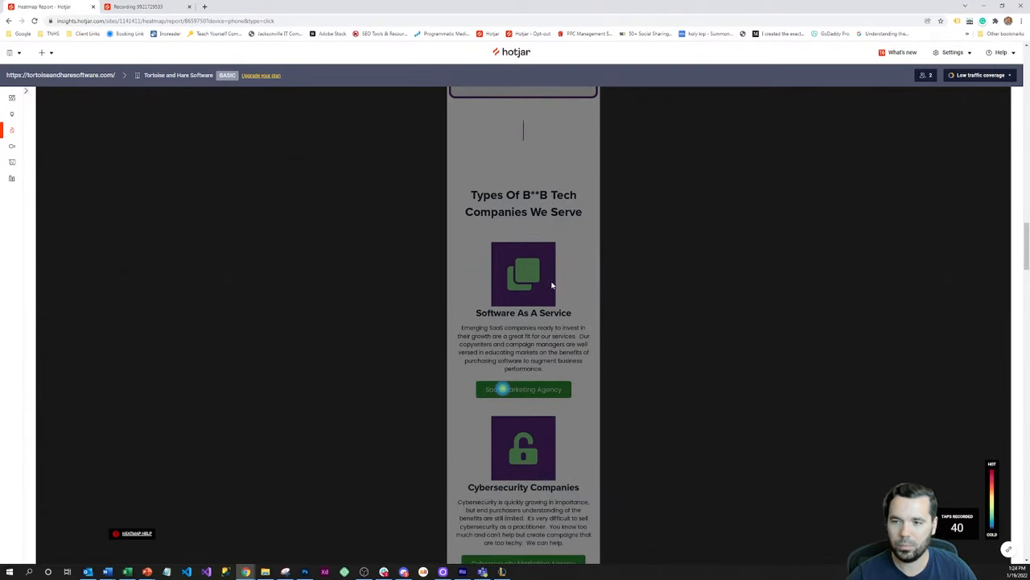
scroll("down", 3)
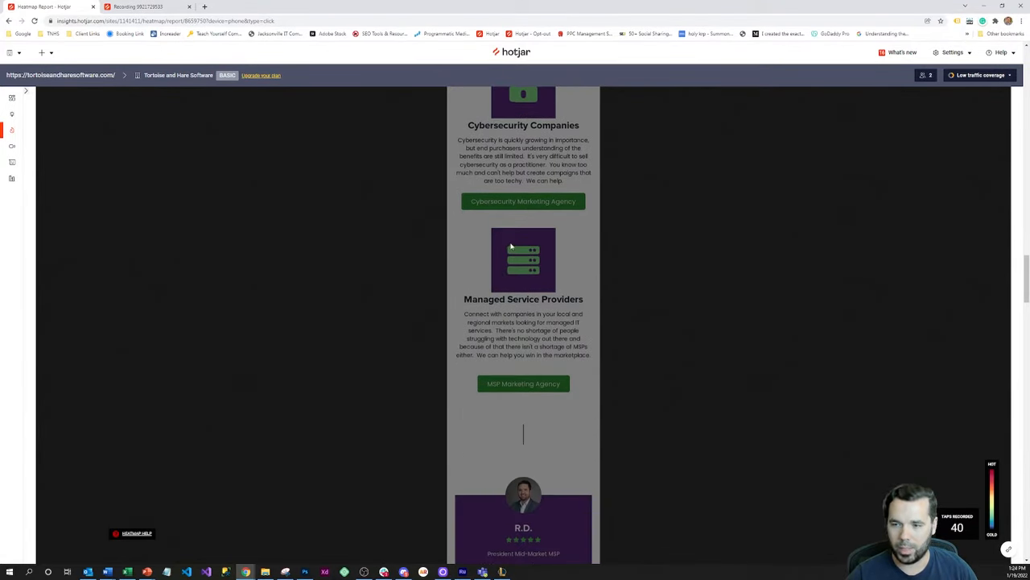
scroll("down", 3)
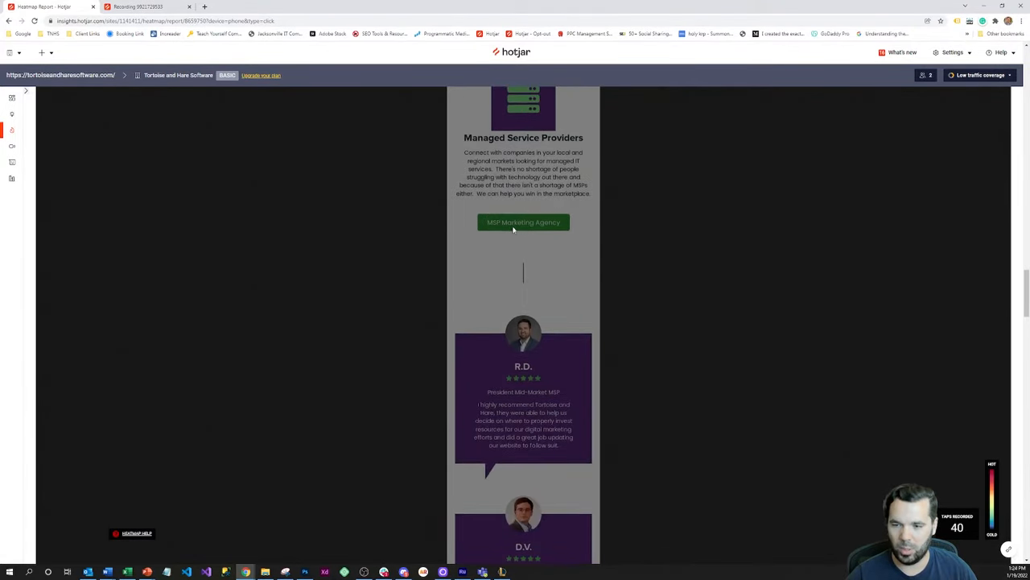
scroll("down", 3)
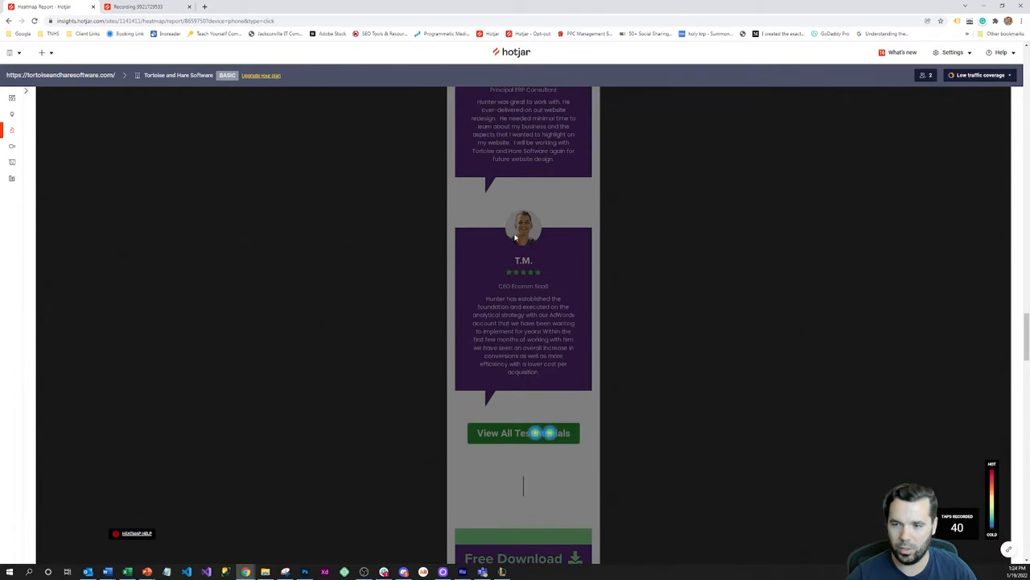
scroll("down", 3)
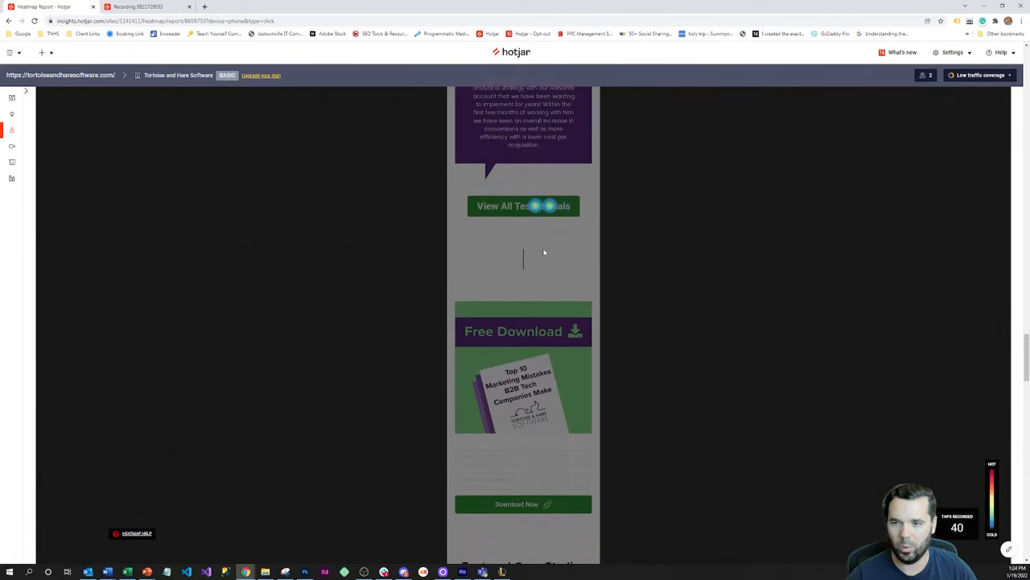
scroll("down", 3)
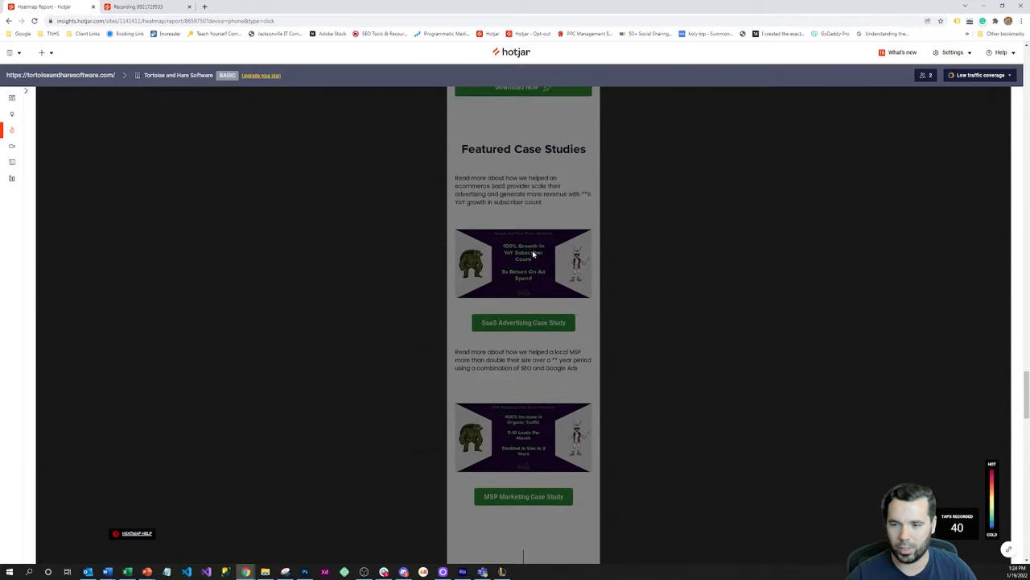
scroll("down", 3)
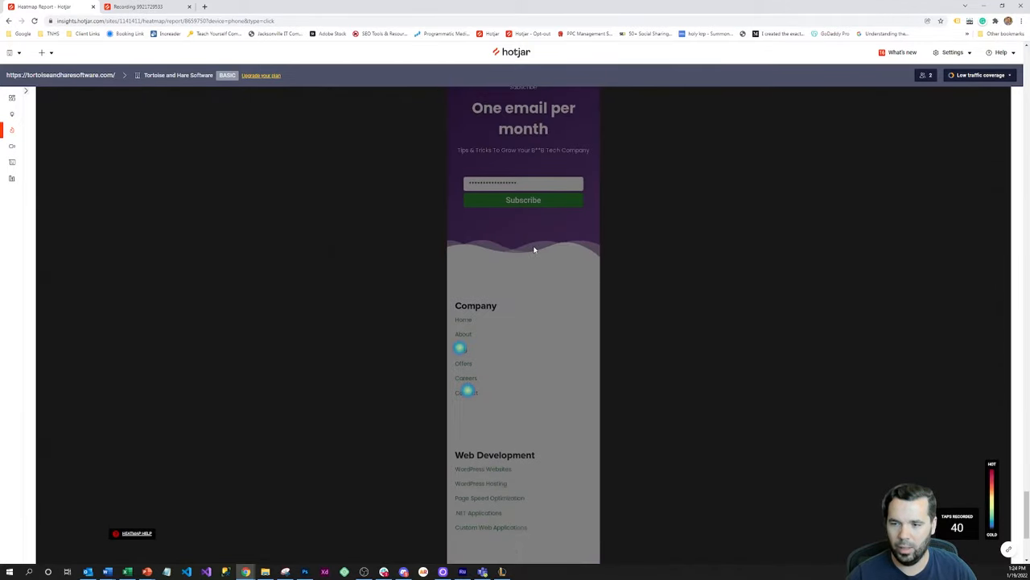
scroll("down", 3)
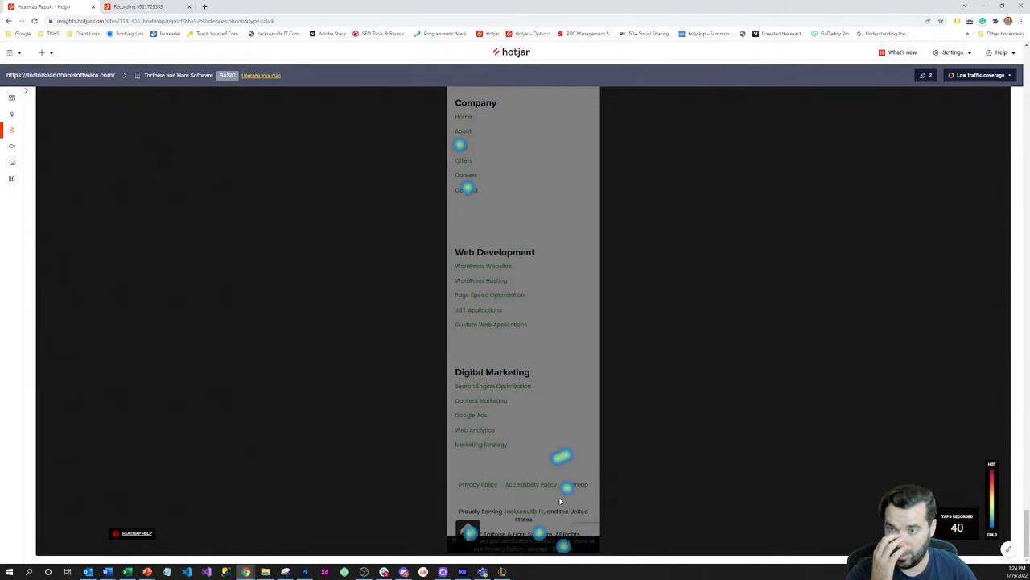
scroll("down", 3)
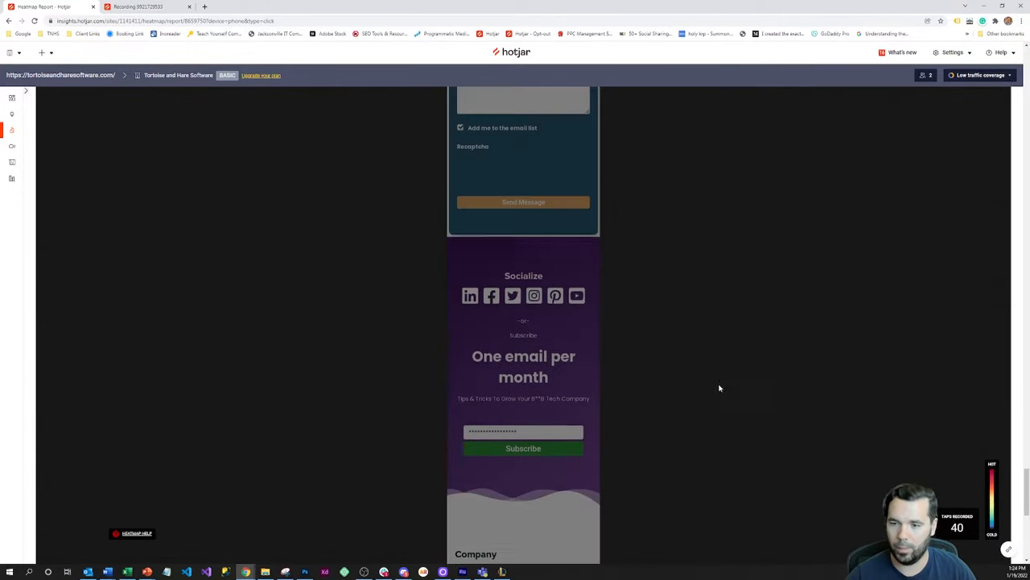
scroll("up", 3)
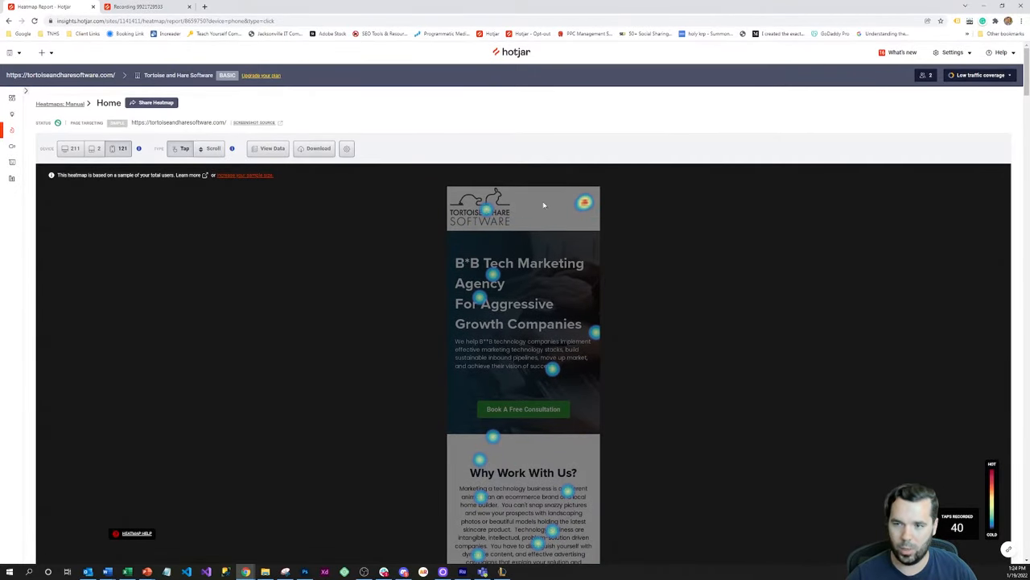
mouse_move(417, 225)
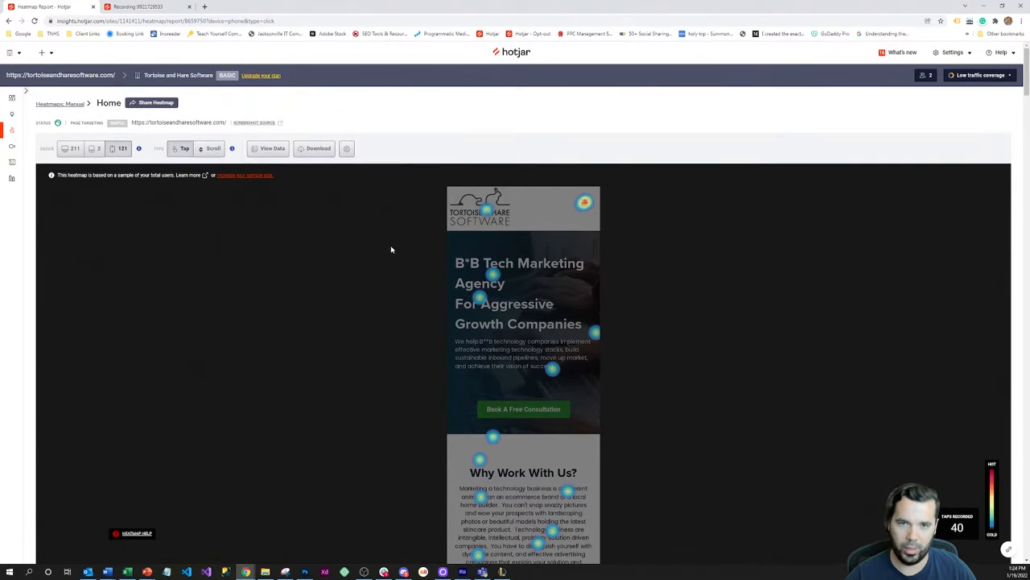
mouse_move(510, 417)
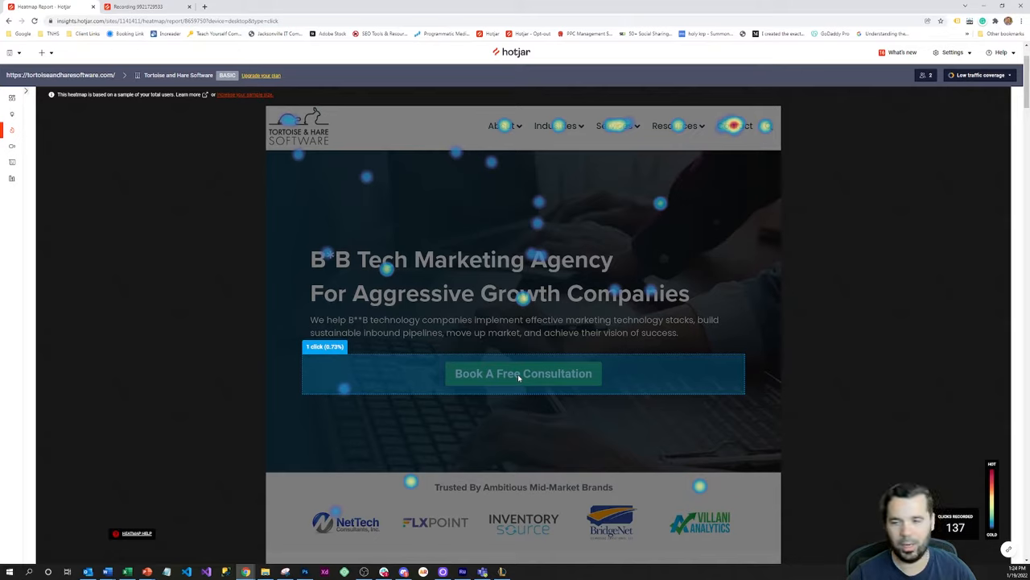
mouse_move(548, 383)
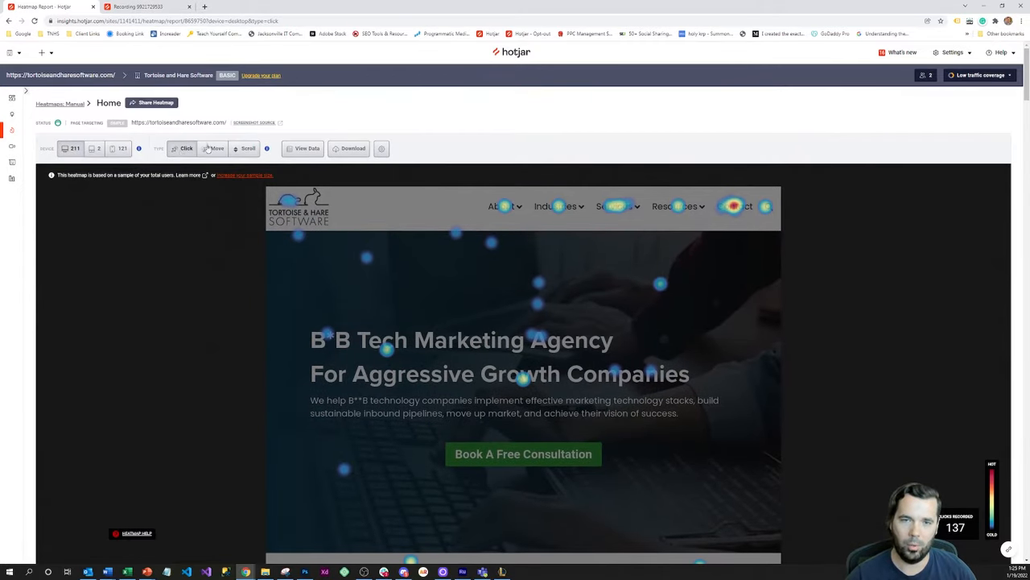
left_click(113, 148)
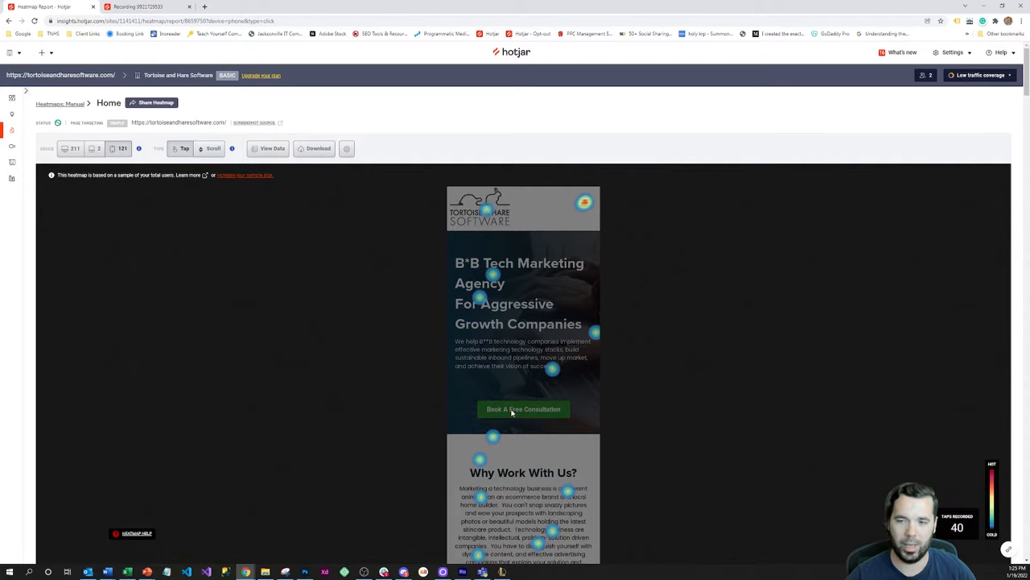
mouse_move(511, 396)
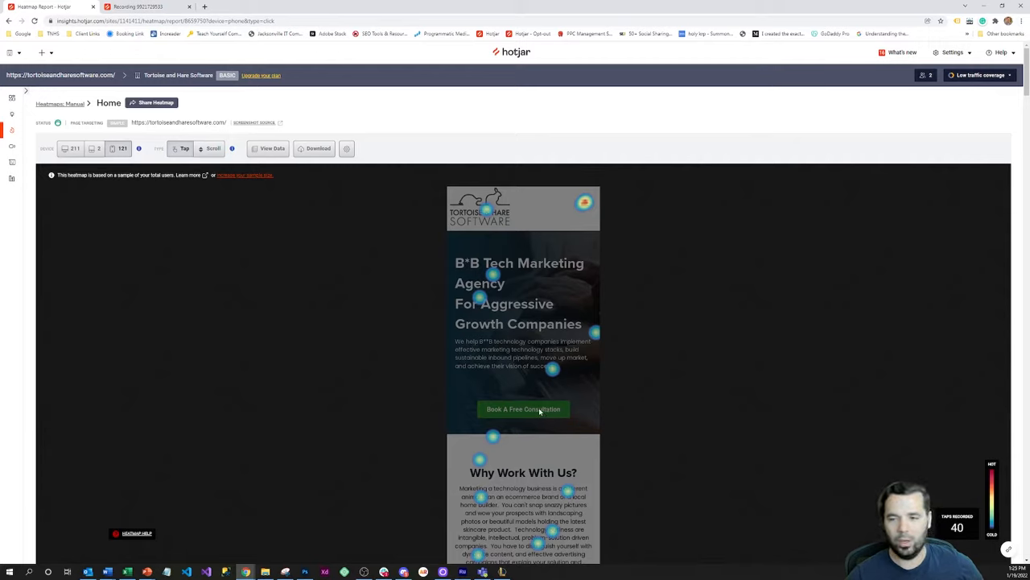
mouse_move(494, 409)
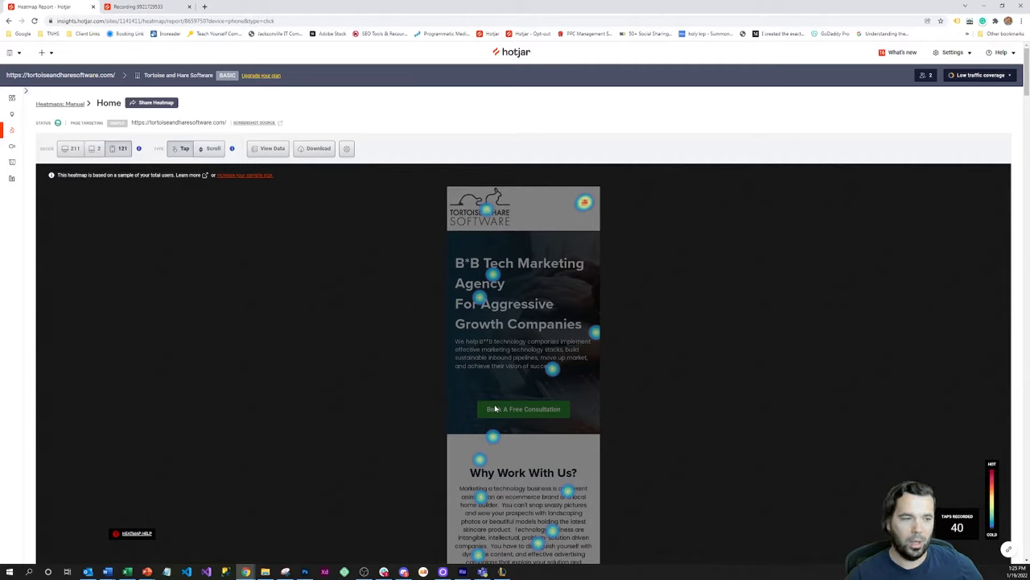
mouse_move(70, 148)
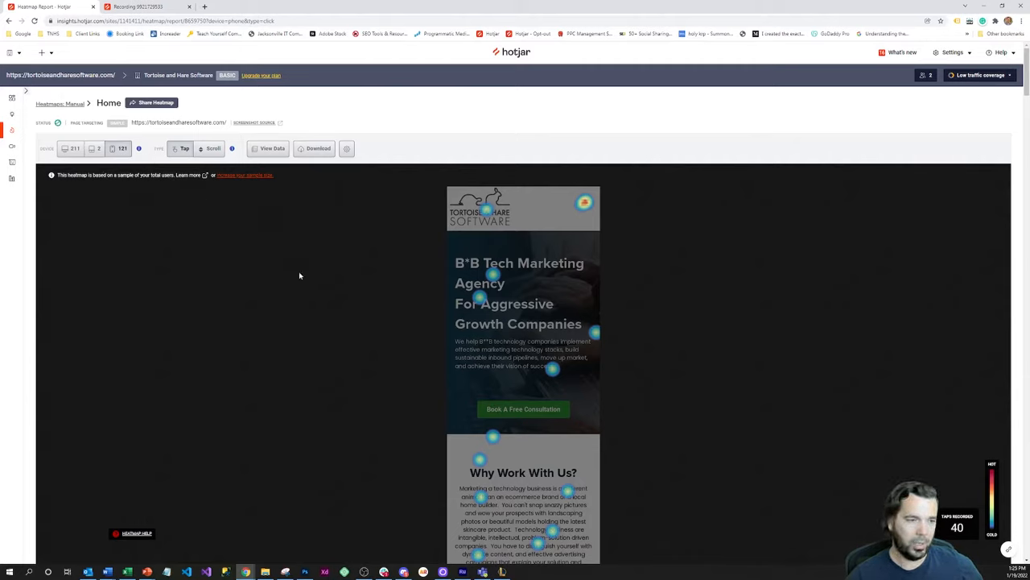
mouse_move(569, 210)
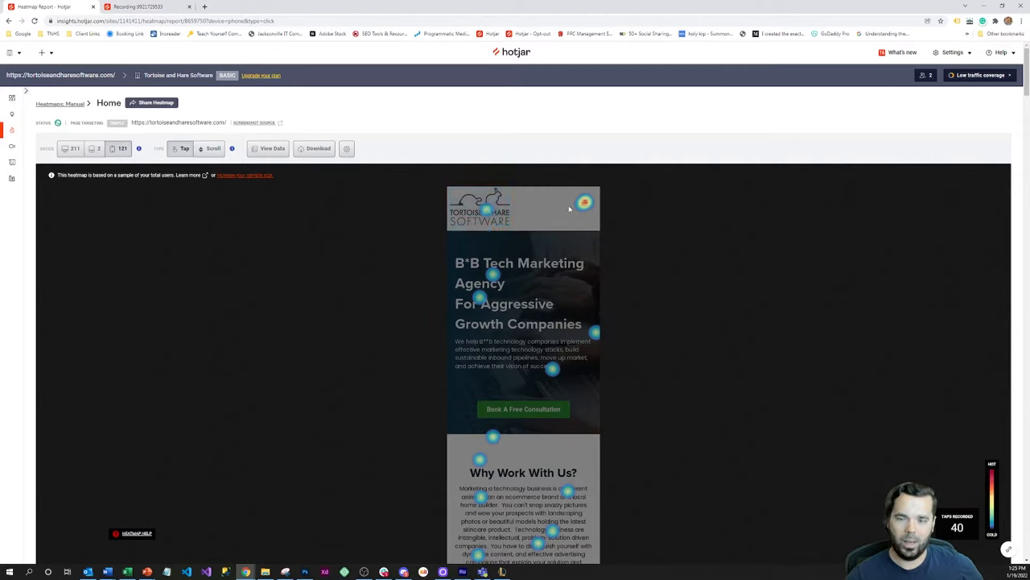
mouse_move(390, 269)
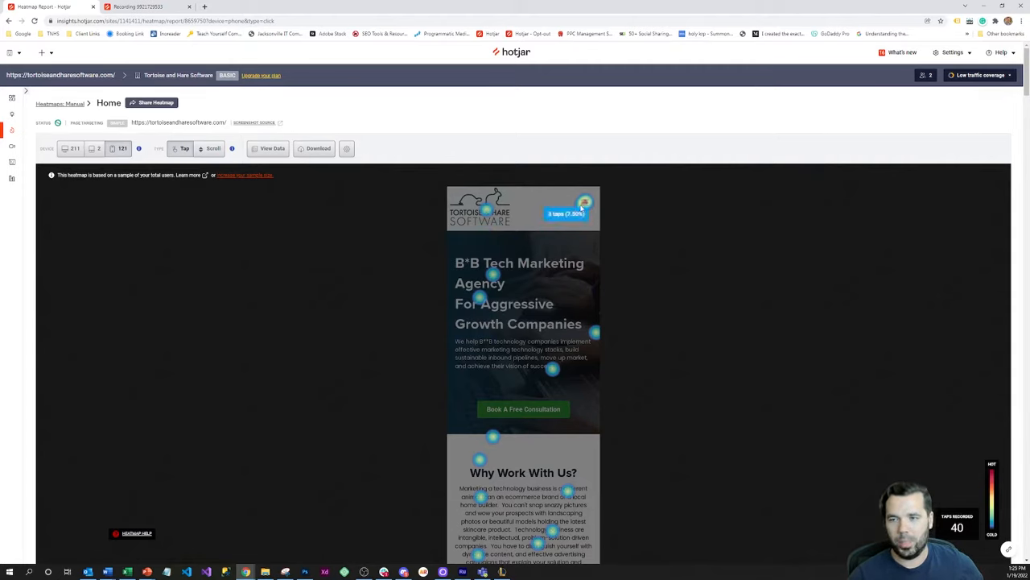
mouse_move(370, 290)
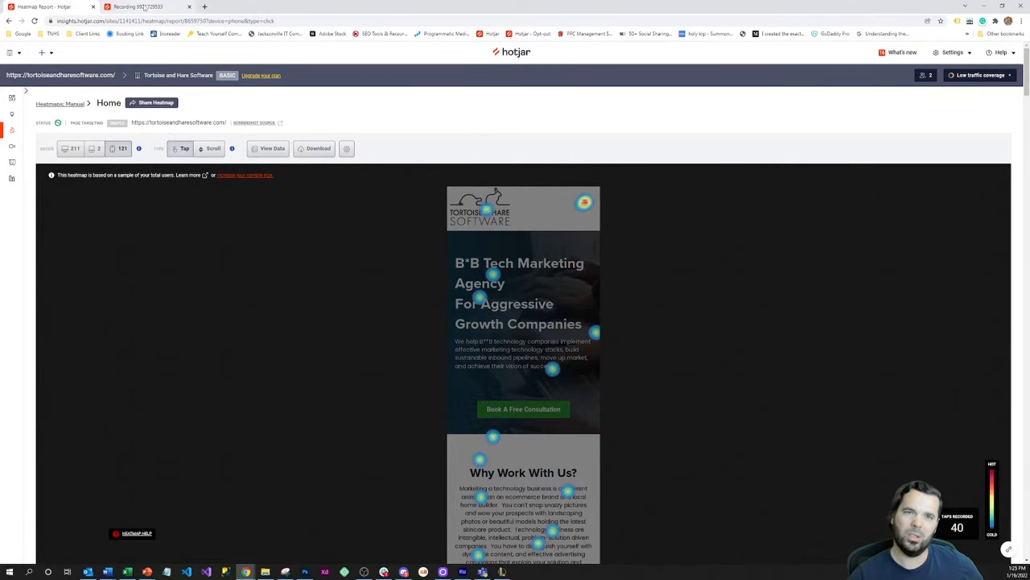
left_click(149, 6)
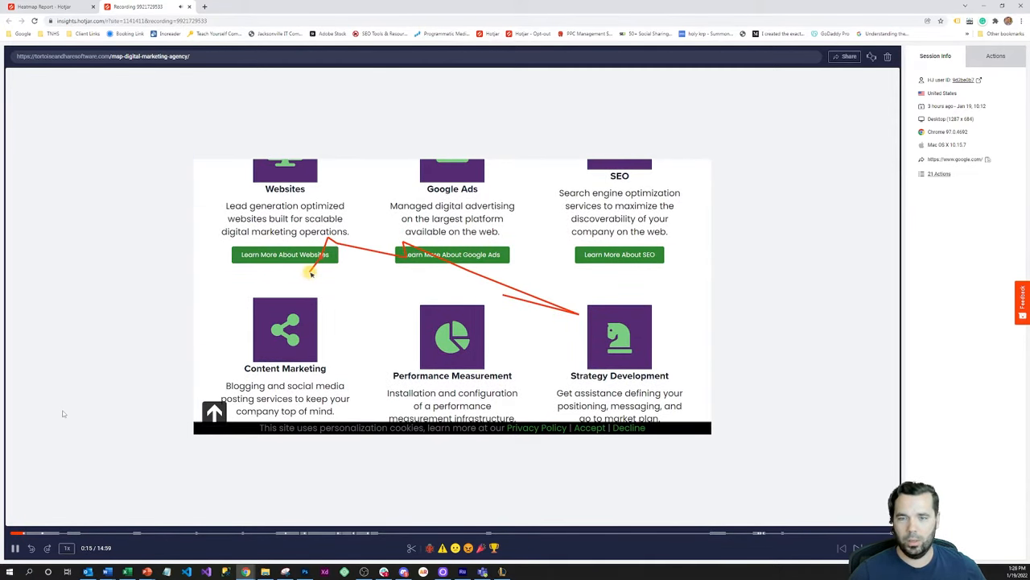
Step: Play the replay through the packages page and pause at 0:45 on the features table
left_click(284, 255)
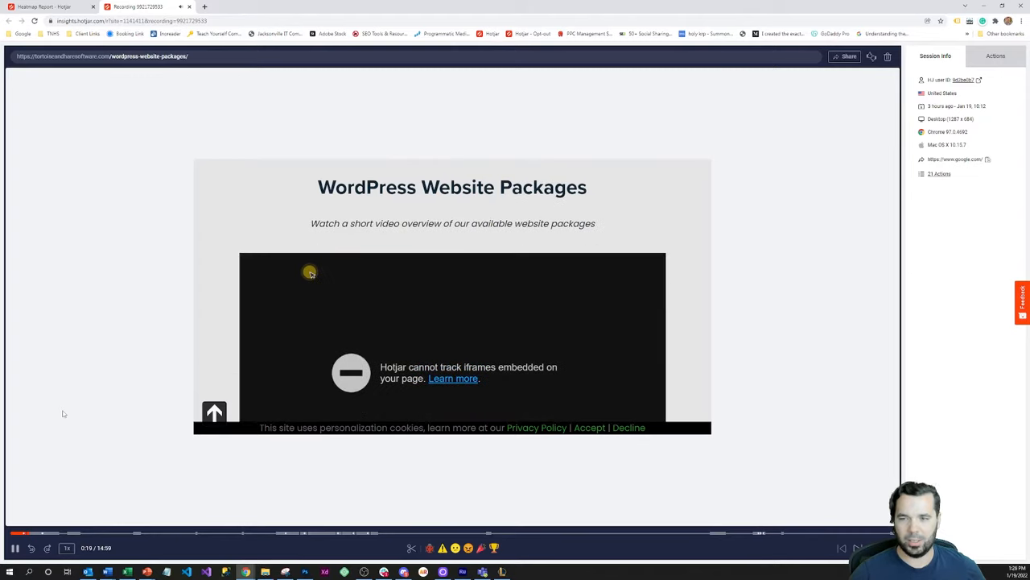
scroll("down", 3)
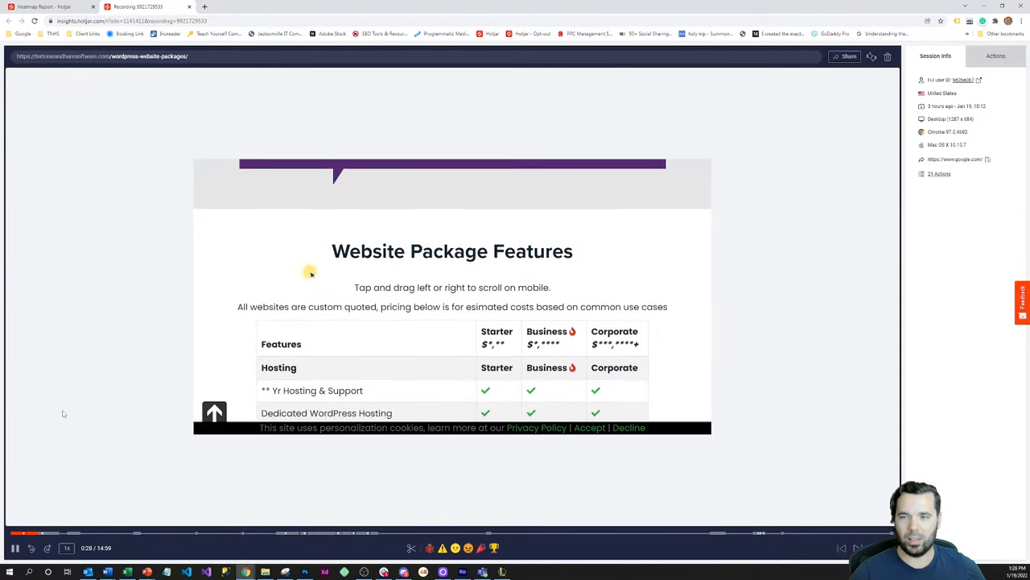
scroll("down", 3)
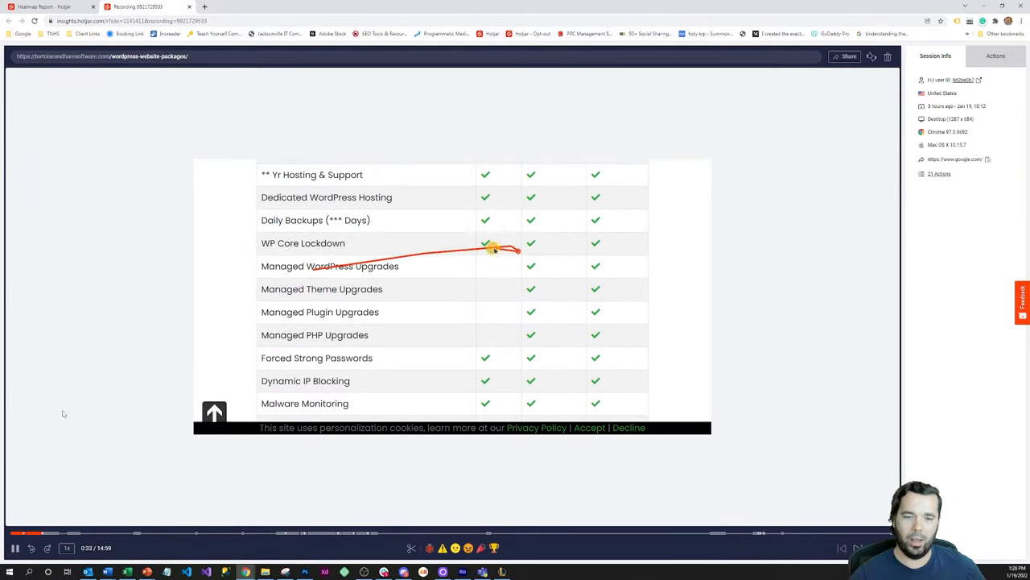
scroll("down", 3)
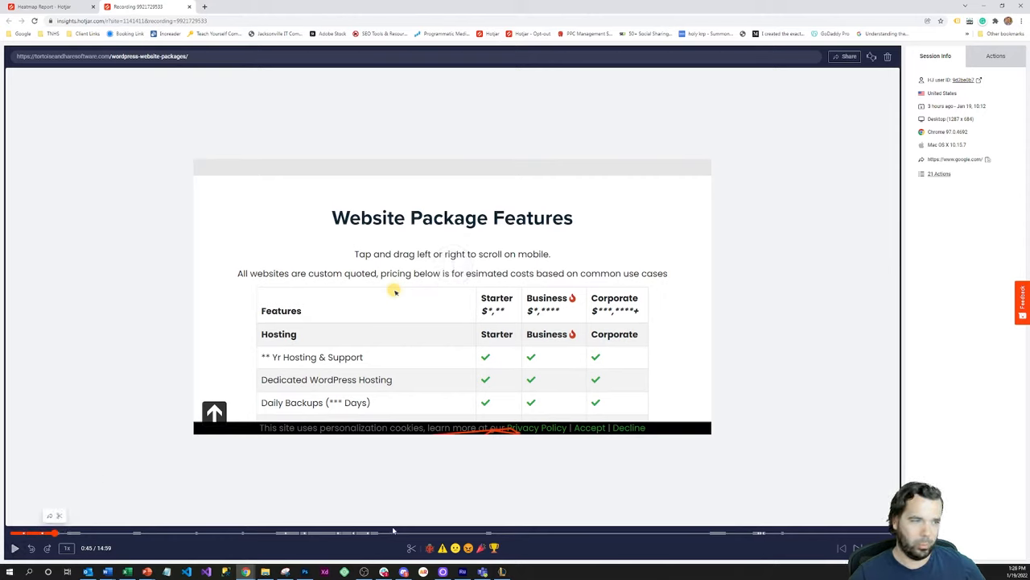
mouse_move(430, 347)
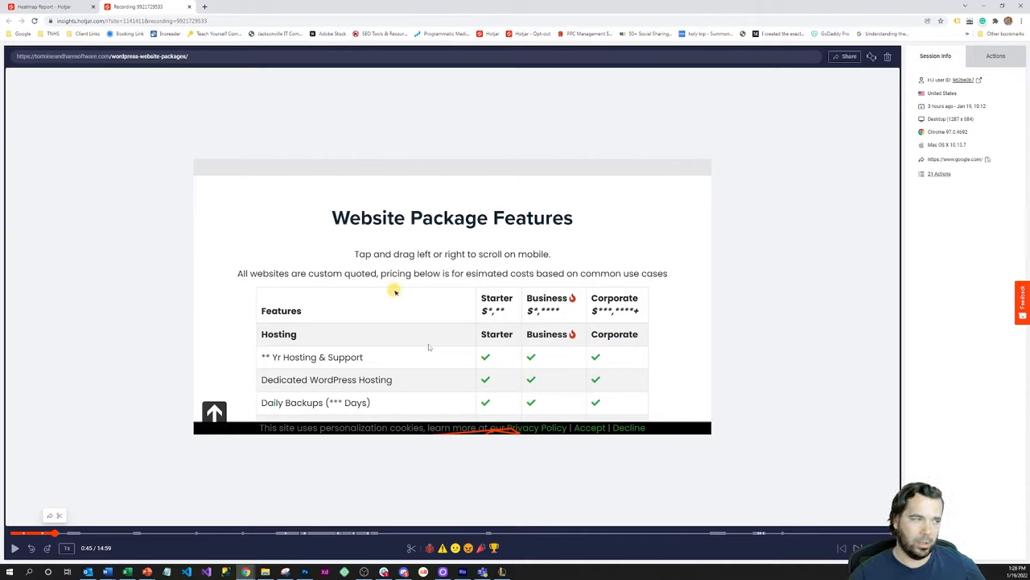
mouse_move(408, 348)
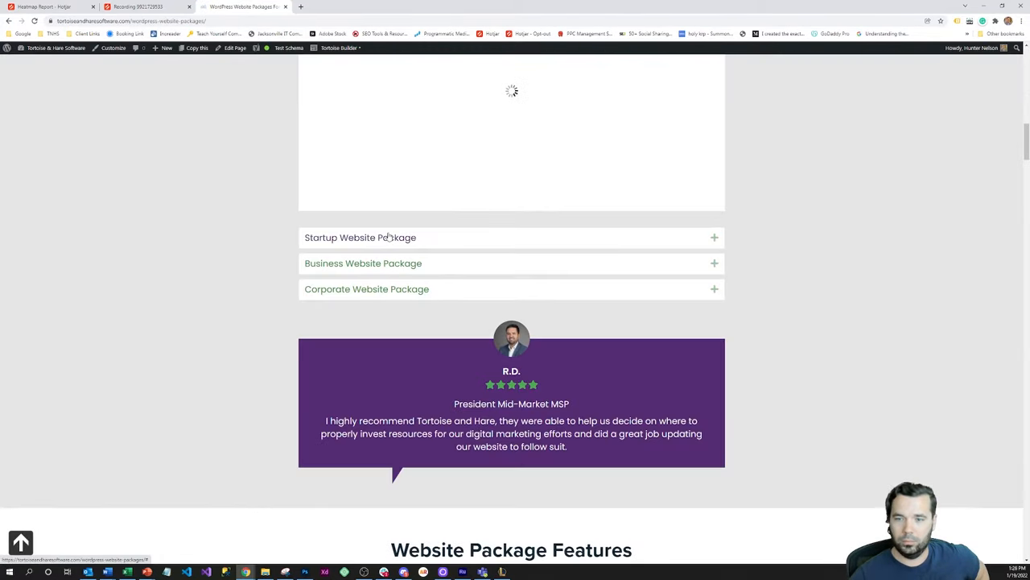
Step: Scroll the live WordPress packages page through the Website Package Features table
scroll("down", 3)
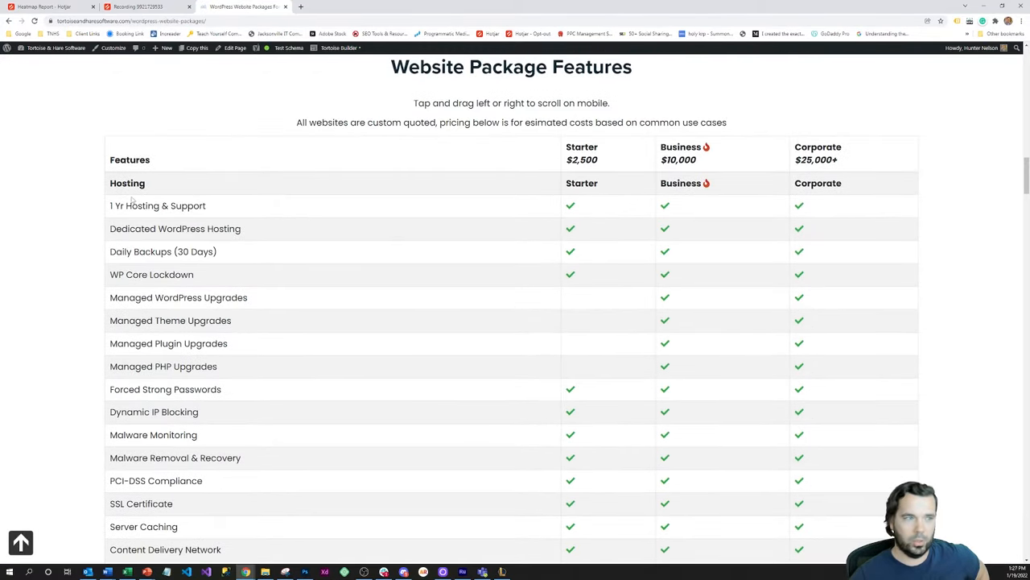
scroll("down", 3)
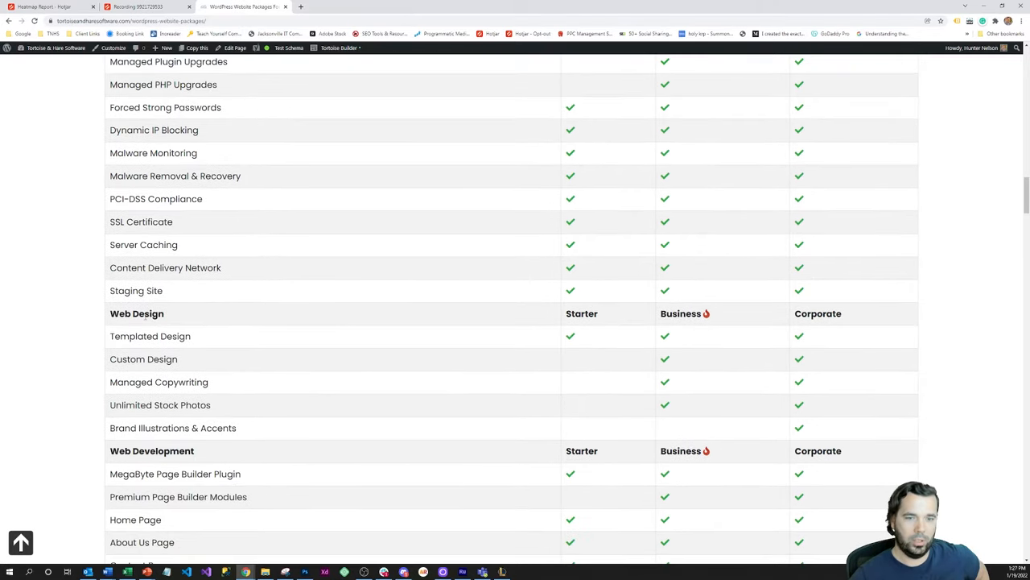
scroll("down", 3)
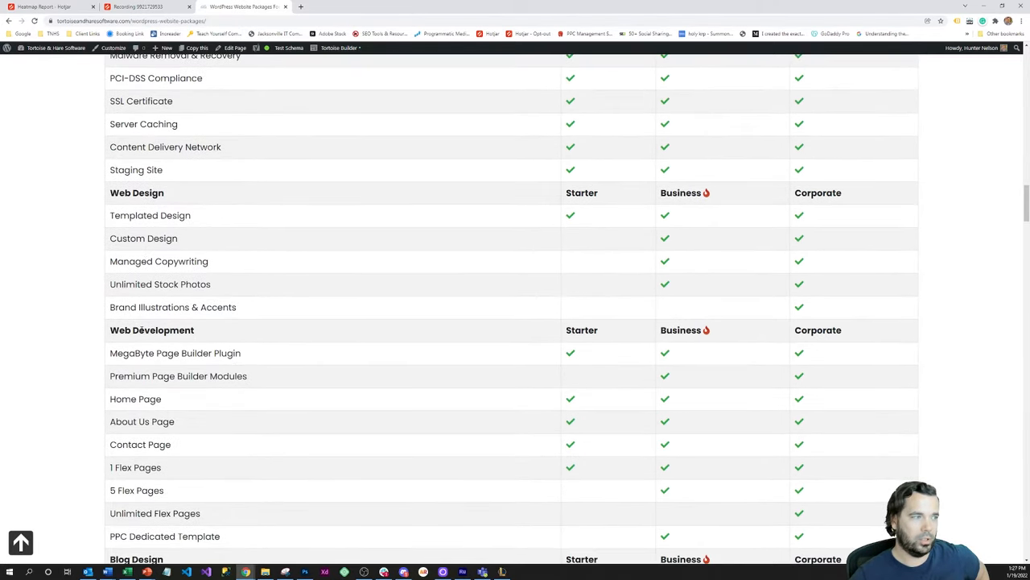
scroll("down", 3)
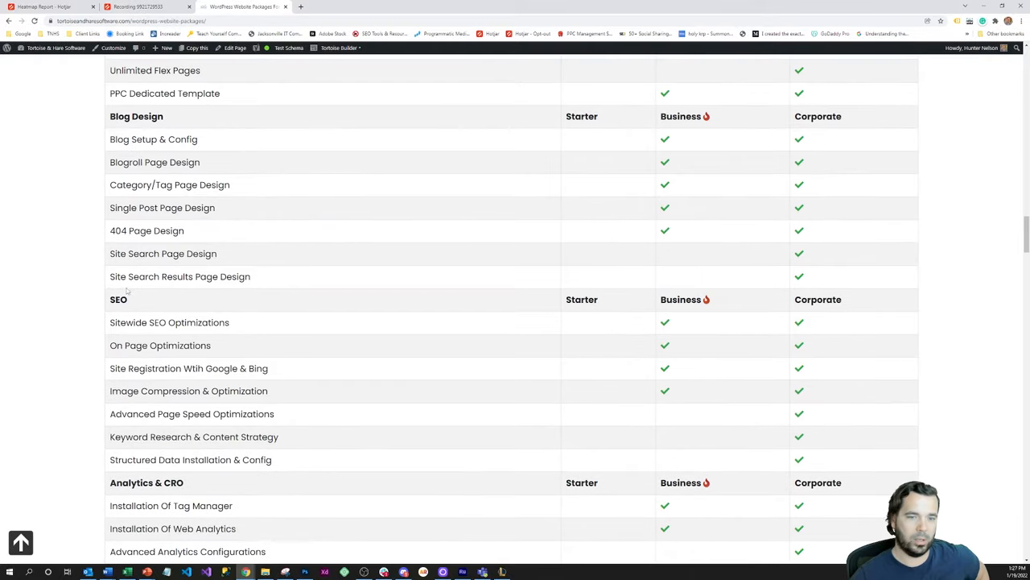
scroll("down", 3)
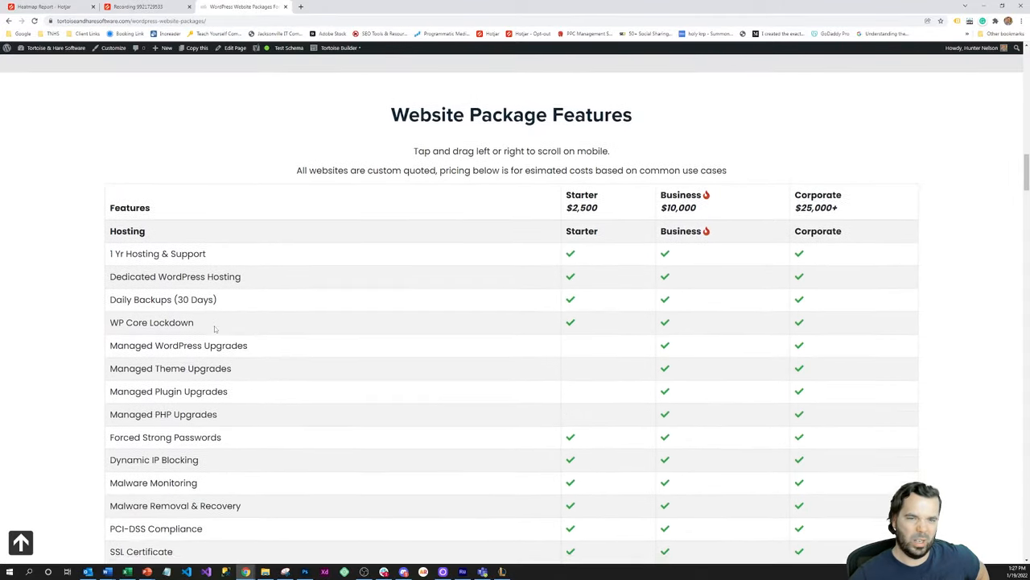
scroll("down", 3)
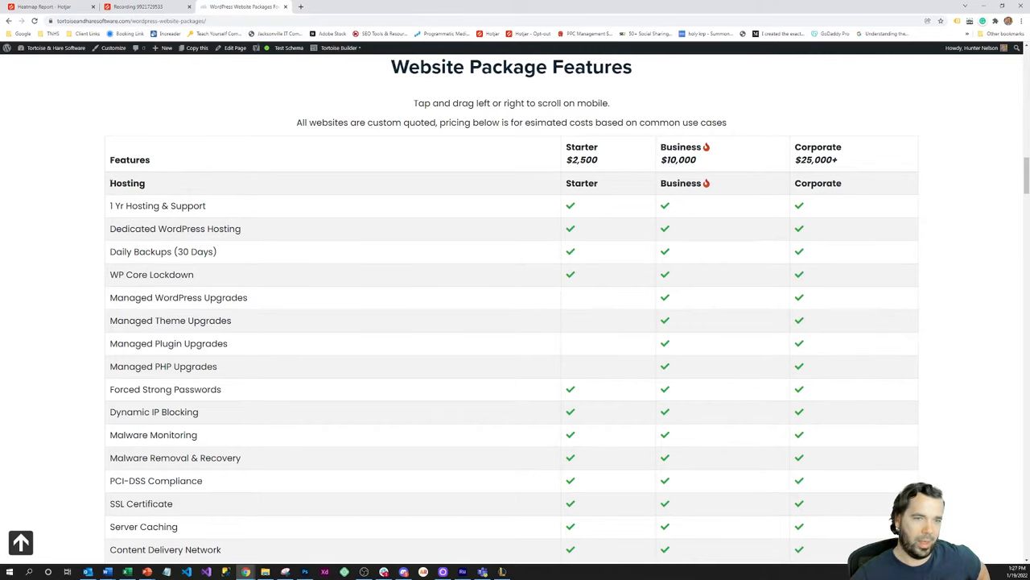
Step: Highlight the table's Hosting rows, clear the selection, and scroll further down
left_click_drag(127, 182, 165, 389)
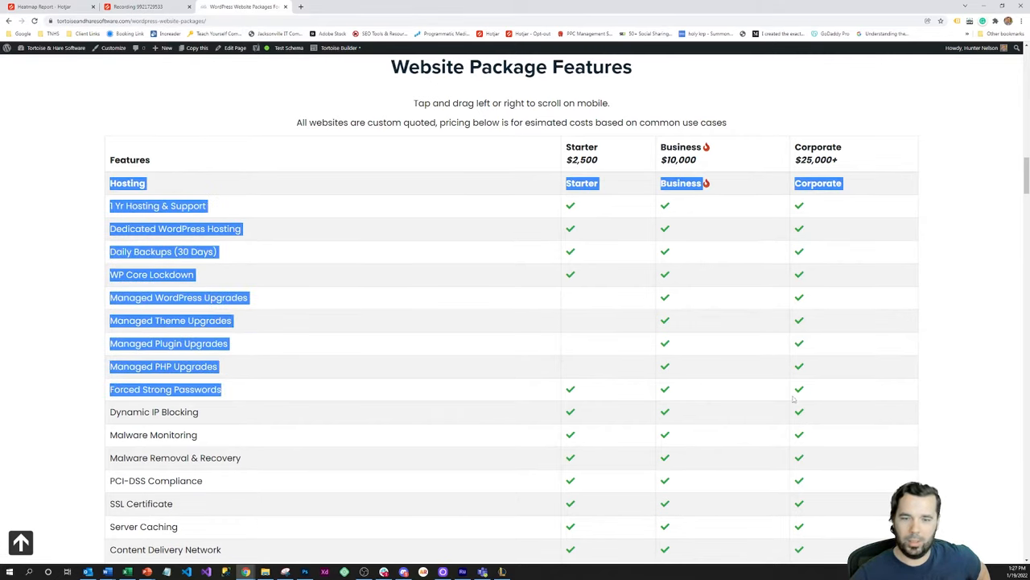
scroll("down", 3)
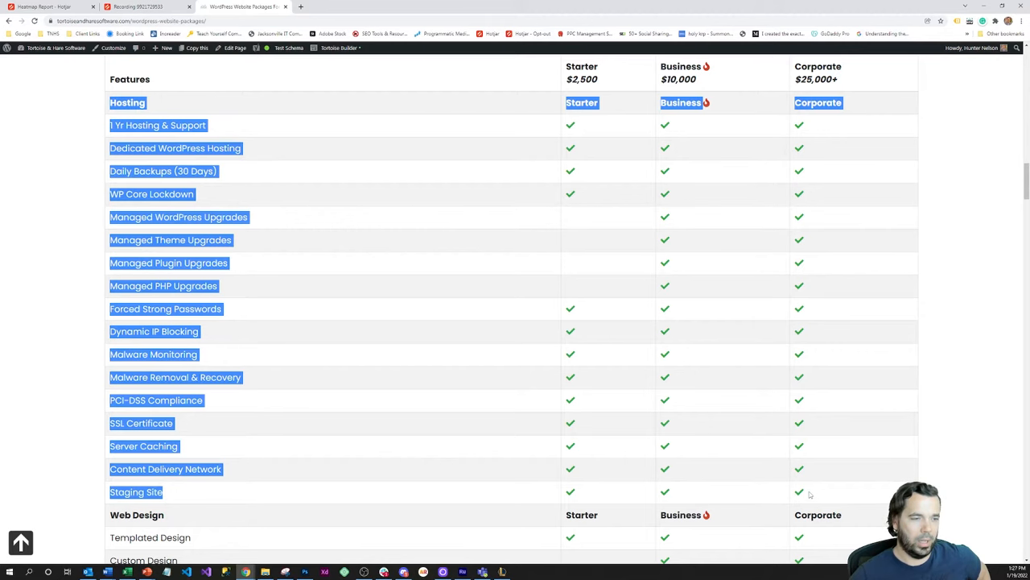
left_click(418, 266)
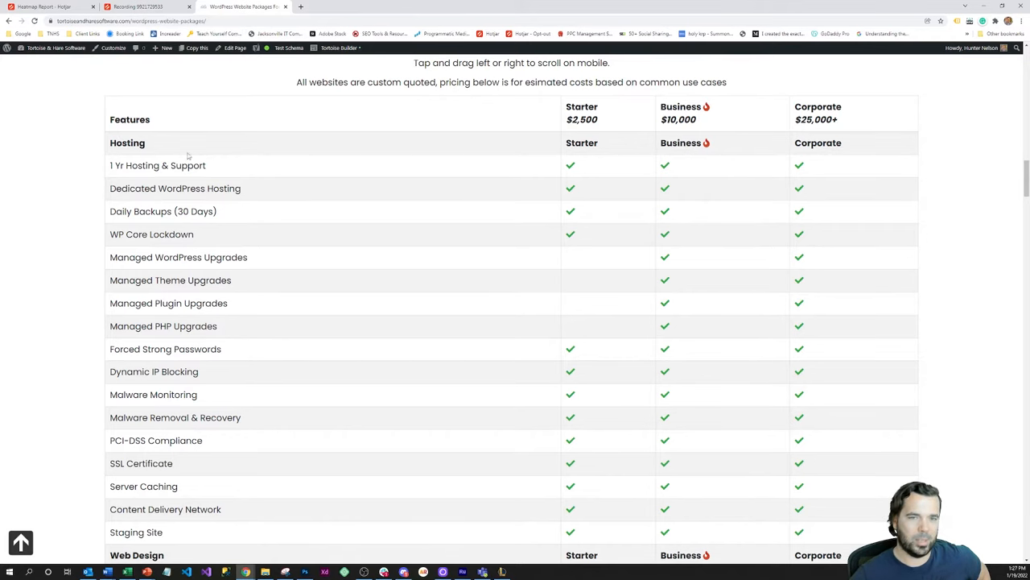
scroll("down", 3)
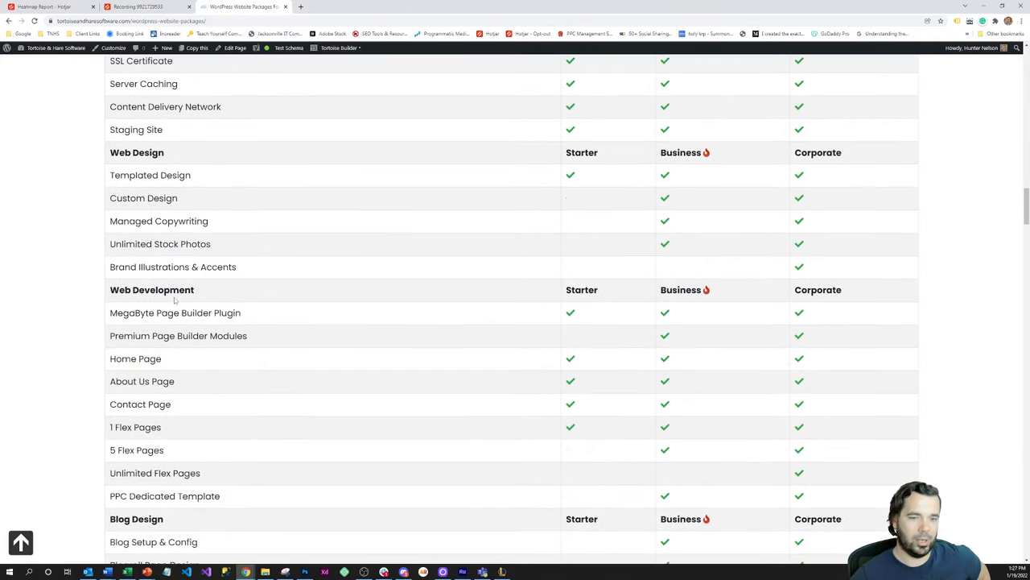
scroll("down", 3)
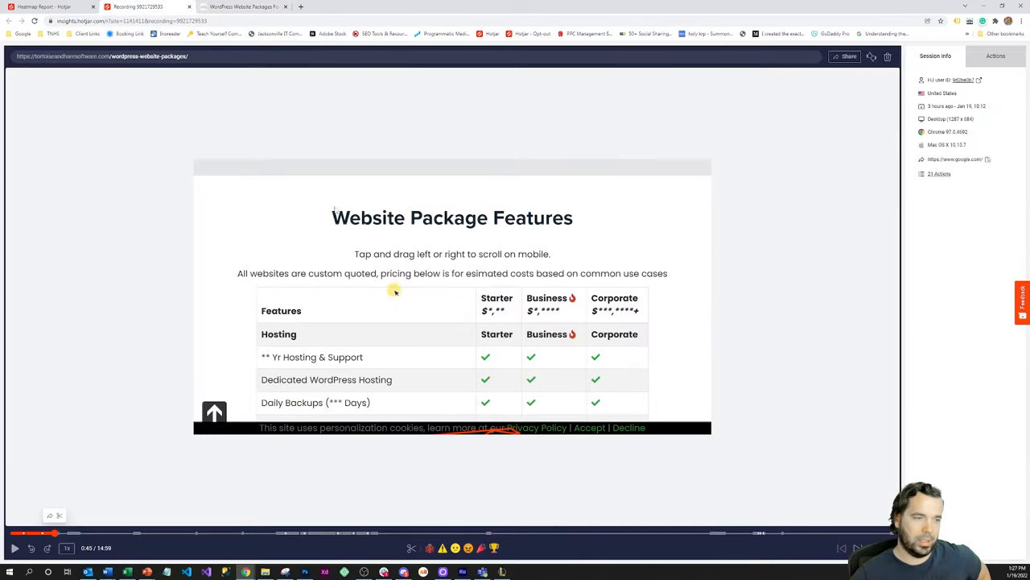
Step: Resume the replay through the MSP Digital Marketing Agency page to the SEO services page
scroll("down", 3)
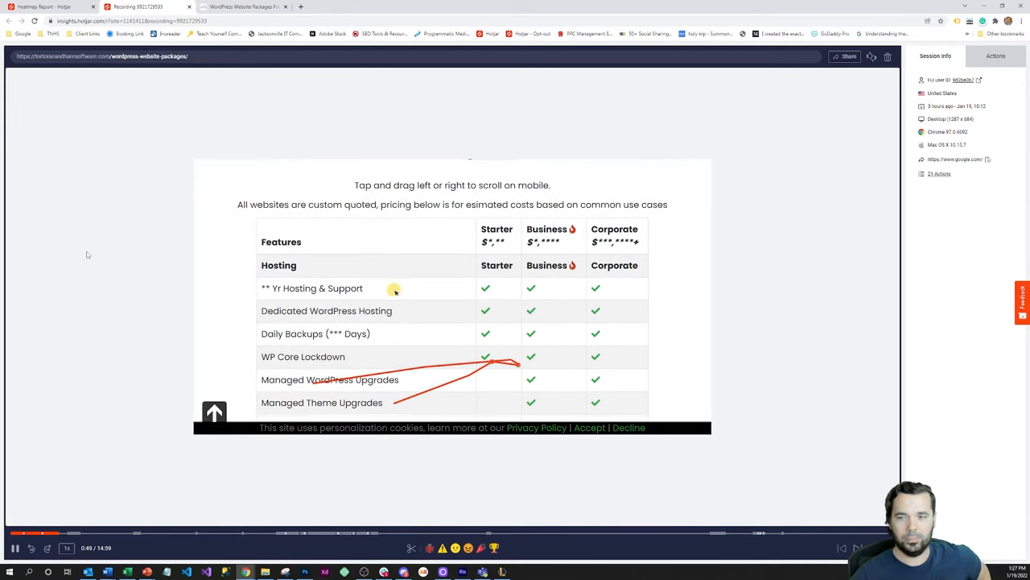
scroll("down", 3)
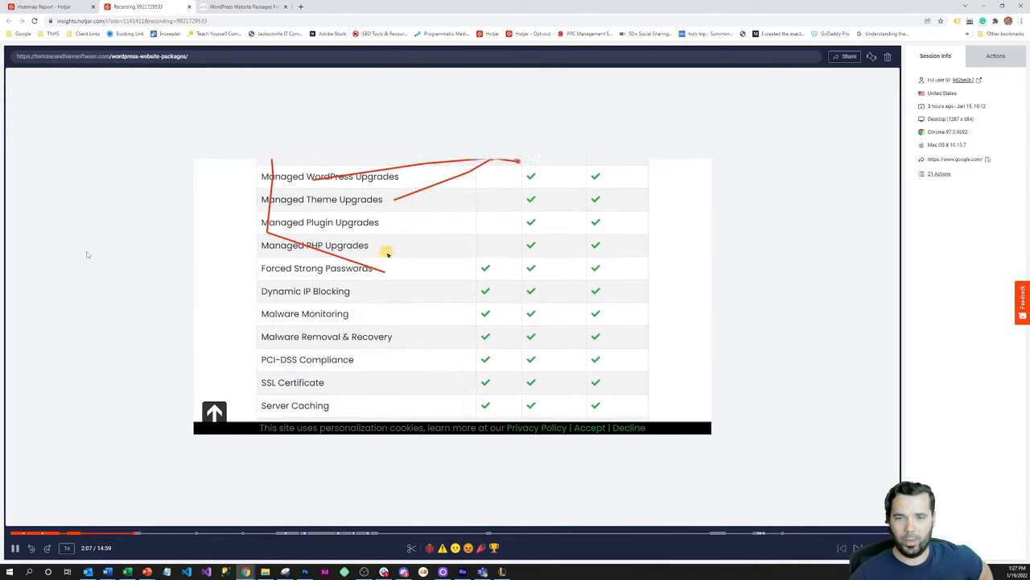
scroll("down", 3)
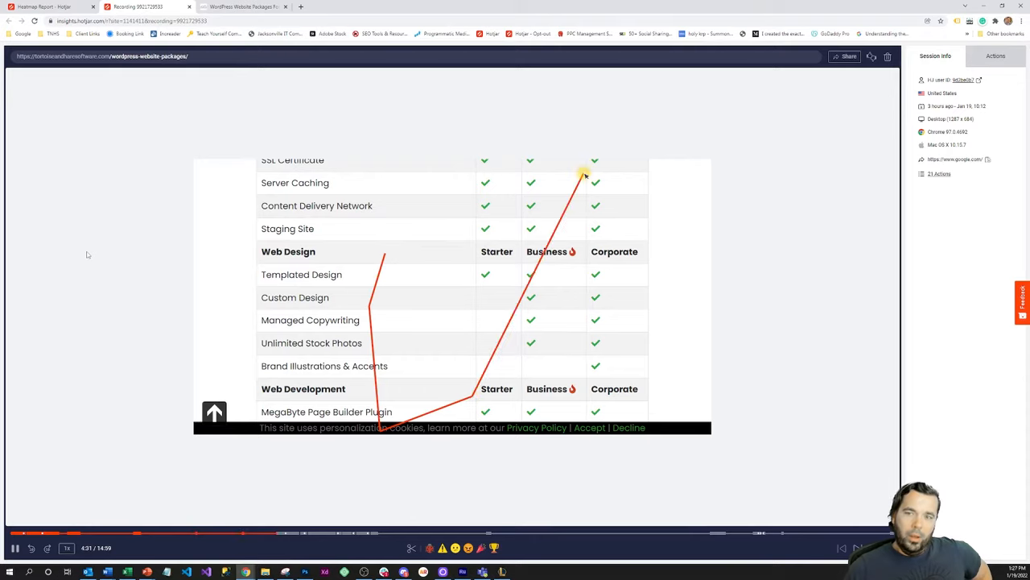
scroll("down", 3)
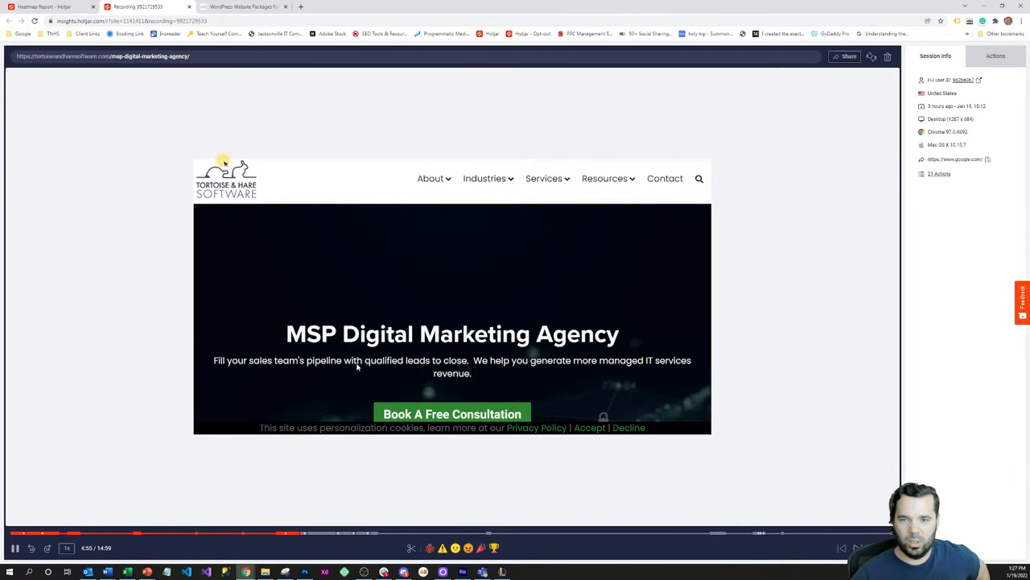
scroll("down", 3)
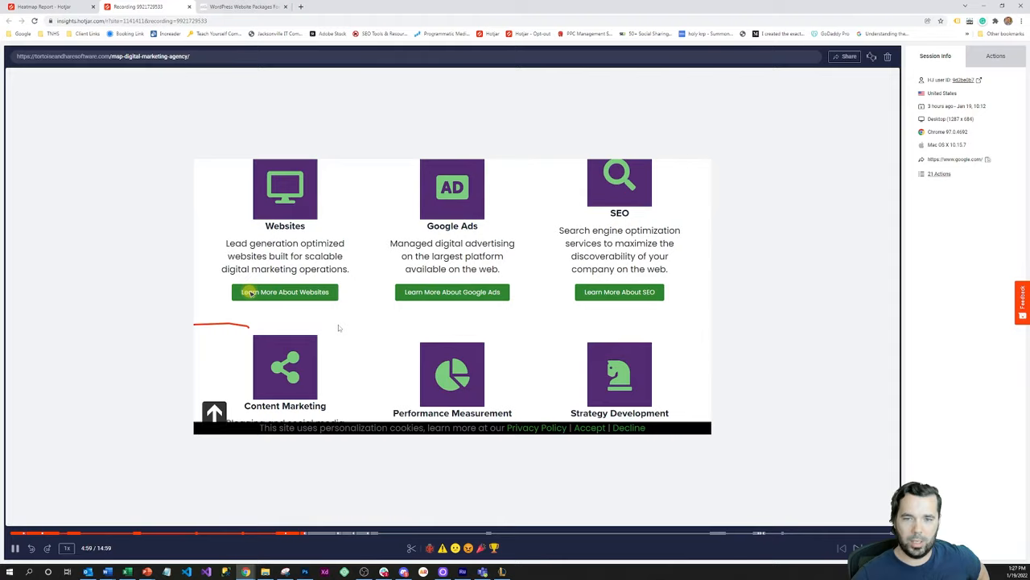
left_click(619, 291)
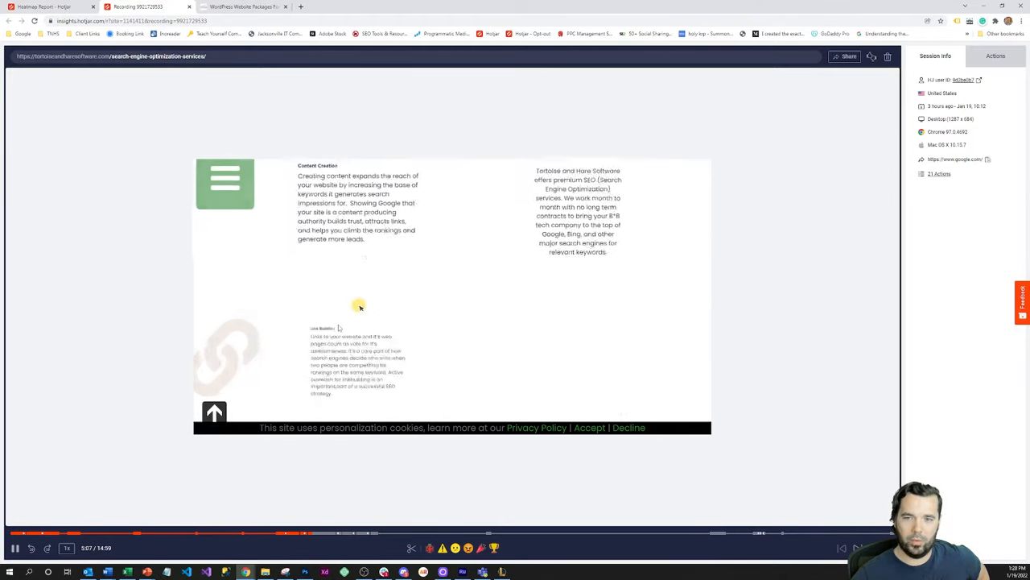
Step: Follow the replay down the SEO services page, pausing at 5:29 on its hero banner
scroll("down", 3)
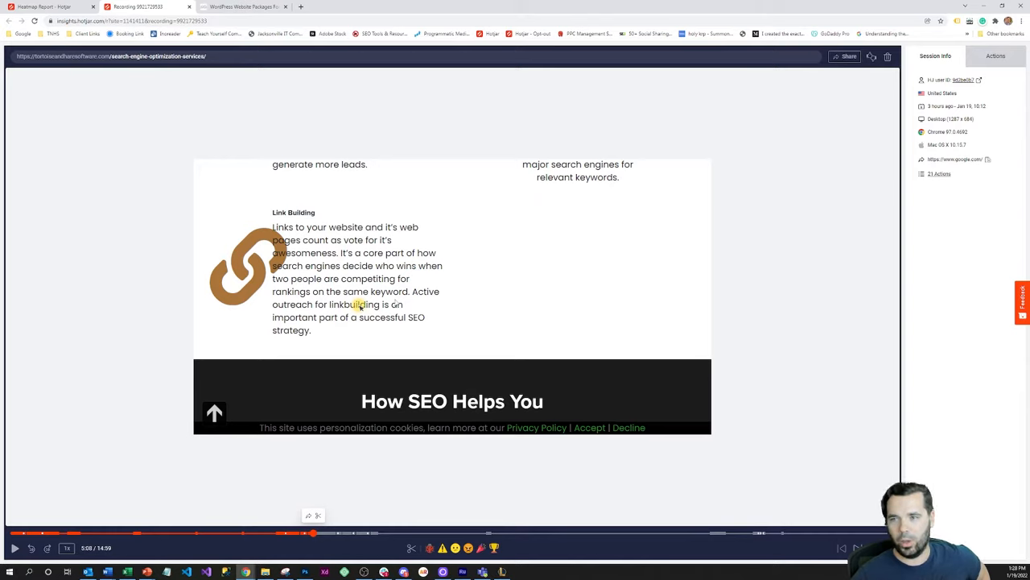
mouse_move(256, 250)
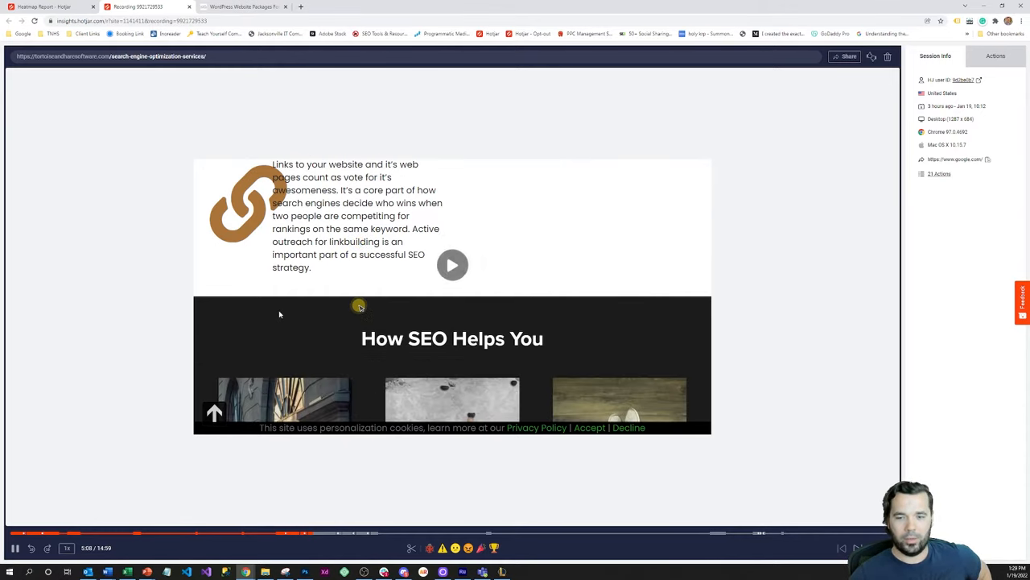
scroll("down", 3)
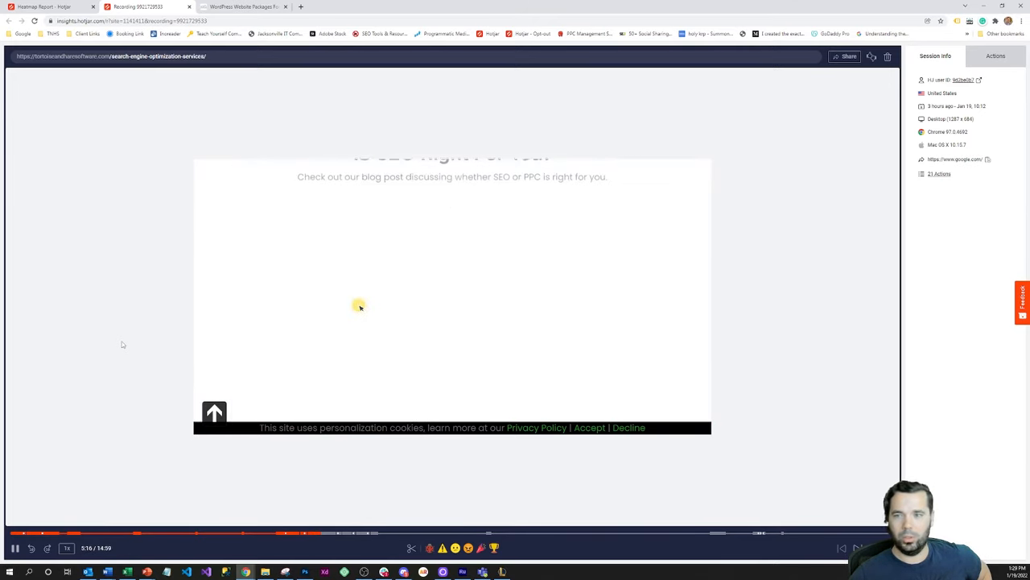
scroll("down", 3)
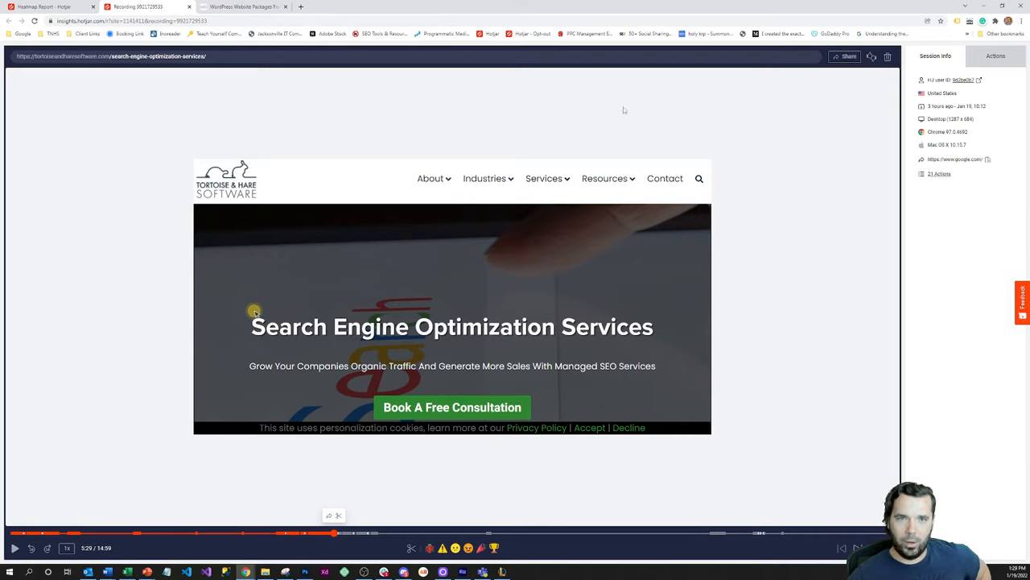
mouse_move(208, 135)
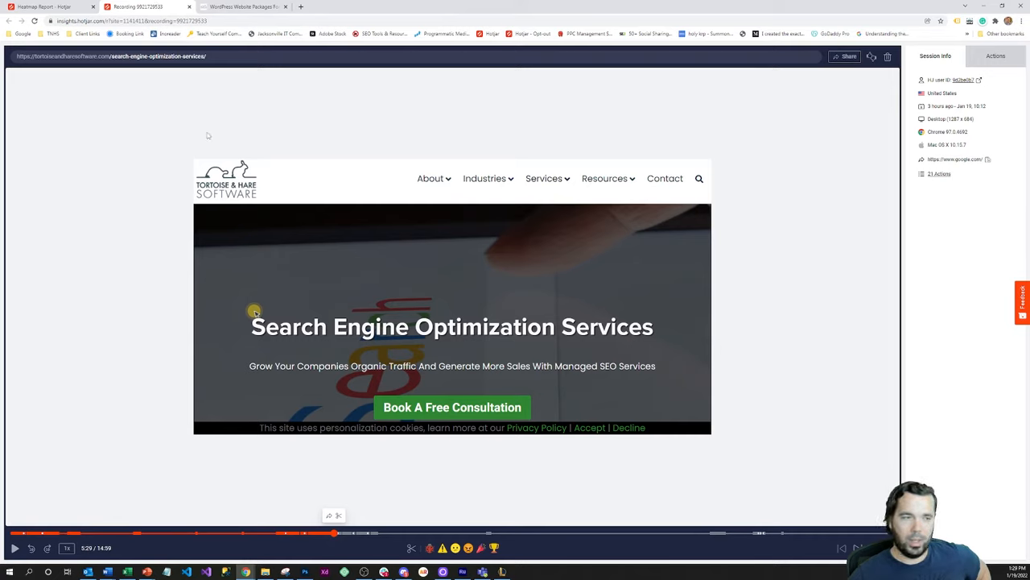